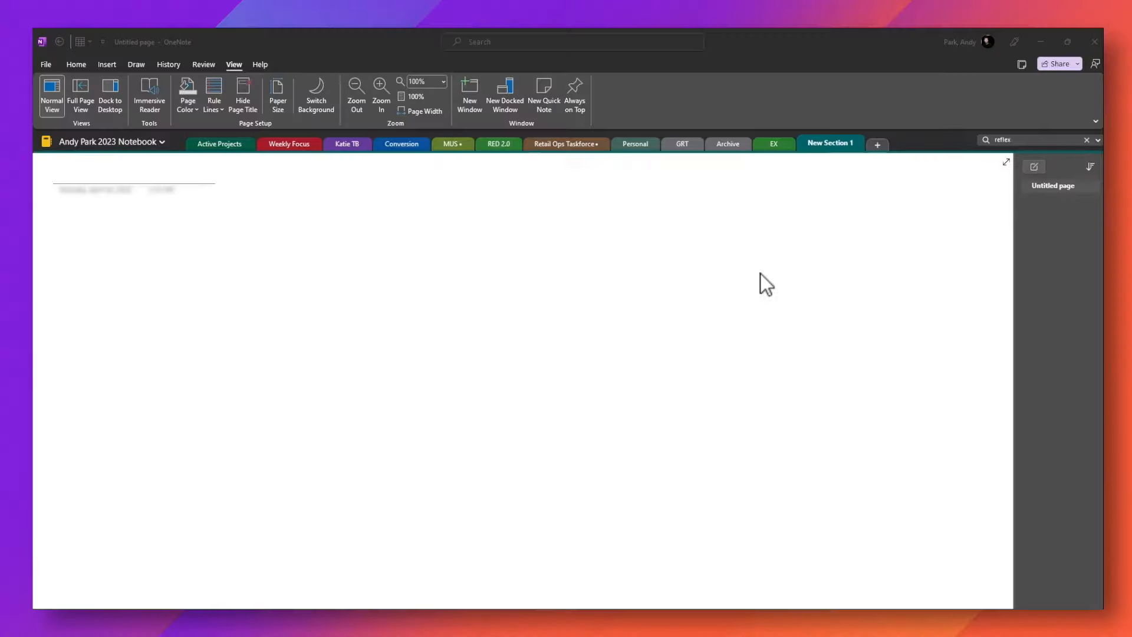
{"action": "mouse_move", "coordinate": [758, 274]}
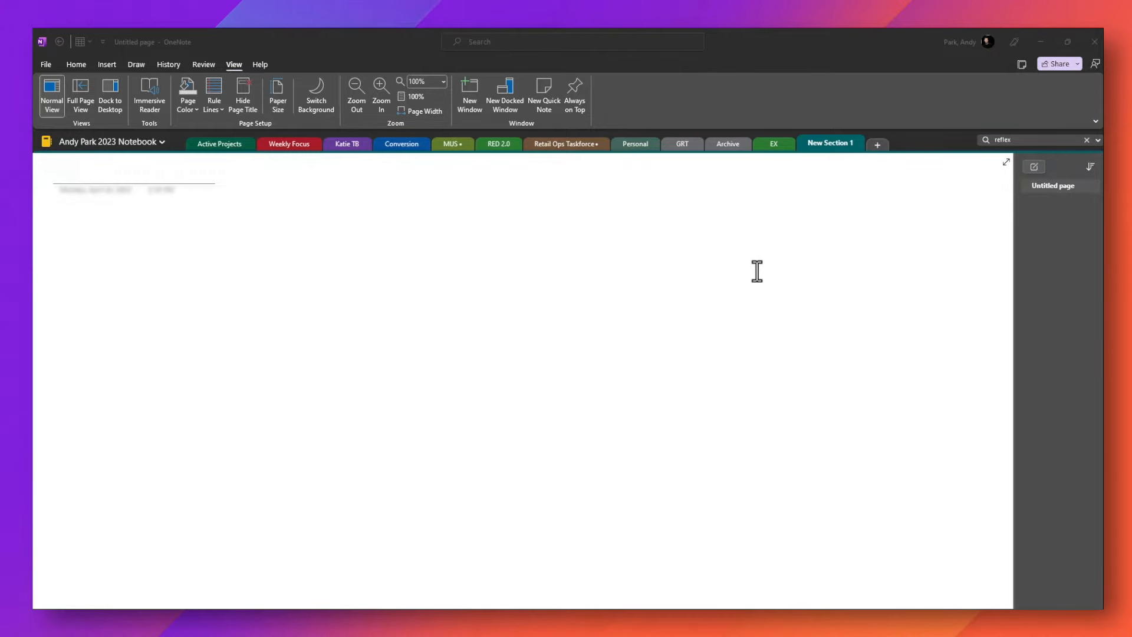
{"action": "mouse_move", "coordinate": [825, 161]}
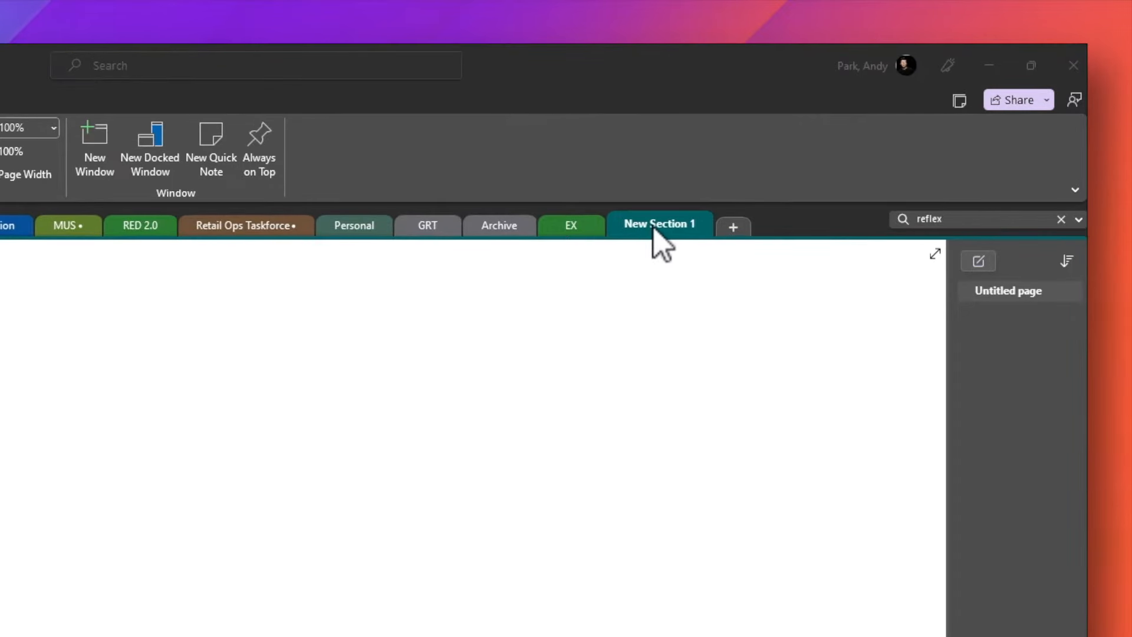
Step: Add a new section to the notebook, to be named BuJo
{"action": "left_click", "coordinate": [732, 228]}
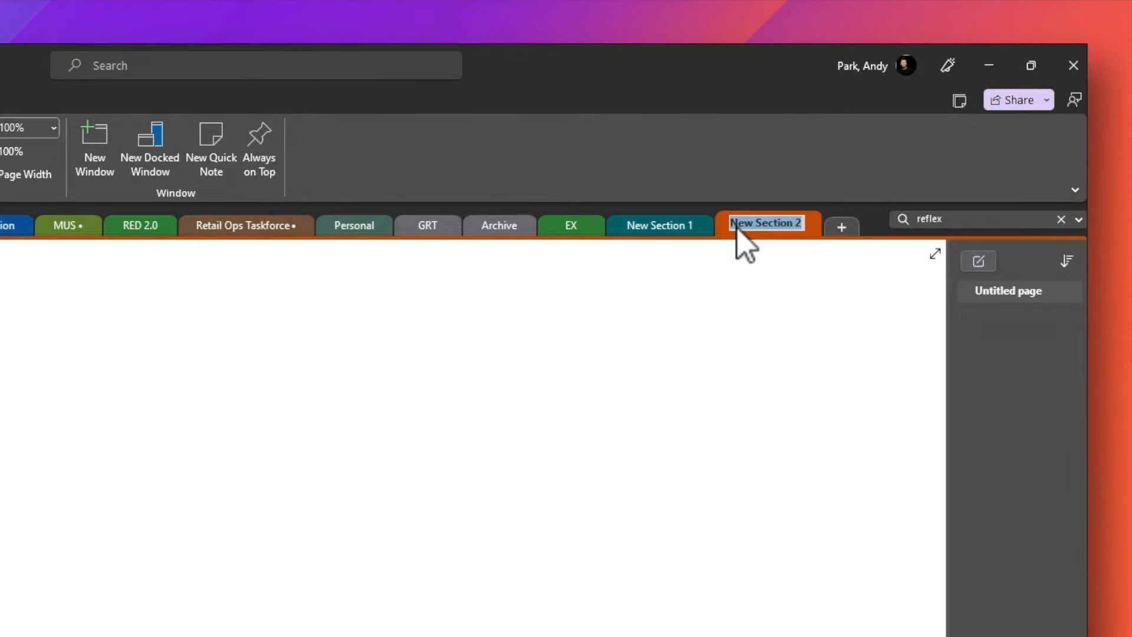
{"action": "mouse_move", "coordinate": [685, 265]}
{"action": "type", "text": "BuJo"}
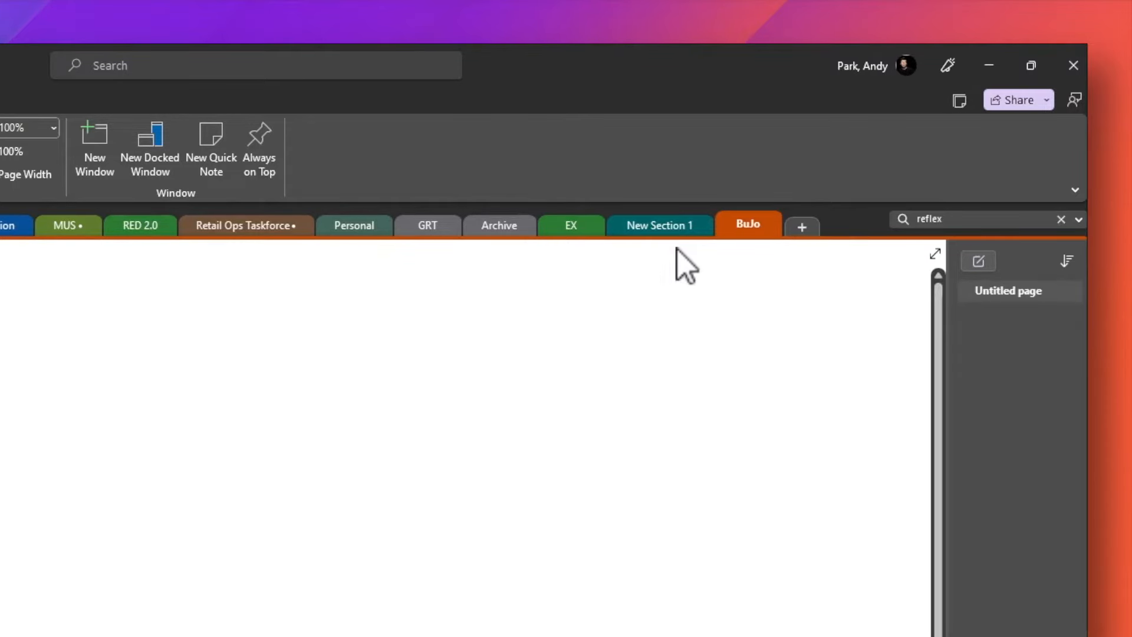
{"action": "mouse_move", "coordinate": [741, 271]}
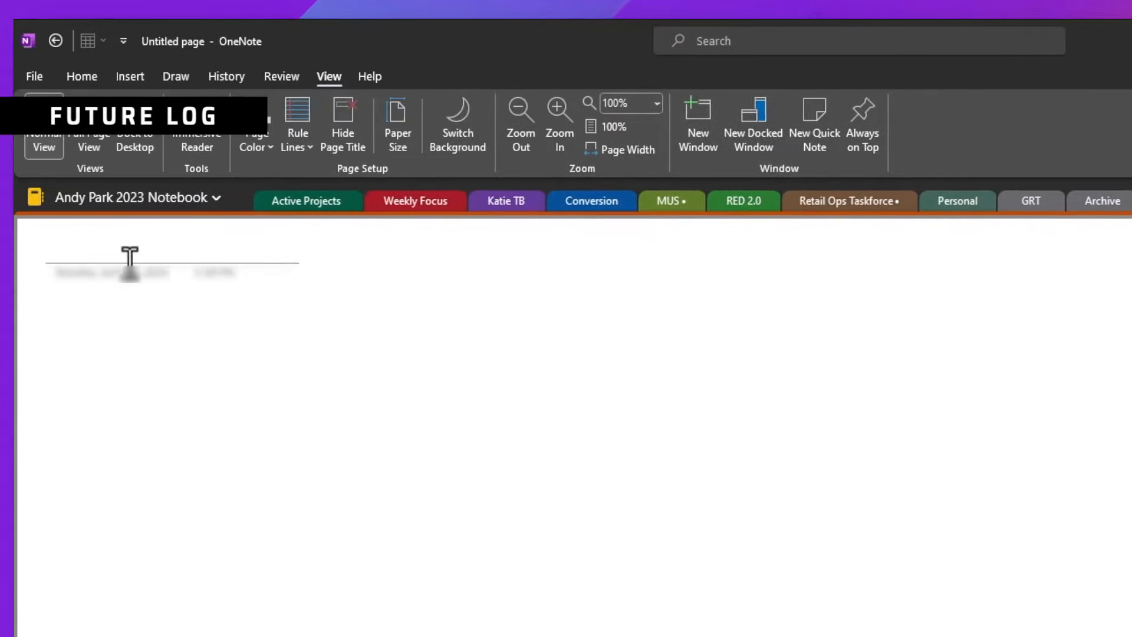
{"action": "mouse_move", "coordinate": [64, 252]}
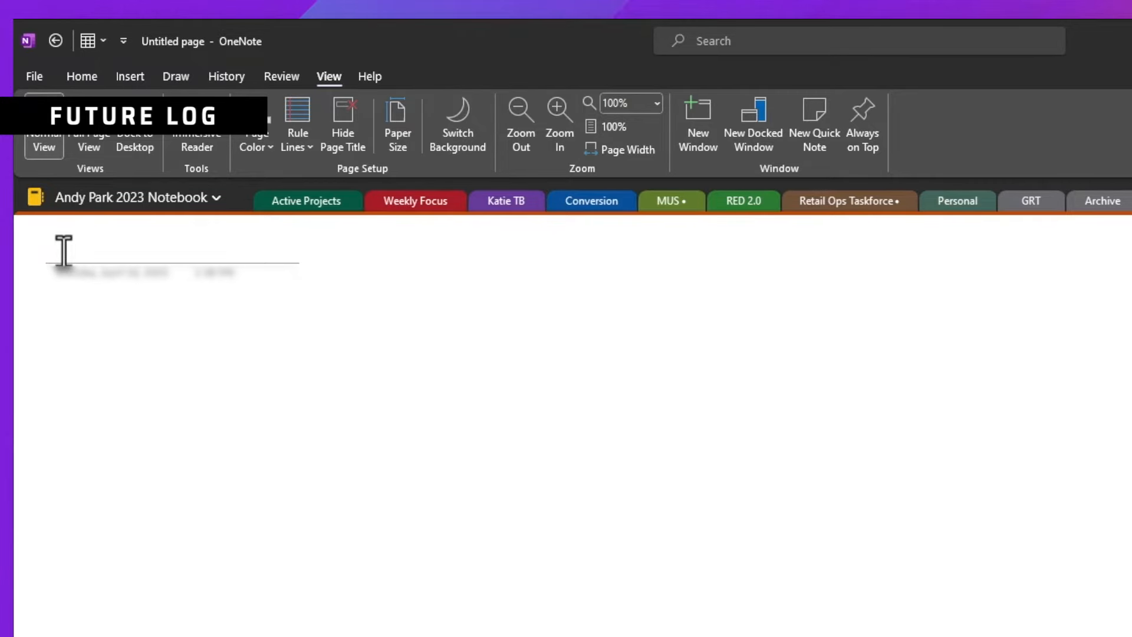
Step: Title the blank BuJo page 'Future Log'
{"action": "type", "text": "Future Log"}
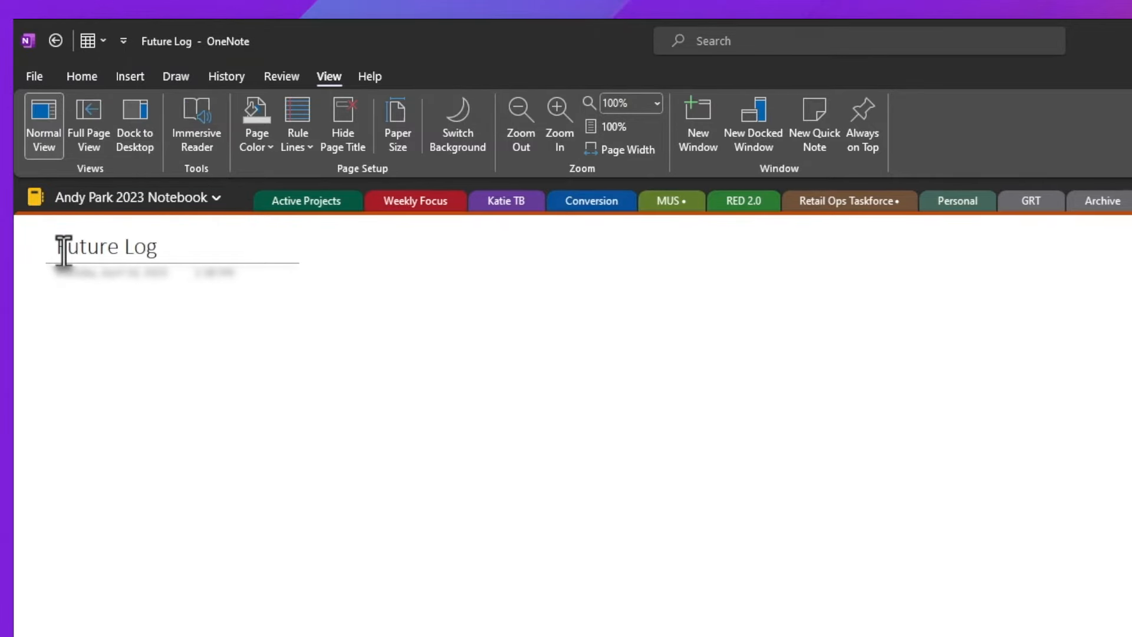
{"action": "left_click", "coordinate": [156, 246]}
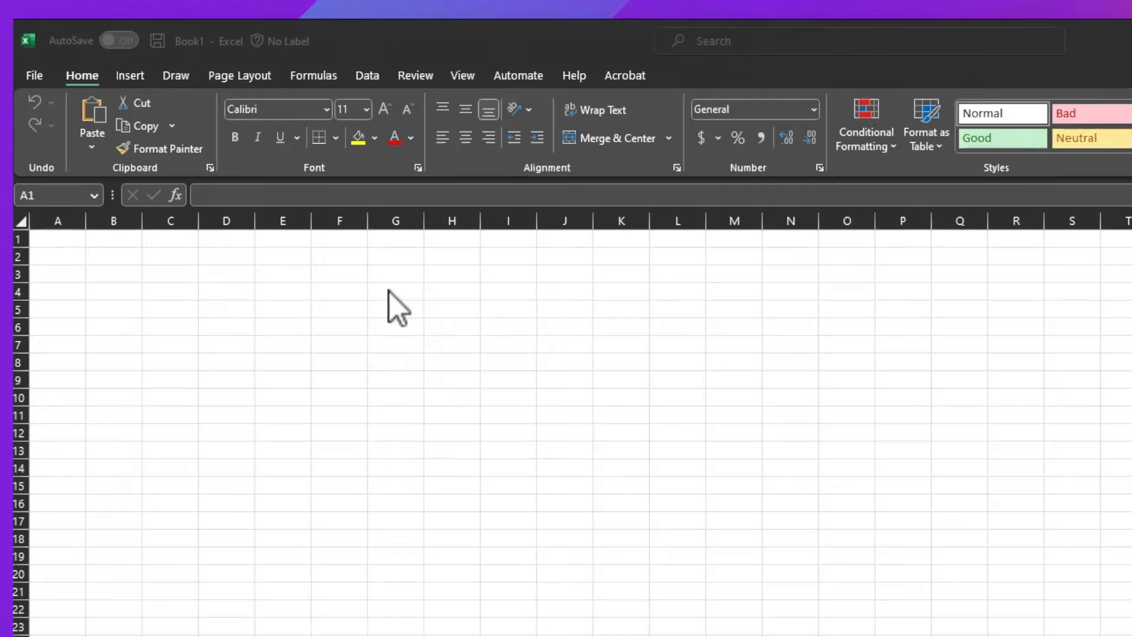
{"action": "mouse_move", "coordinate": [411, 404]}
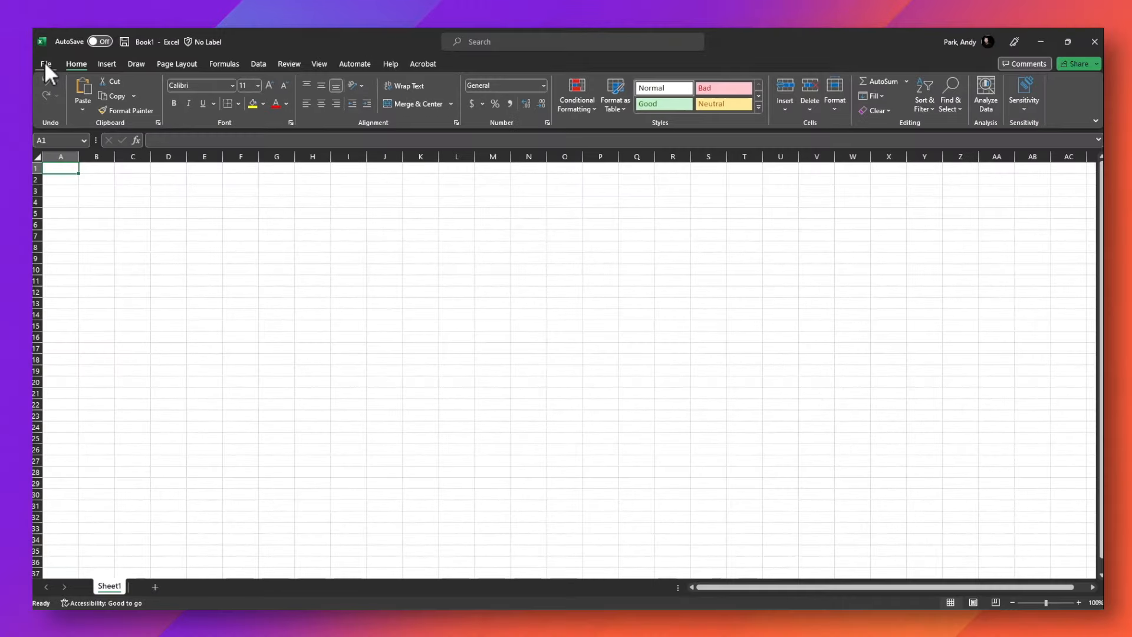
Step: Create a workbook from the Calendar creator (any year) template found by searching 'annual'
{"action": "left_click", "coordinate": [46, 63]}
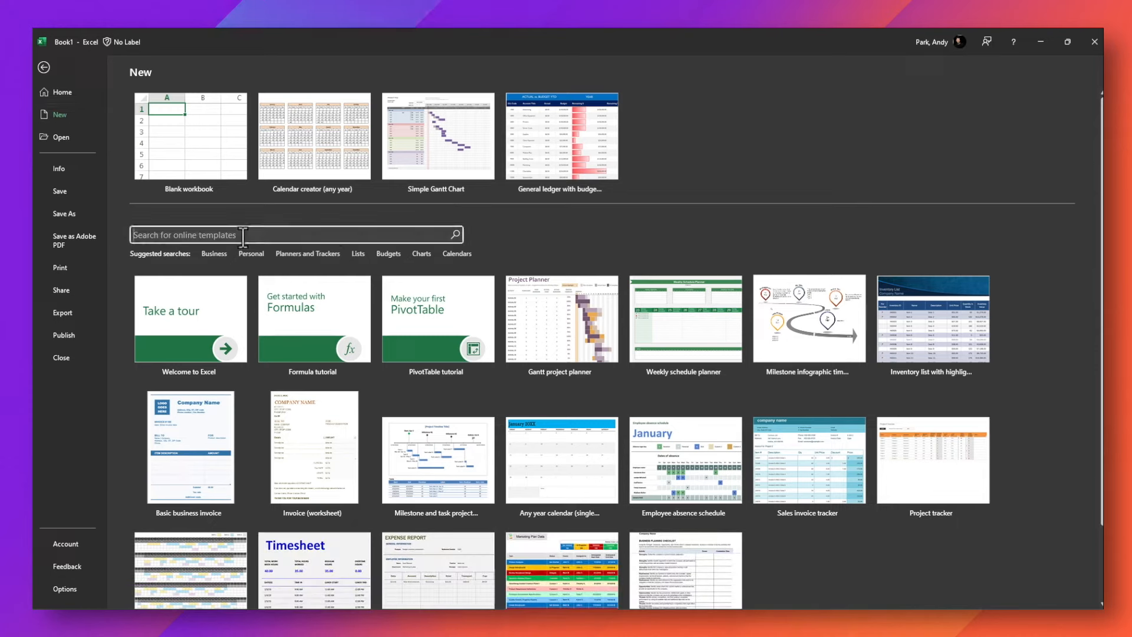
{"action": "type", "text": "annual calendar"}
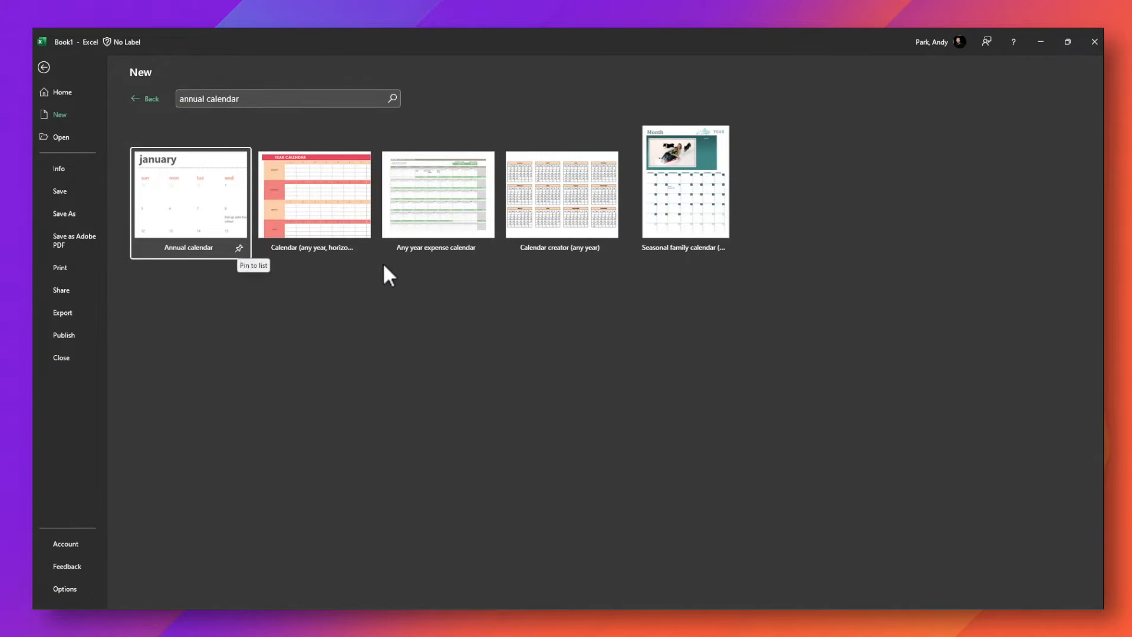
{"action": "mouse_move", "coordinate": [559, 194]}
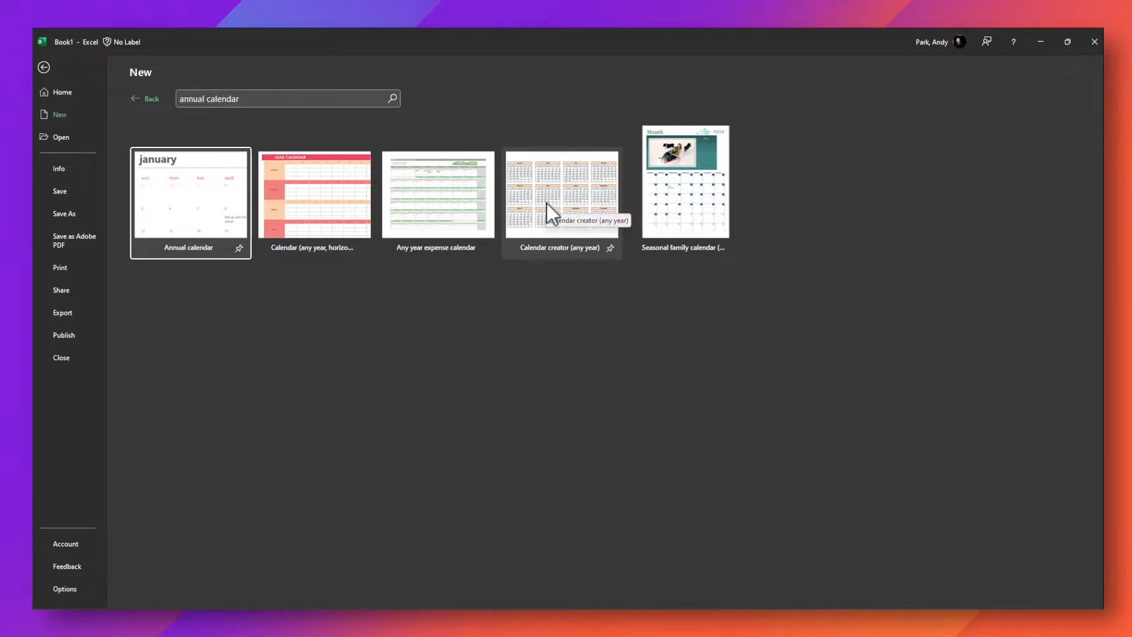
{"action": "left_click", "coordinate": [561, 194]}
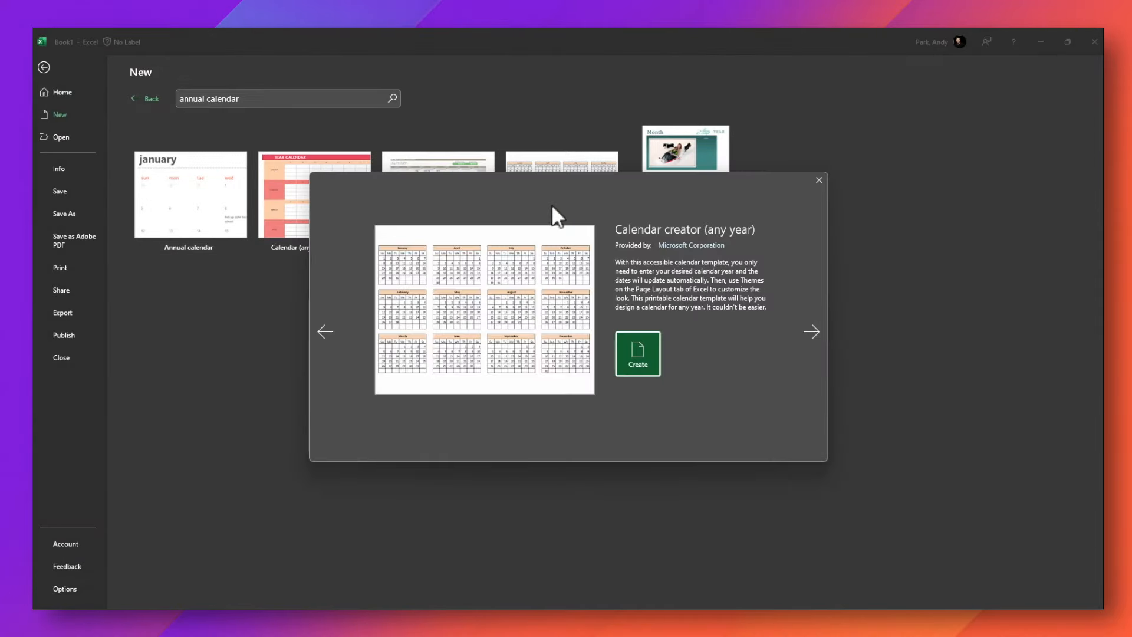
{"action": "left_click", "coordinate": [636, 354]}
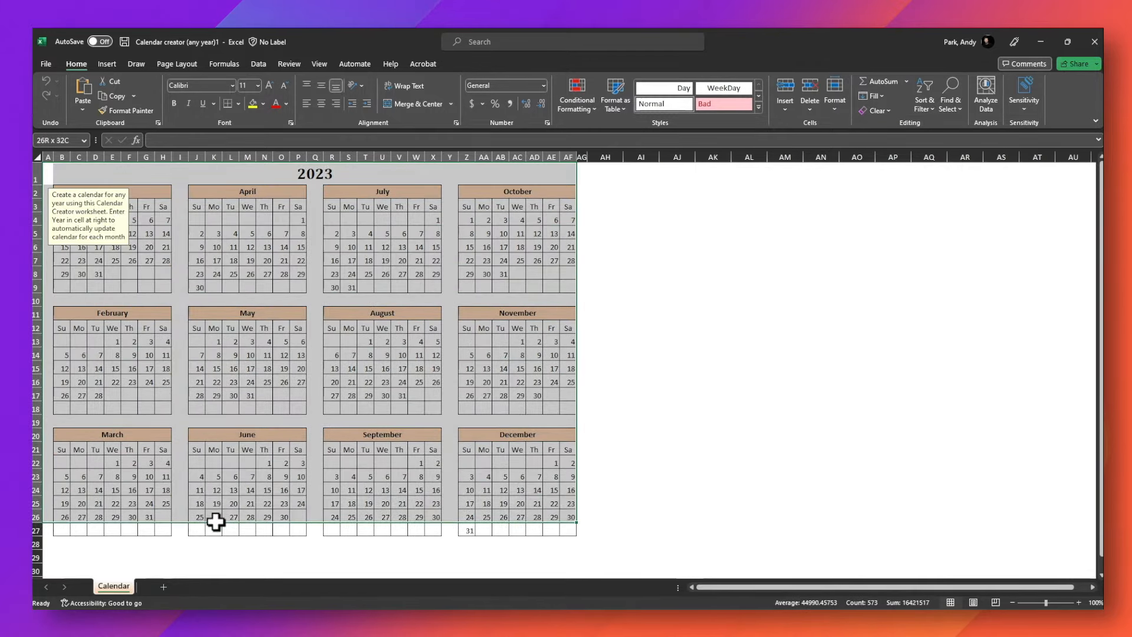
Step: Copy the selected 2023 calendar range to the clipboard
{"action": "right_click", "coordinate": [217, 521]}
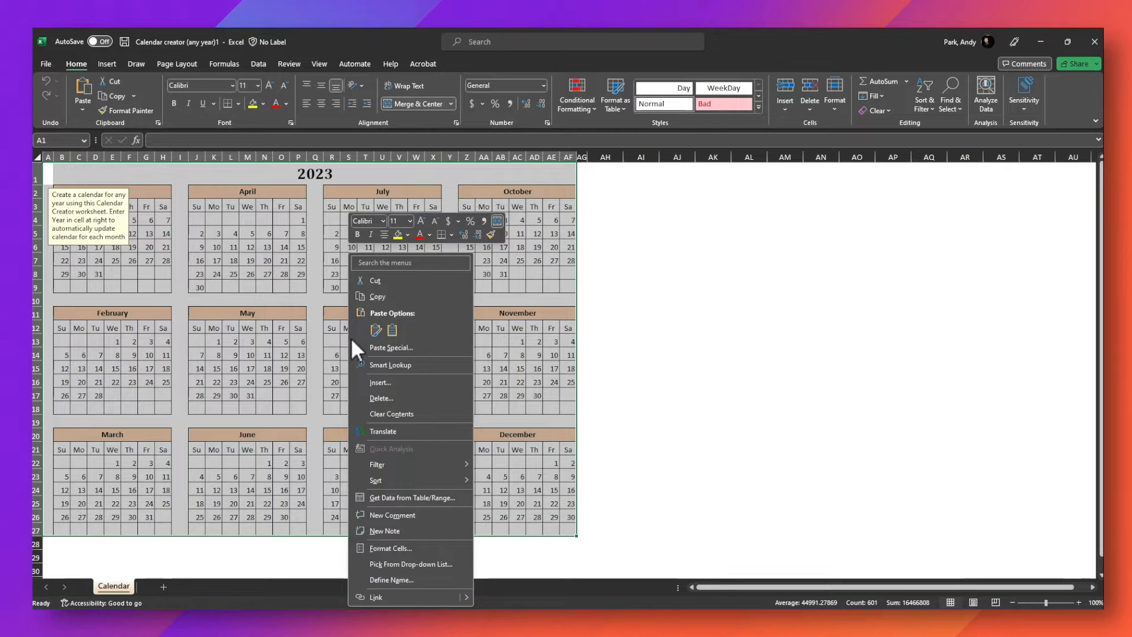
{"action": "left_click", "coordinate": [376, 296]}
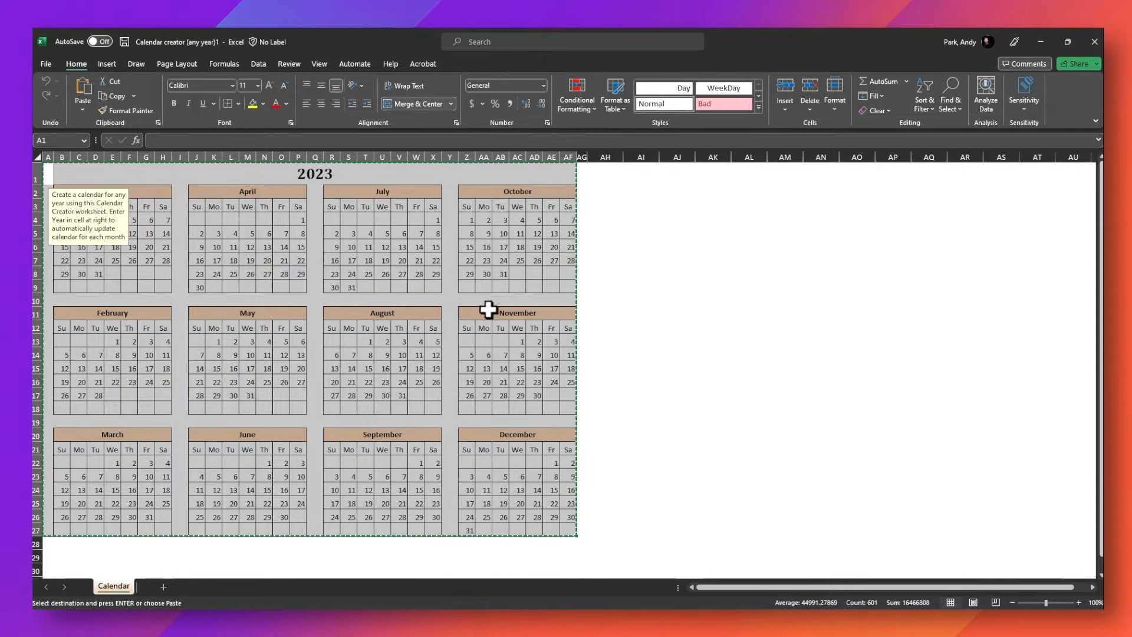
{"action": "mouse_move", "coordinate": [634, 571]}
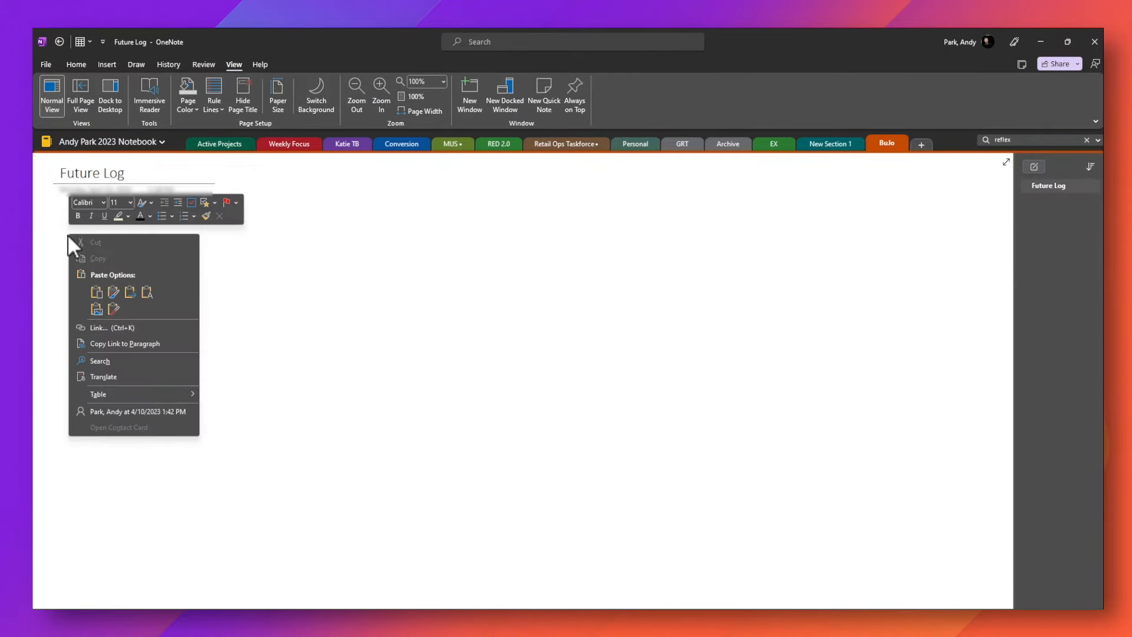
{"action": "mouse_move", "coordinate": [96, 308]}
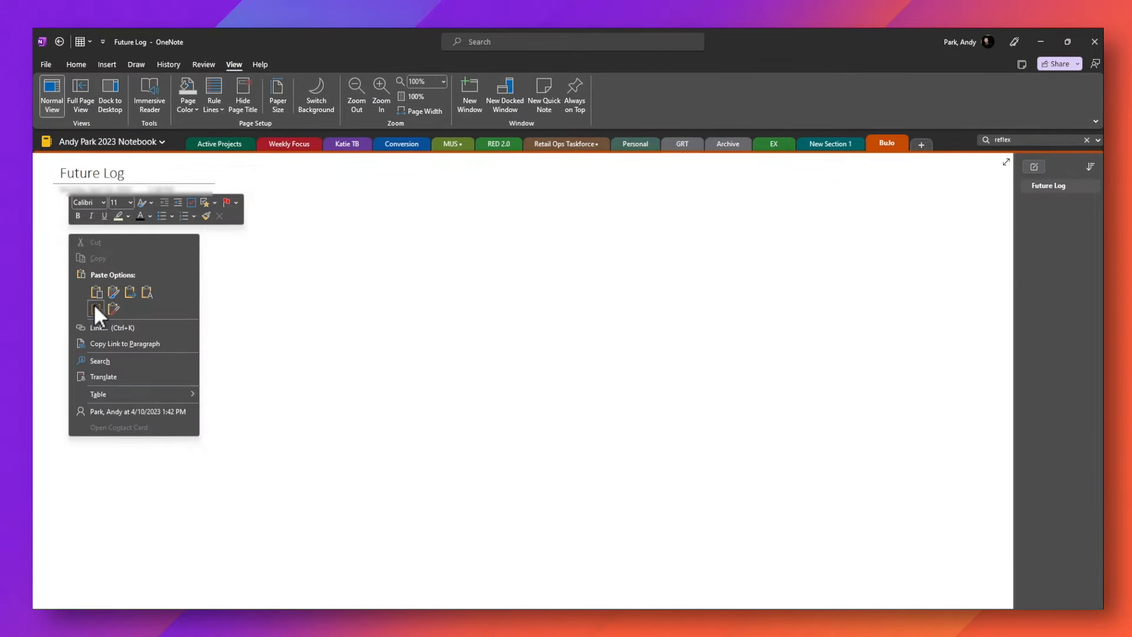
Step: Paste the 2023 calendar onto the Future Log page and shrink it to about two-thirds size
{"action": "left_click", "coordinate": [95, 306]}
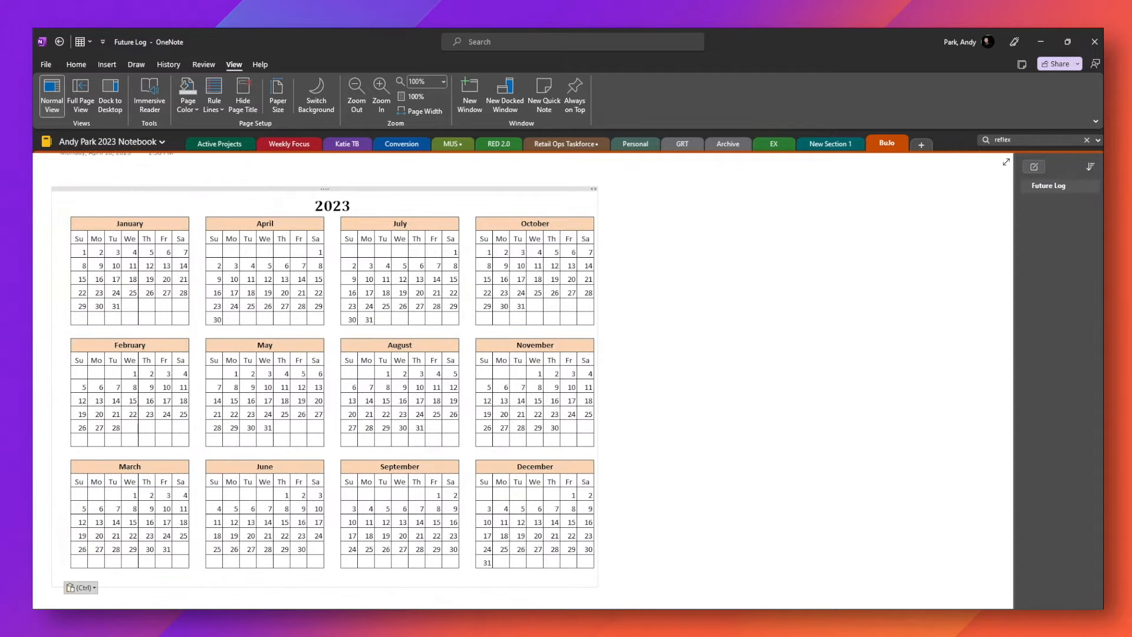
{"action": "left_click", "coordinate": [577, 276]}
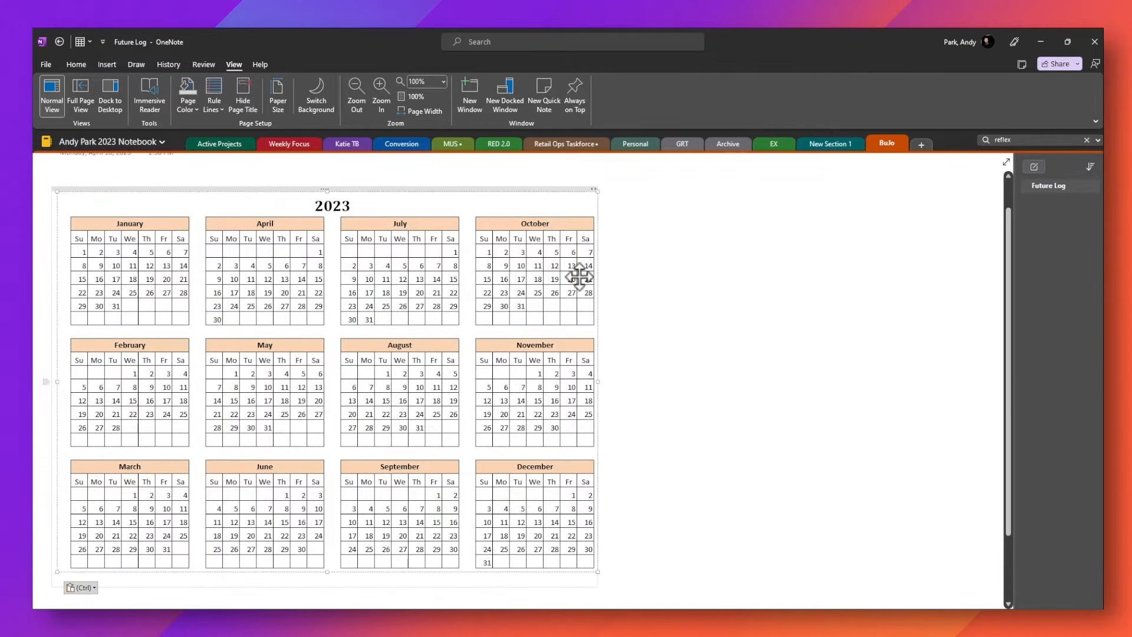
{"action": "mouse_move", "coordinate": [601, 578]}
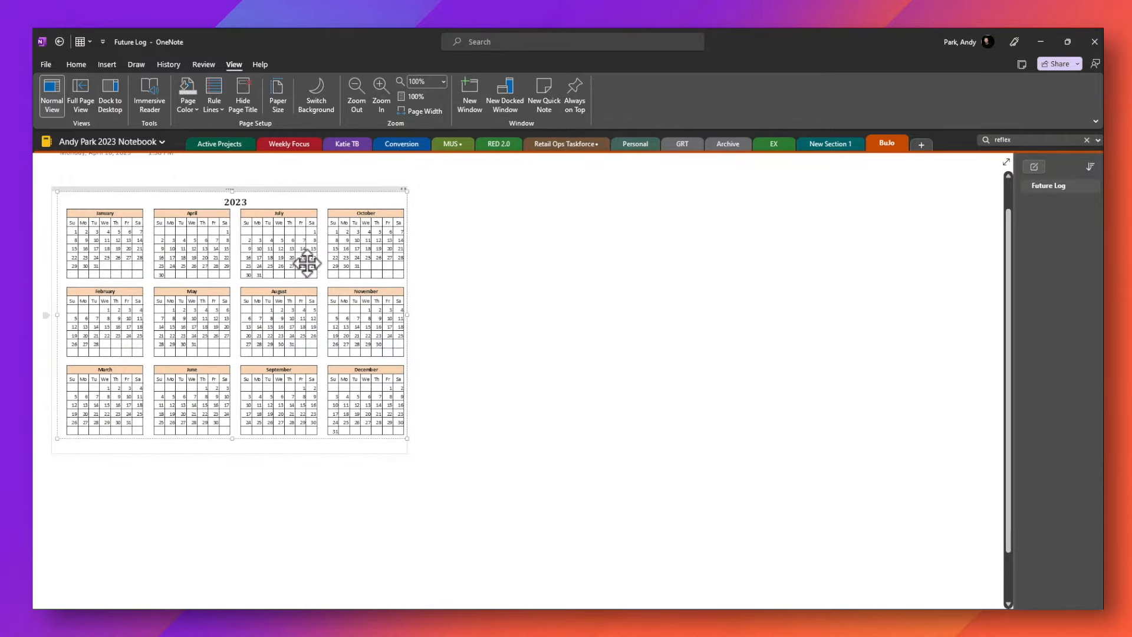
{"action": "left_click", "coordinate": [374, 517]}
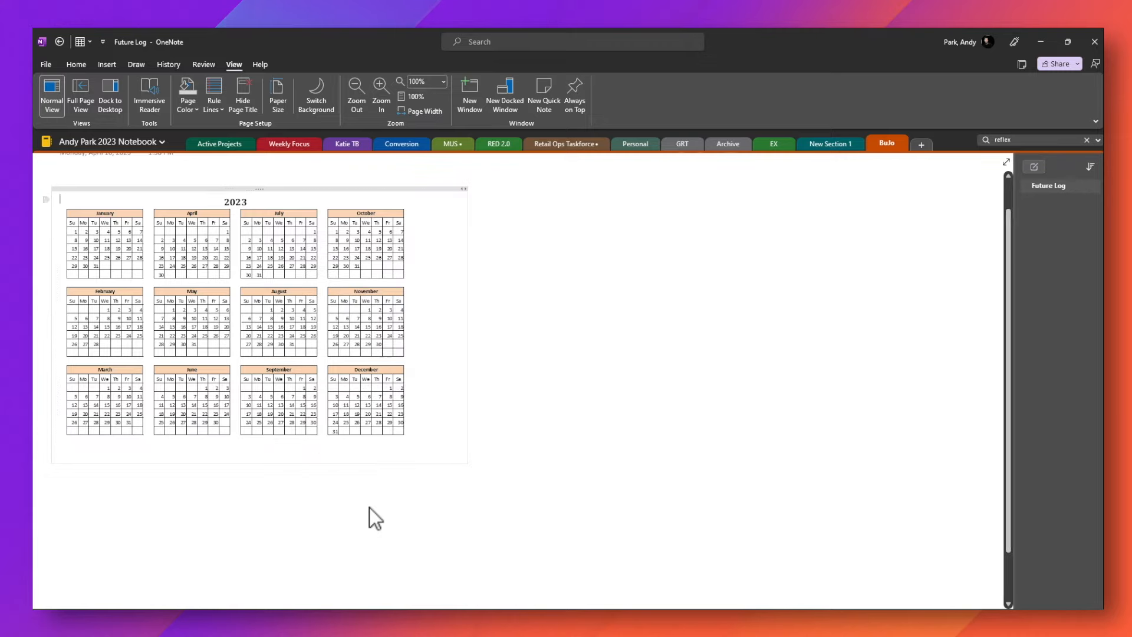
{"action": "mouse_move", "coordinate": [436, 240]}
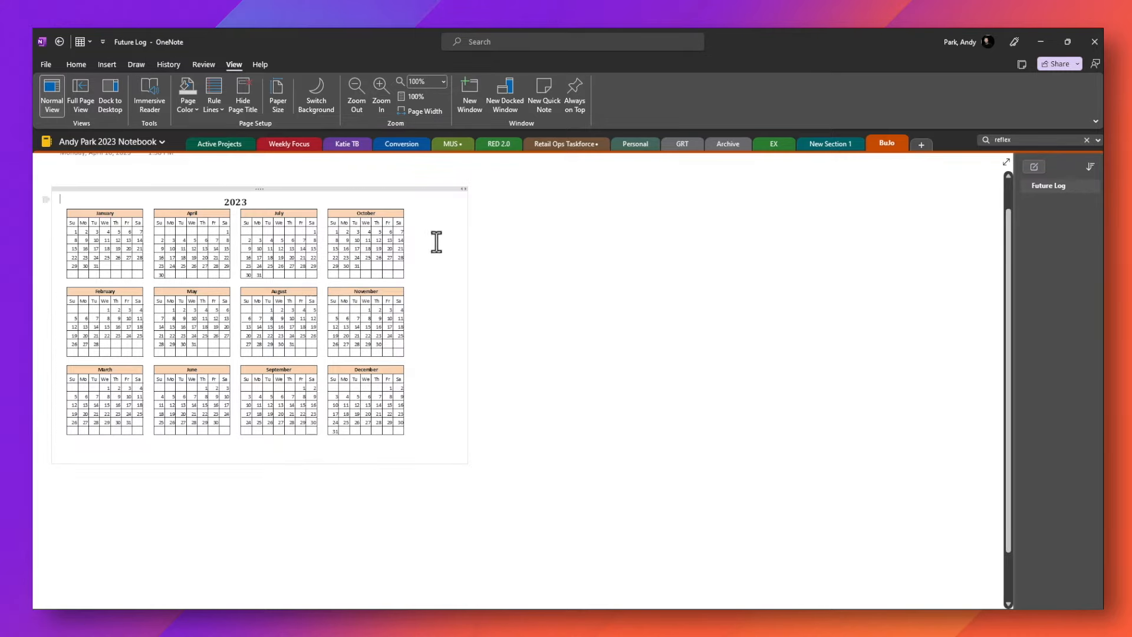
{"action": "mouse_move", "coordinate": [385, 189]}
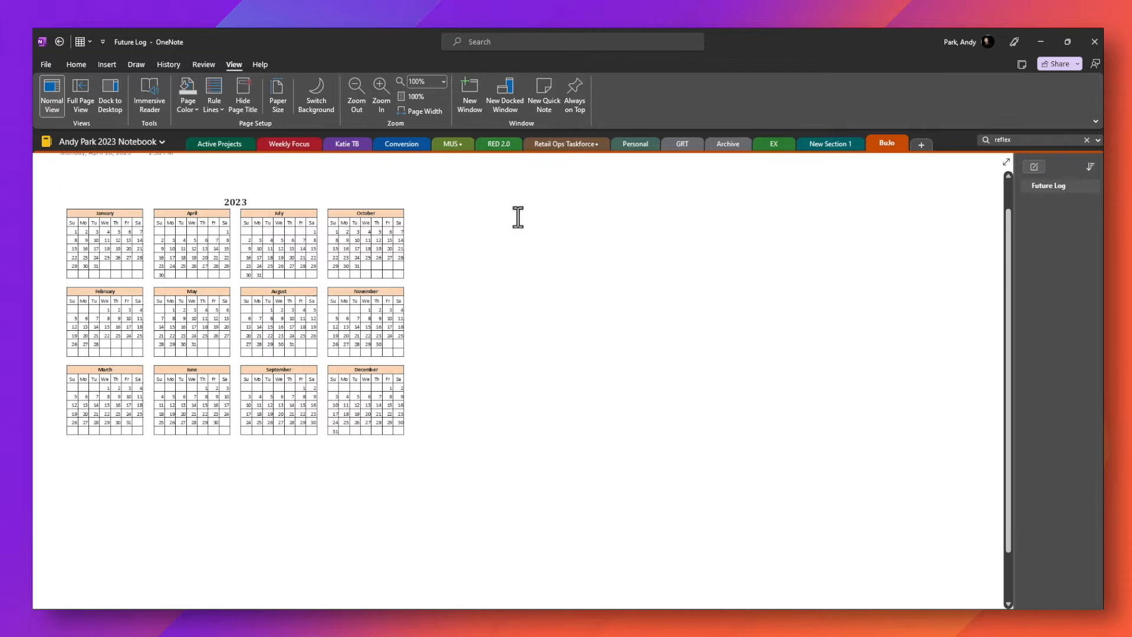
{"action": "left_click", "coordinate": [60, 183]}
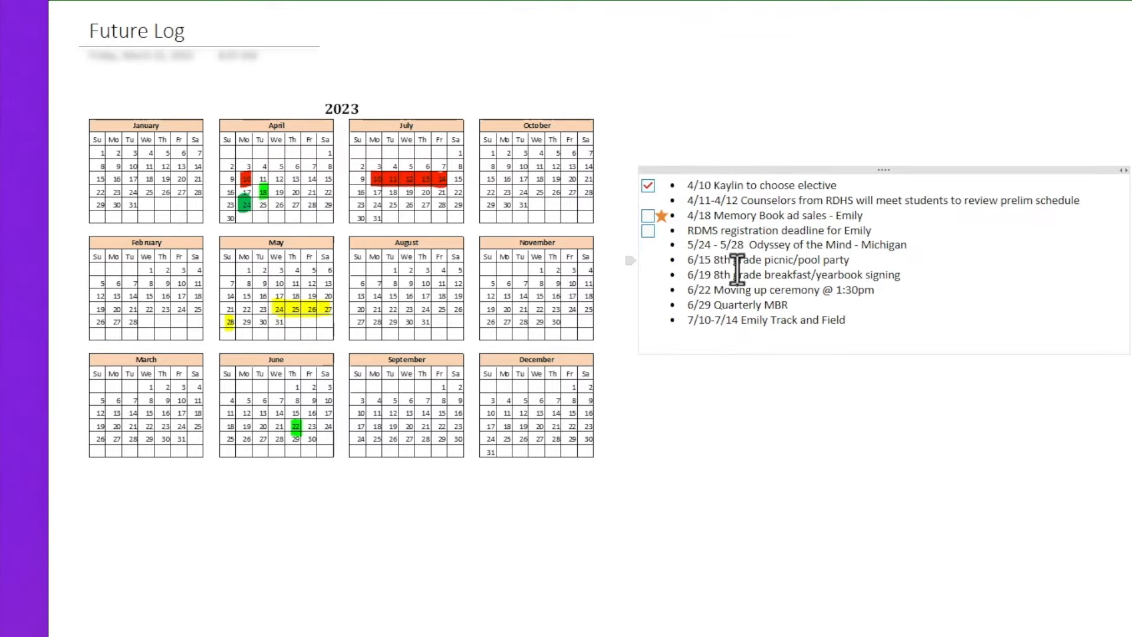
{"action": "mouse_move", "coordinate": [734, 316]}
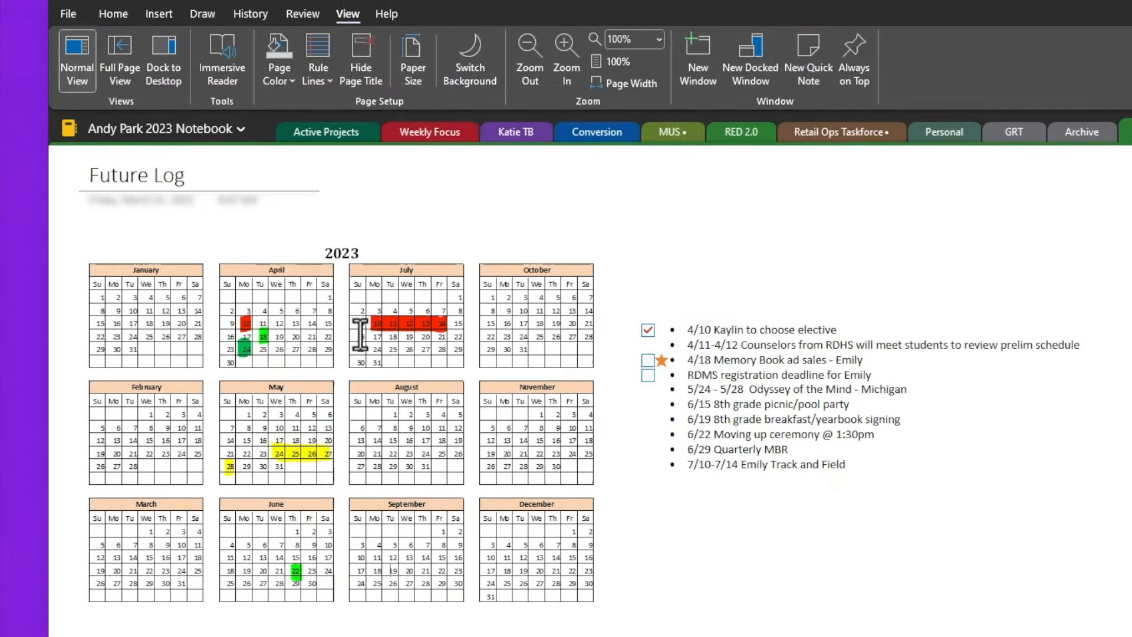
{"action": "left_click", "coordinate": [202, 14]}
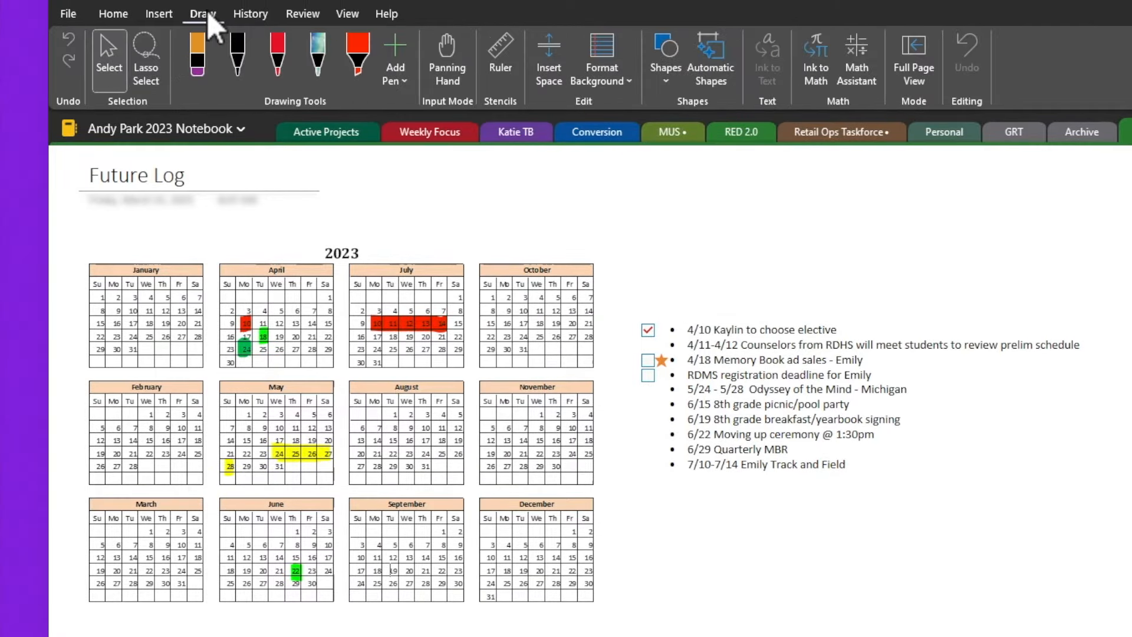
{"action": "mouse_move", "coordinate": [356, 54]}
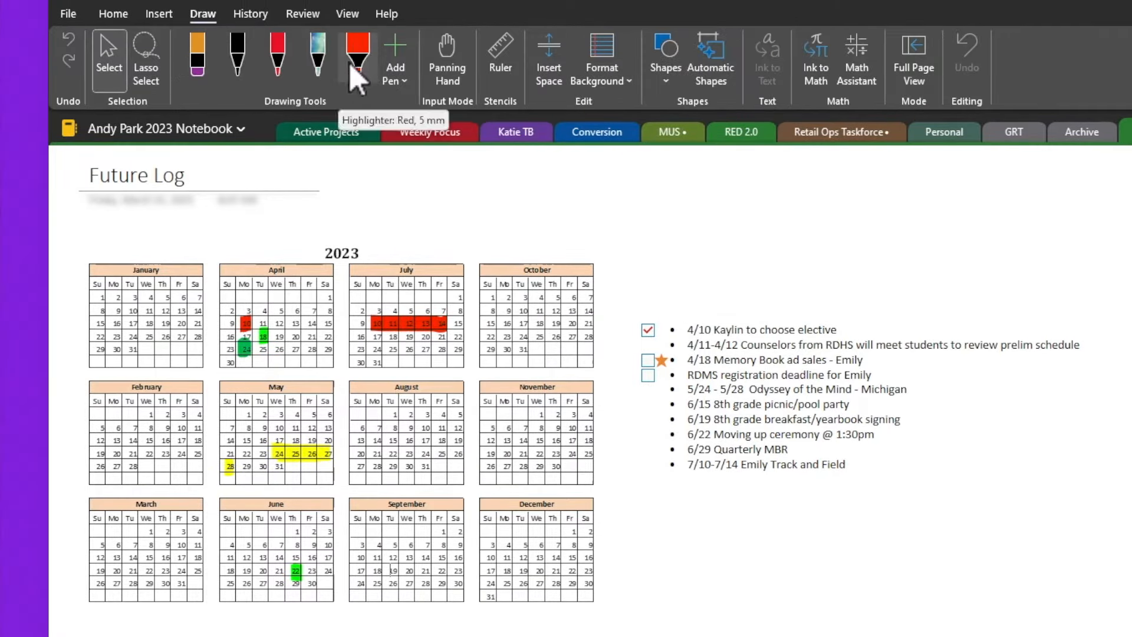
{"action": "mouse_move", "coordinate": [691, 561]}
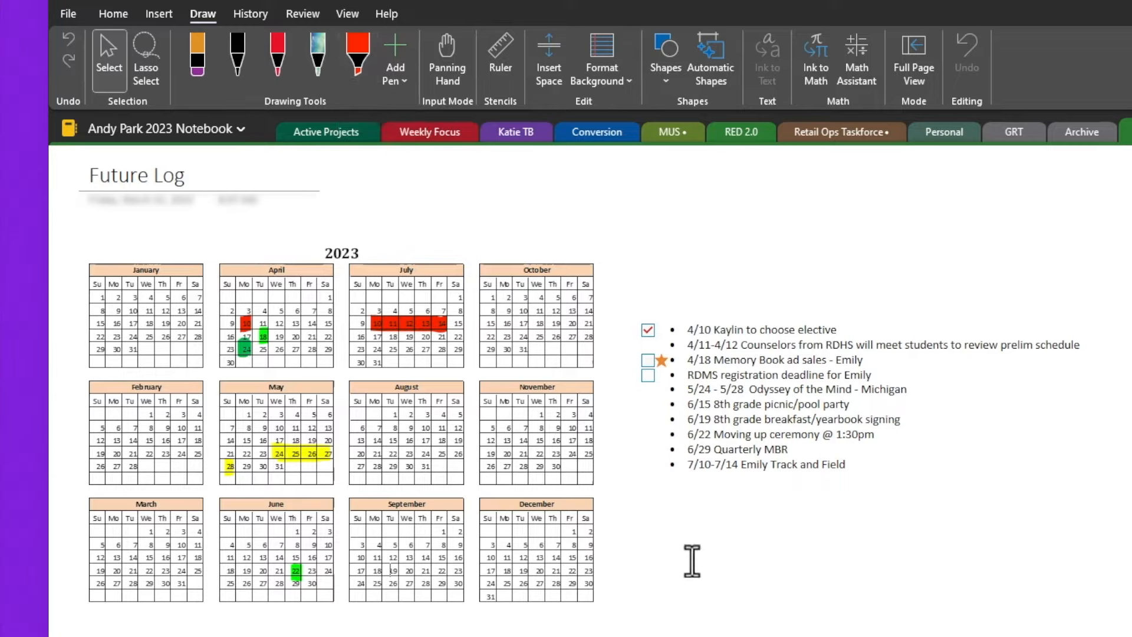
{"action": "mouse_move", "coordinate": [670, 569]}
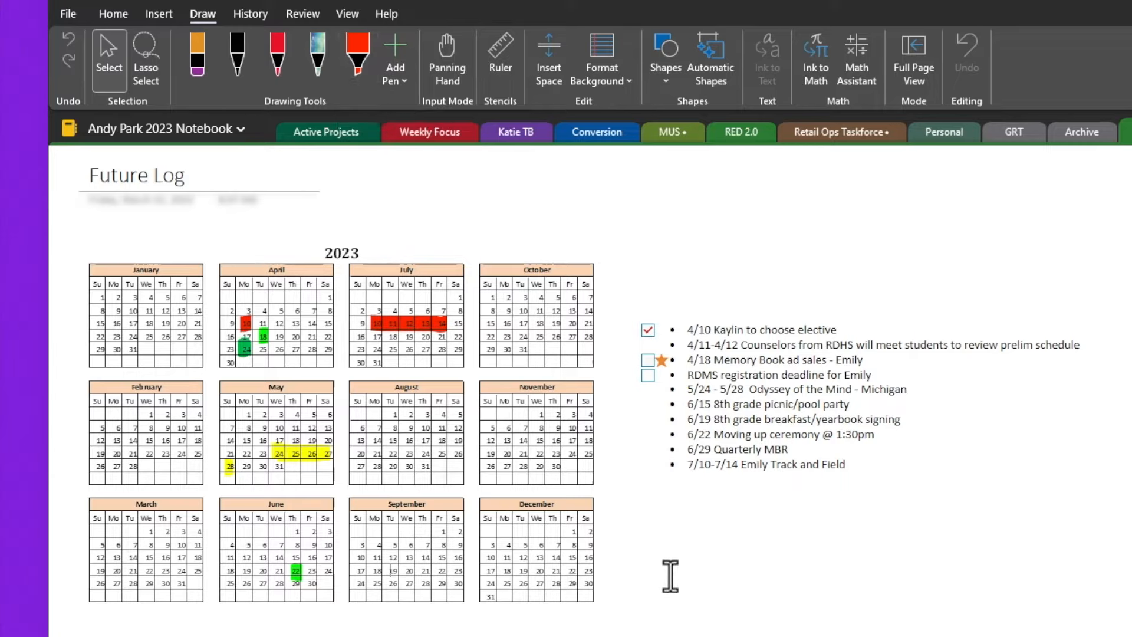
{"action": "mouse_move", "coordinate": [1070, 449]}
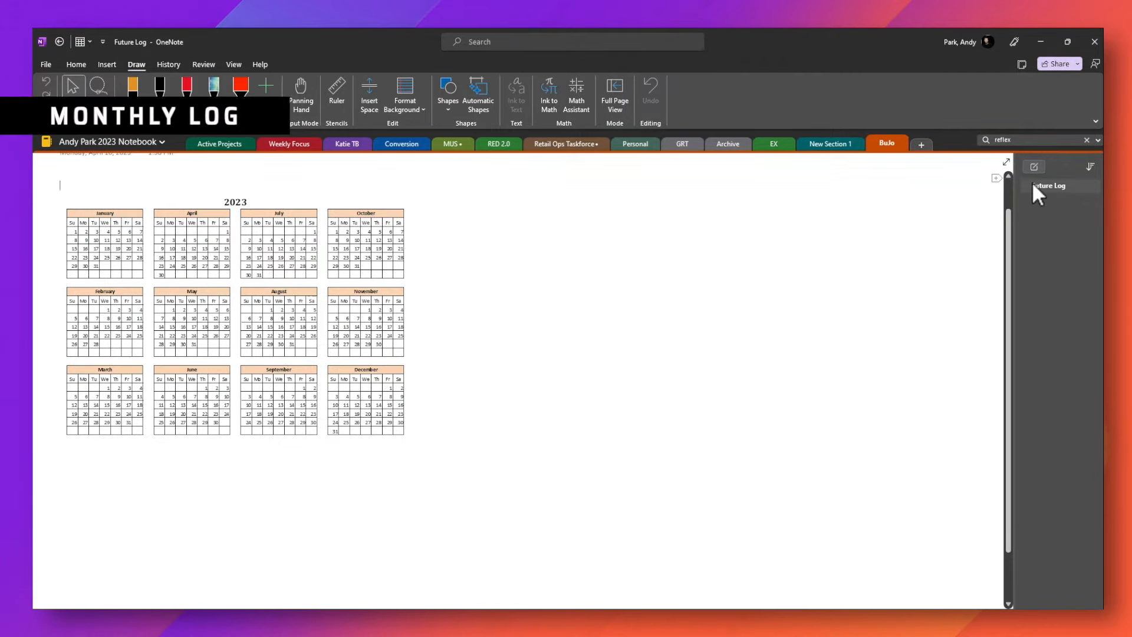
Step: Add a new page in the BuJo section titled 'Monthly - April'
{"action": "left_click", "coordinate": [1032, 166]}
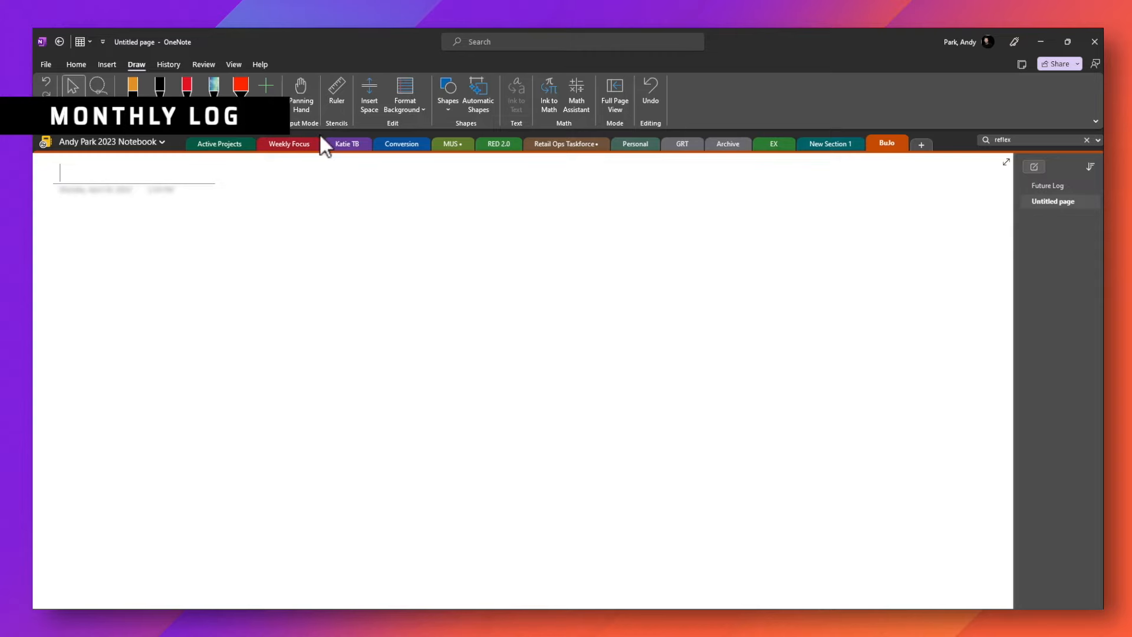
{"action": "type", "text": "Monthly"}
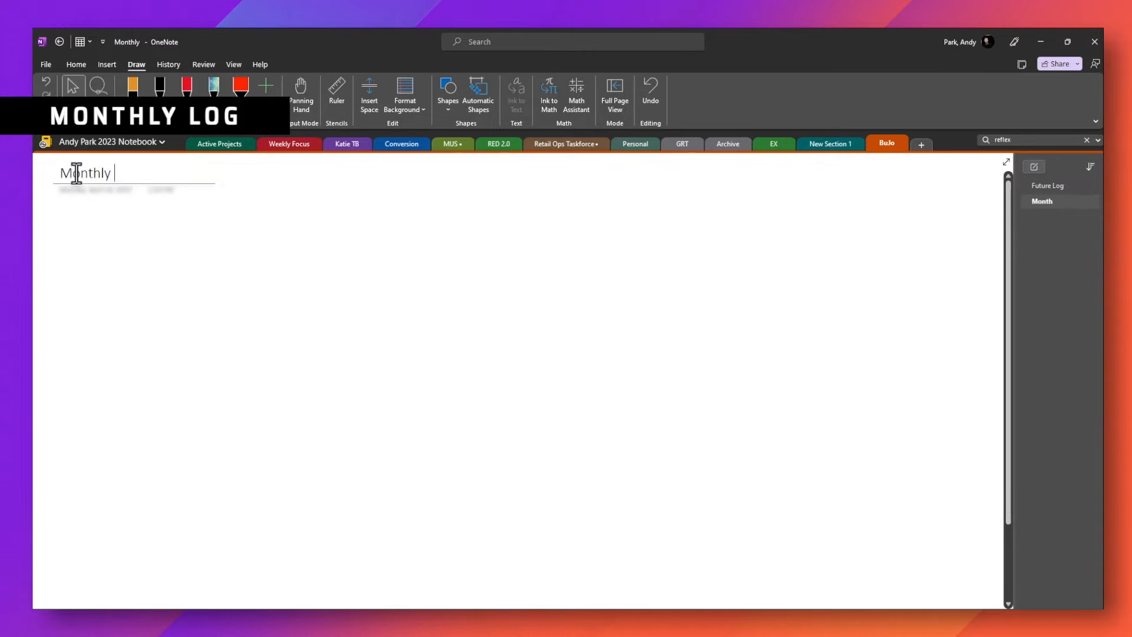
{"action": "type", "text": "- April"}
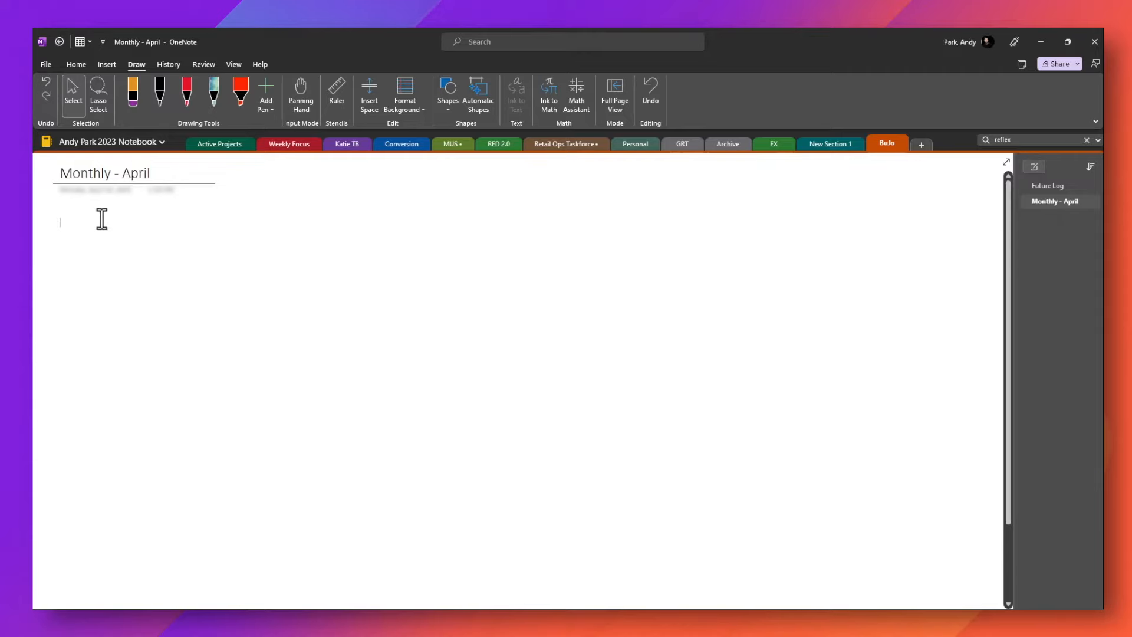
{"action": "mouse_move", "coordinate": [364, 246]}
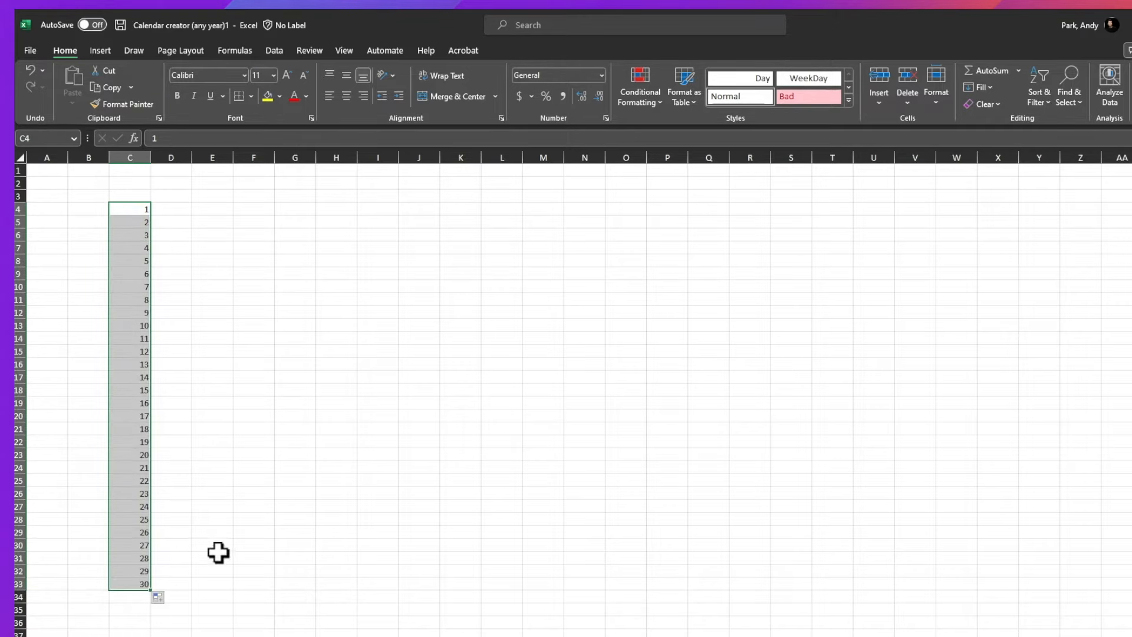
Step: Enter weekday letters beside the 1–30 day column, starting with M for day 1
{"action": "left_click", "coordinate": [212, 557]}
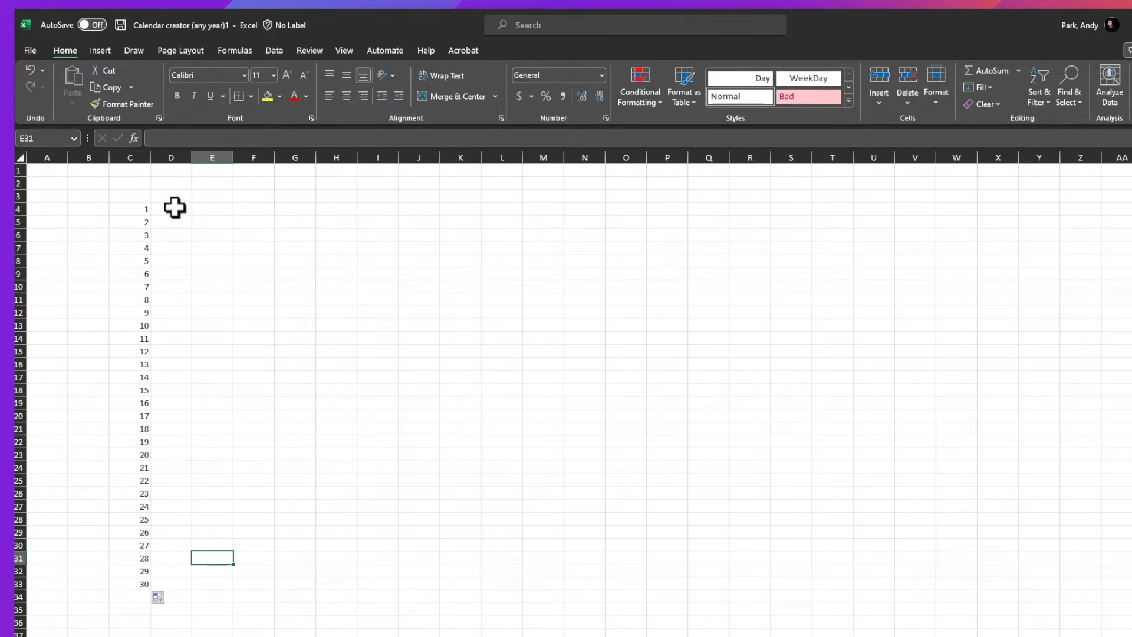
{"action": "left_click", "coordinate": [171, 210]}
{"action": "type", "text": "S"}
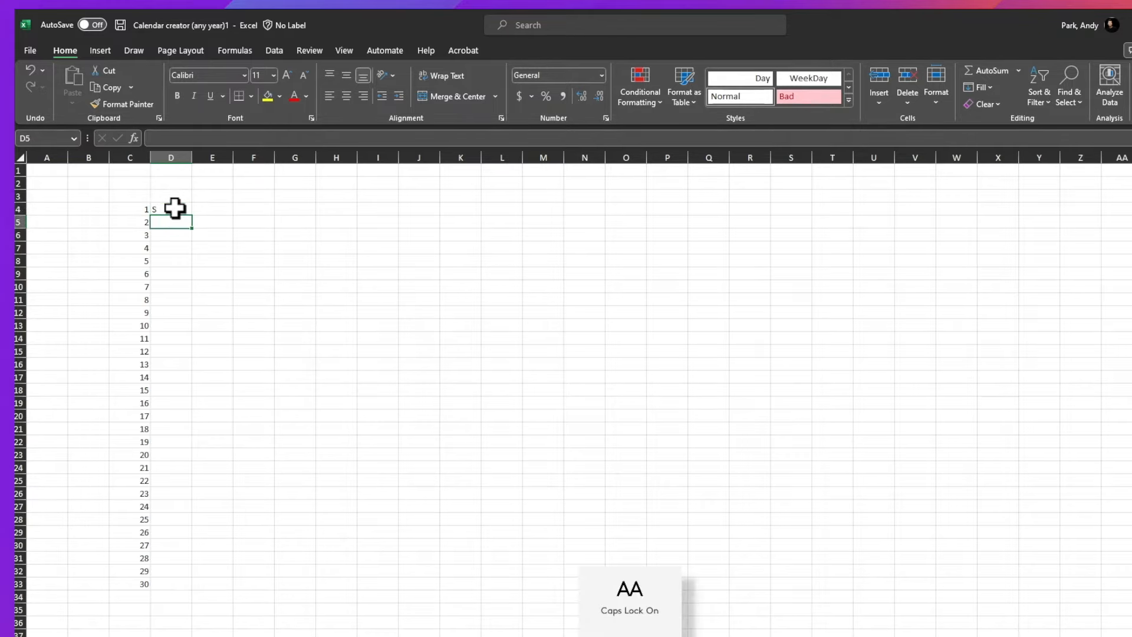
{"action": "type", "text": "M"}
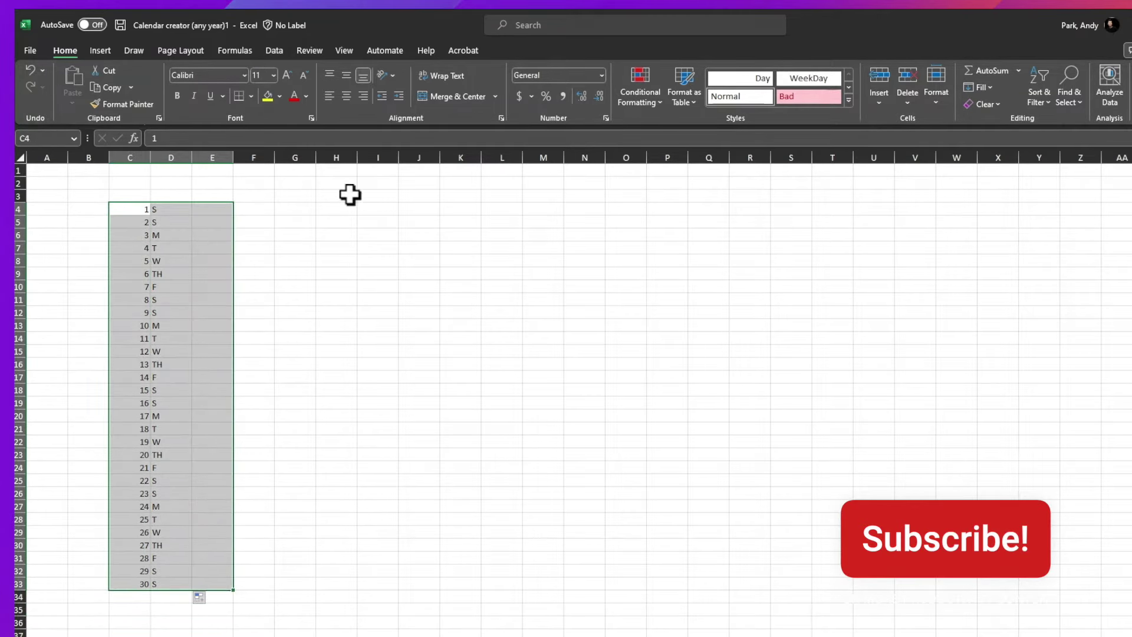
Step: Apply All Borders to the day grid and copy it with Ctrl+C
{"action": "left_click", "coordinate": [239, 95]}
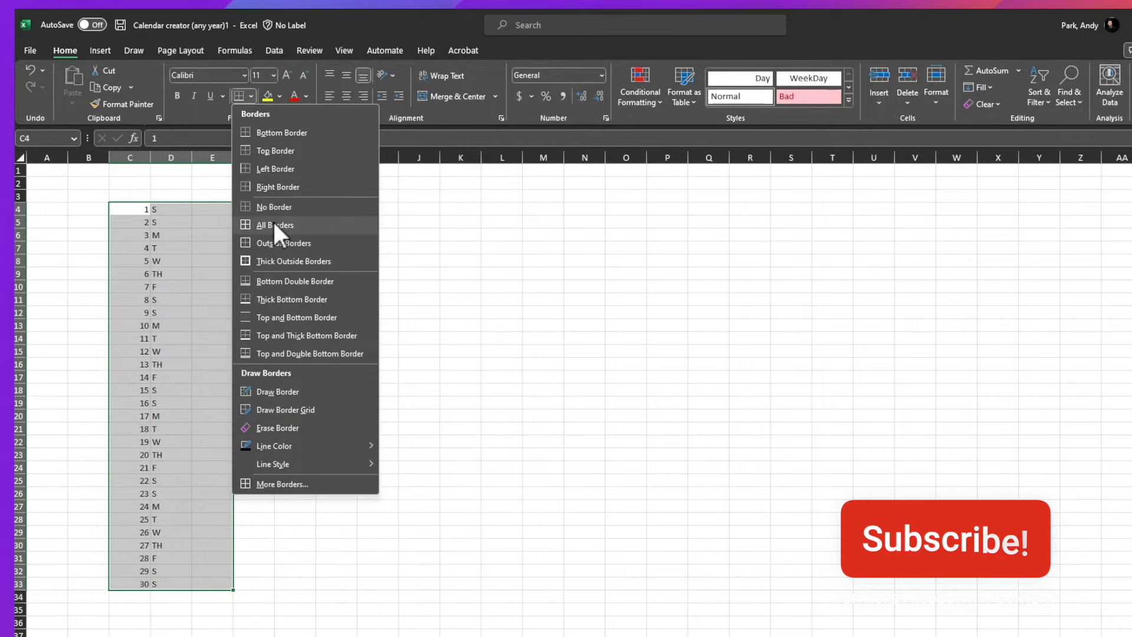
{"action": "left_click", "coordinate": [275, 224]}
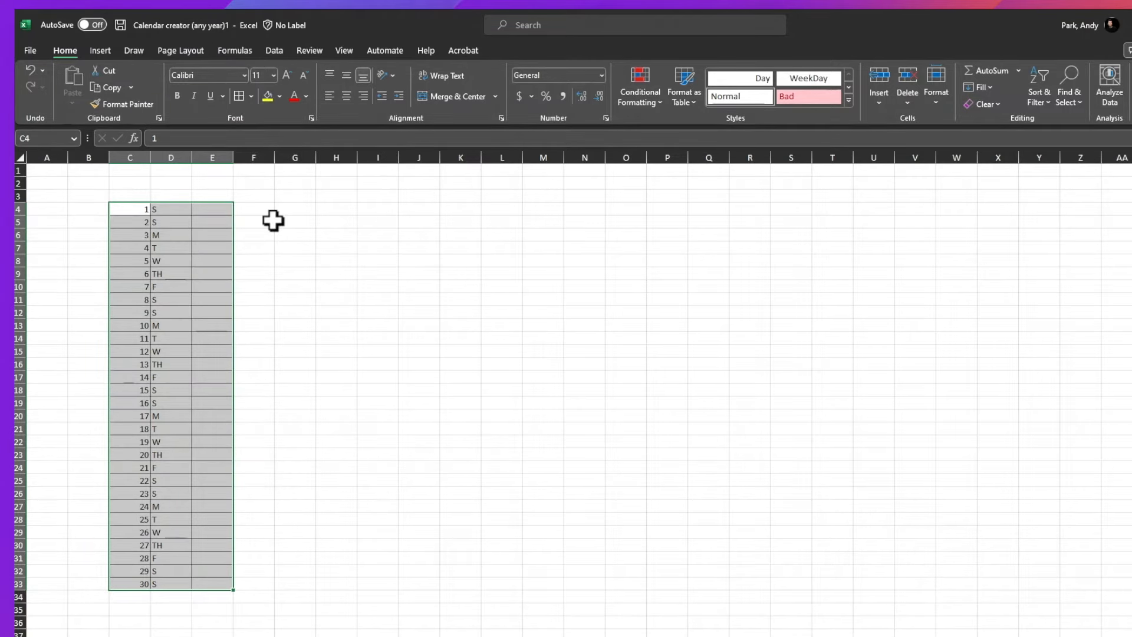
{"action": "key", "text": "ctrl+c"}
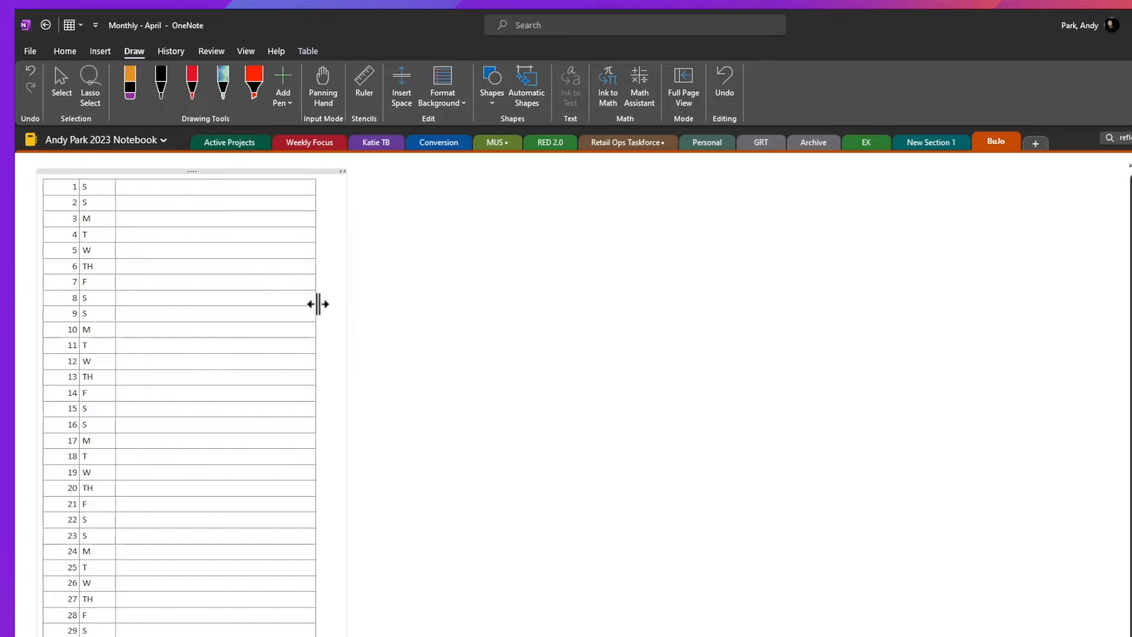
Step: Paste the day grid onto Monthly - April and widen its notes column
{"action": "left_click", "coordinate": [246, 51]}
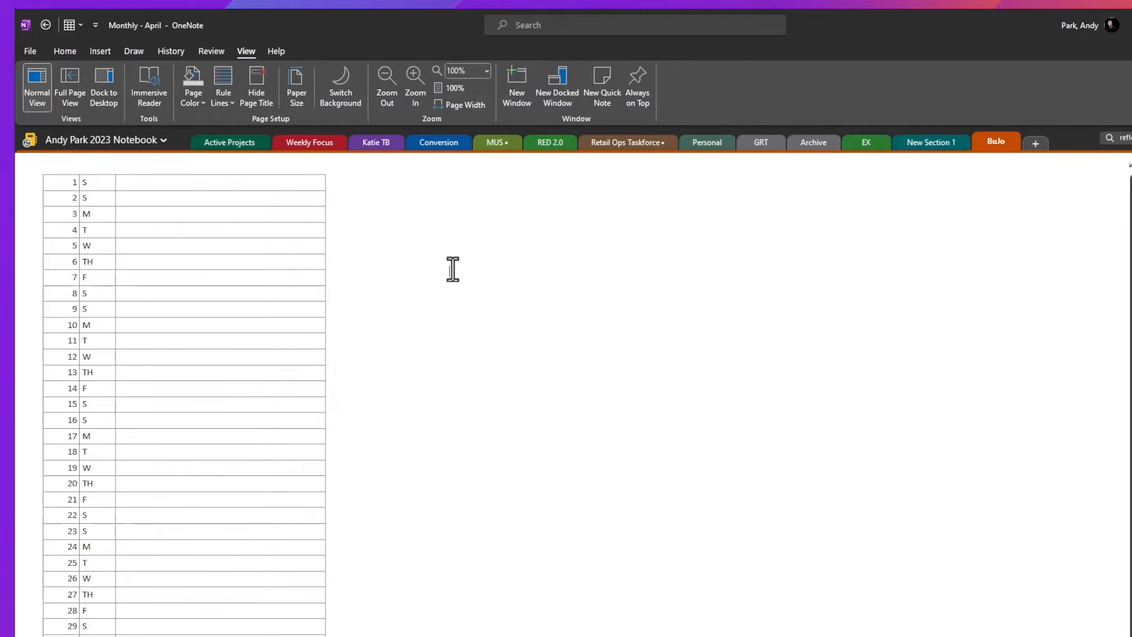
{"action": "mouse_move", "coordinate": [864, 142]}
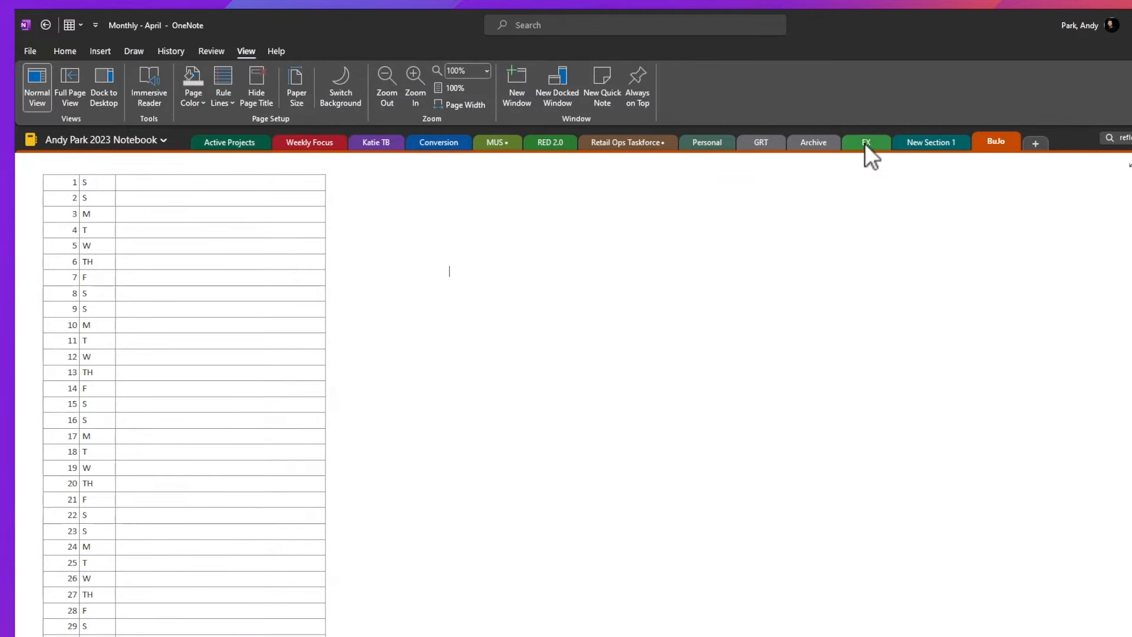
Step: Open the EX section's finished Month - April example and scroll through its day table
{"action": "left_click", "coordinate": [864, 142]}
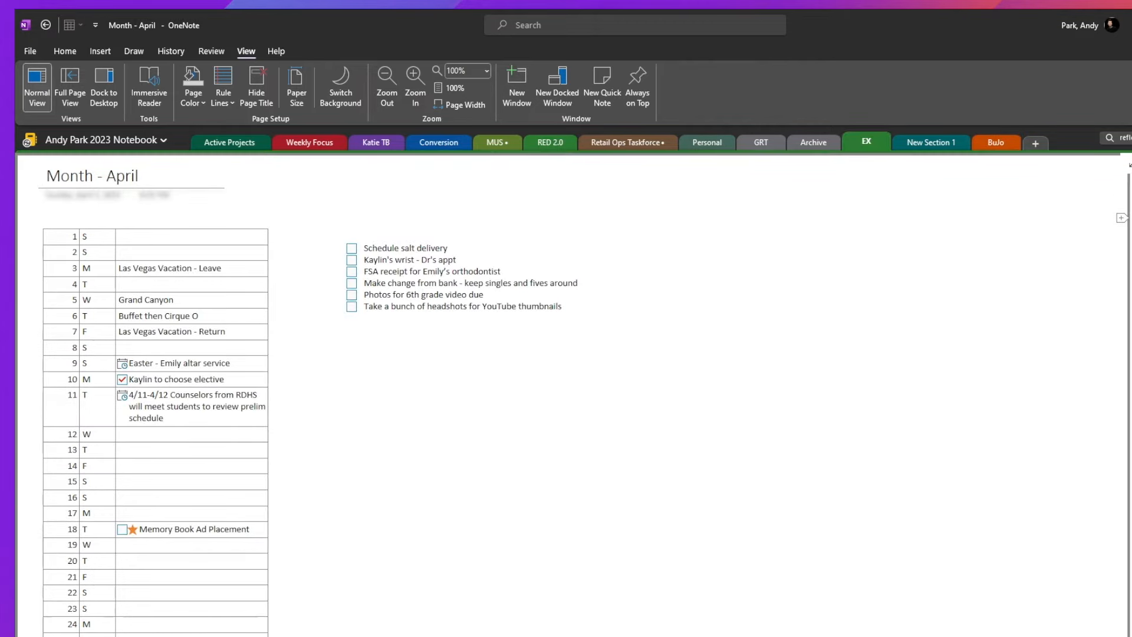
{"action": "mouse_move", "coordinate": [294, 424]}
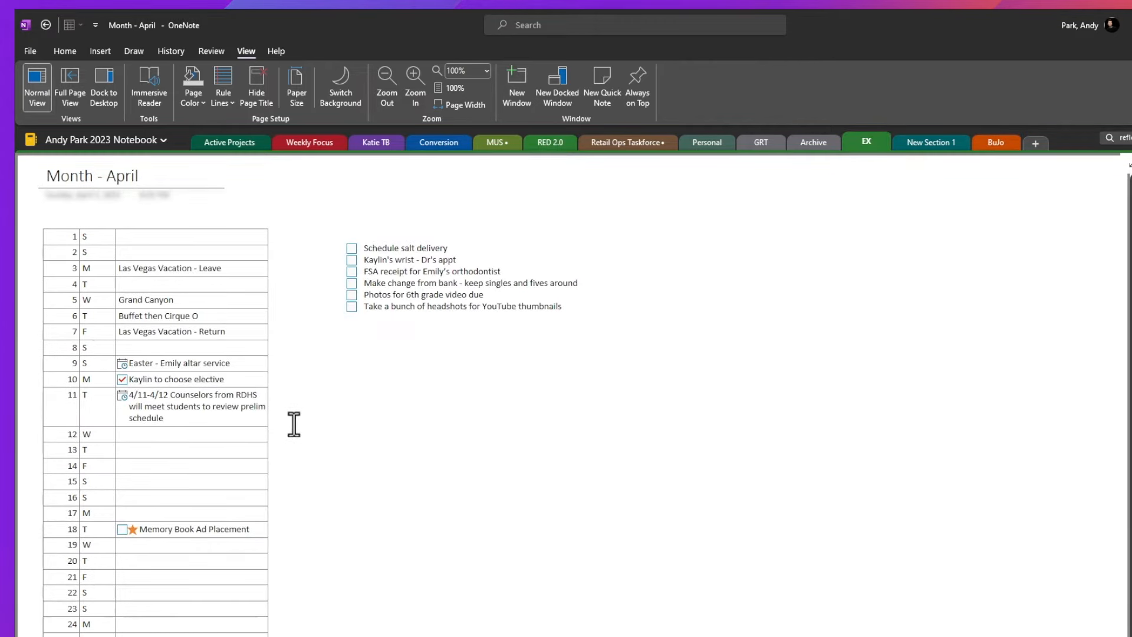
{"action": "scroll", "scroll_direction": "down", "scroll_amount": 3}
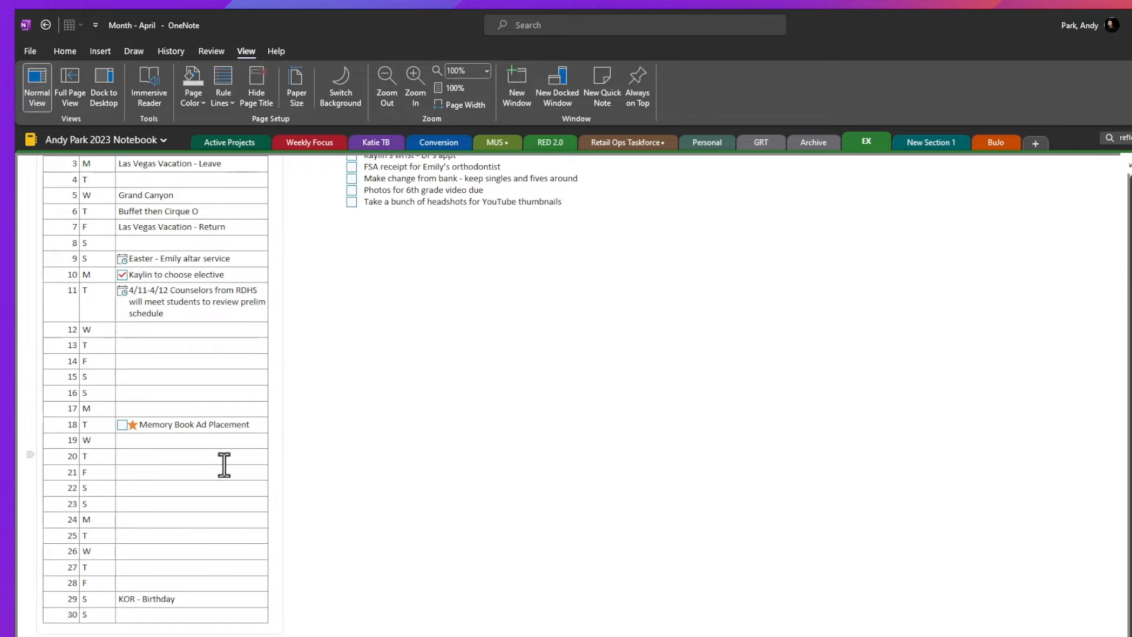
{"action": "scroll", "scroll_direction": "up", "scroll_amount": 3}
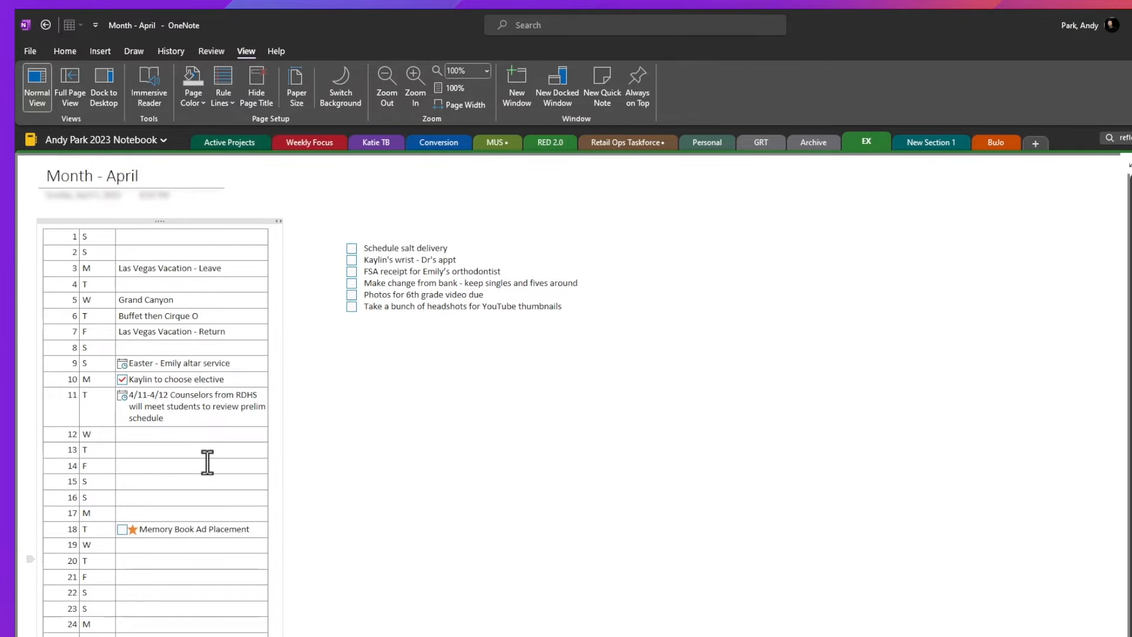
{"action": "mouse_move", "coordinate": [159, 268]}
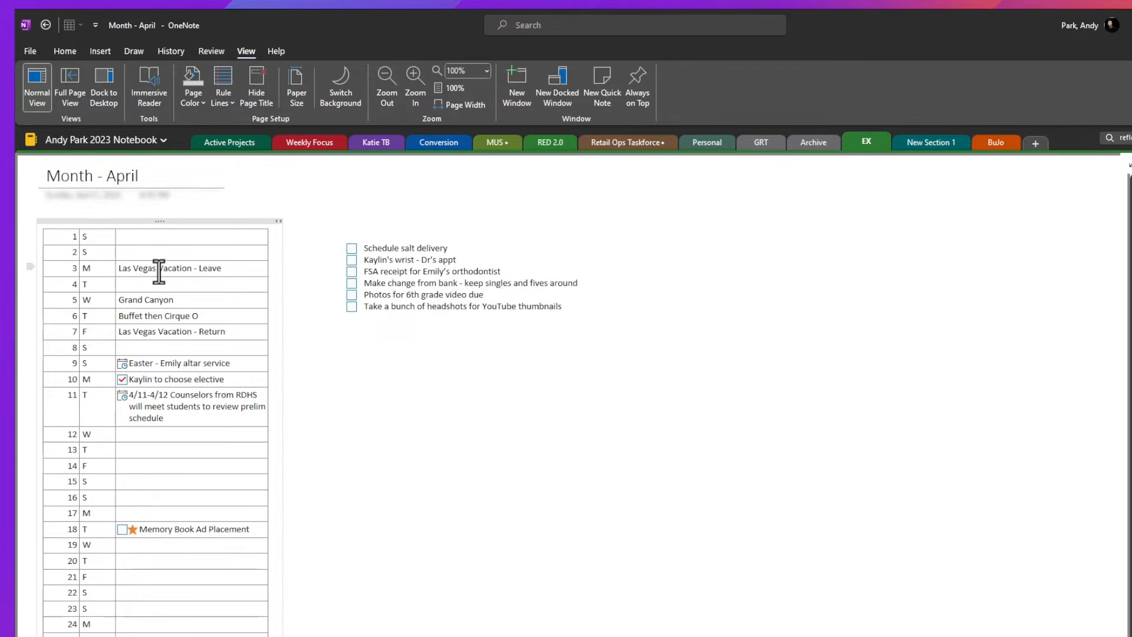
{"action": "mouse_move", "coordinate": [496, 326]}
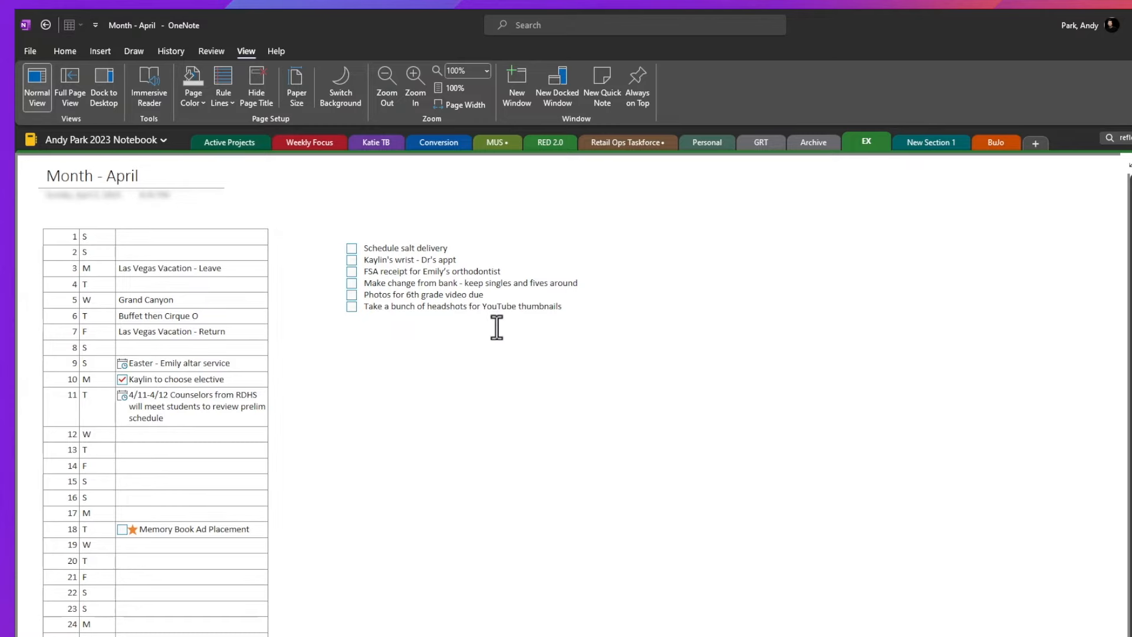
{"action": "mouse_move", "coordinate": [467, 366]}
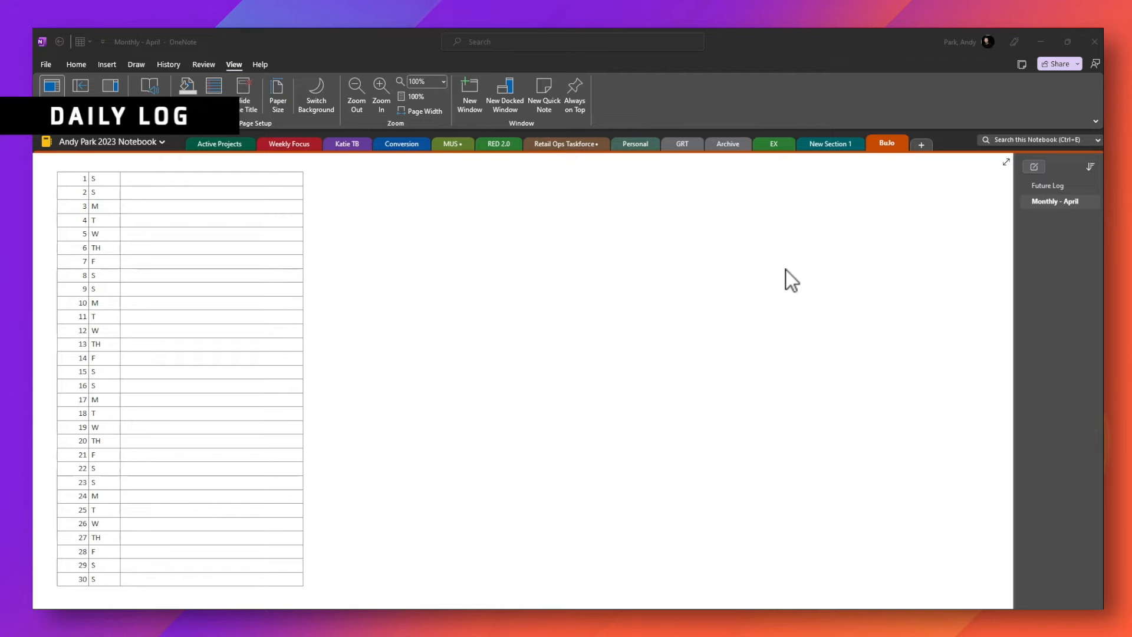
{"action": "mouse_move", "coordinate": [793, 278]}
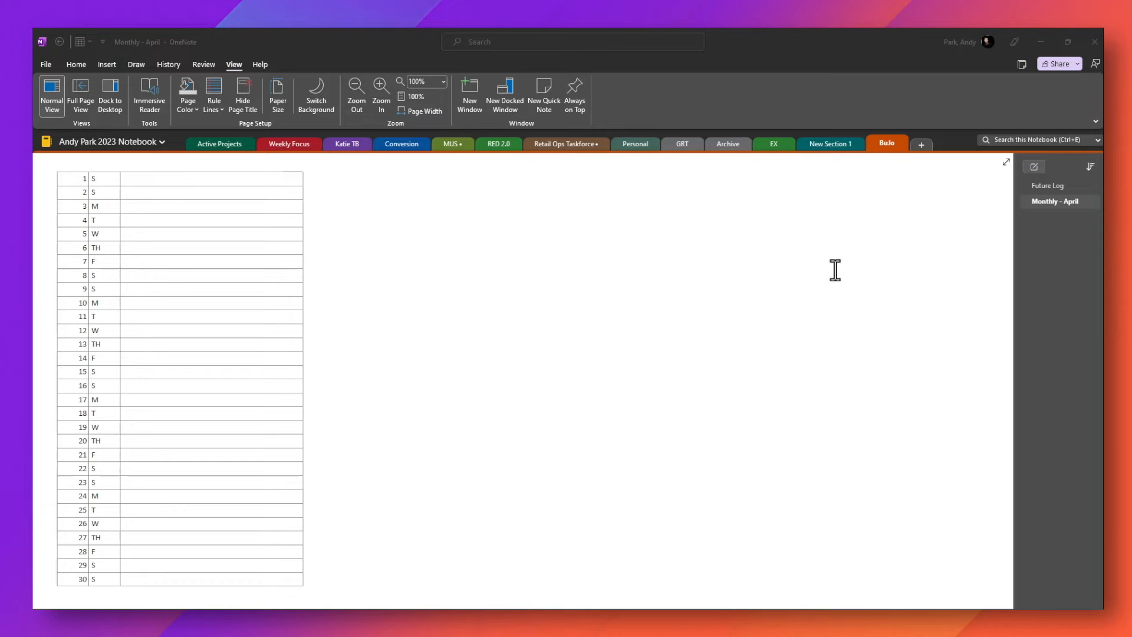
{"action": "mouse_move", "coordinate": [885, 270]}
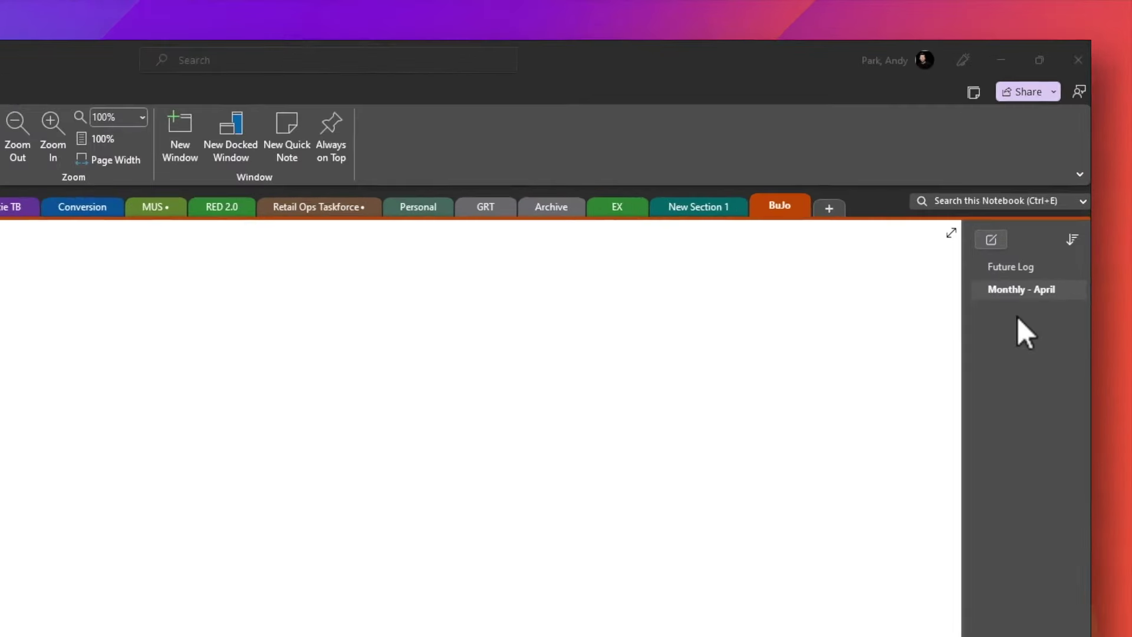
Step: Create a weekly subpage titled 'APR 3-9' under the April monthly page
{"action": "left_click", "coordinate": [990, 240]}
{"action": "type", "text": "A"}
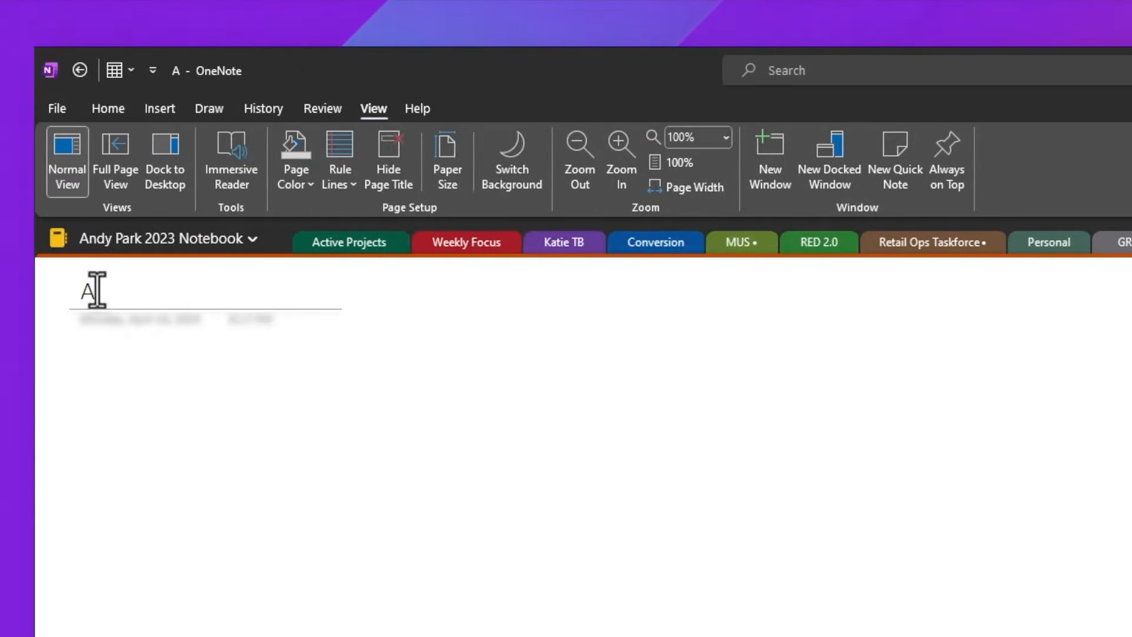
{"action": "type", "text": "PR"}
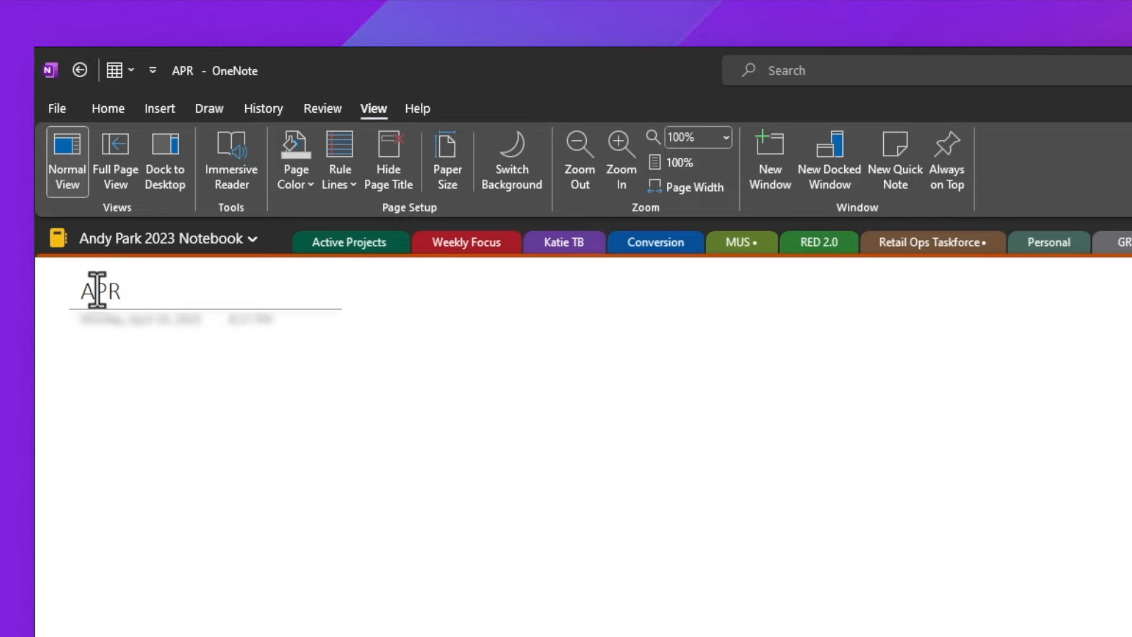
{"action": "type", "text": "3-9"}
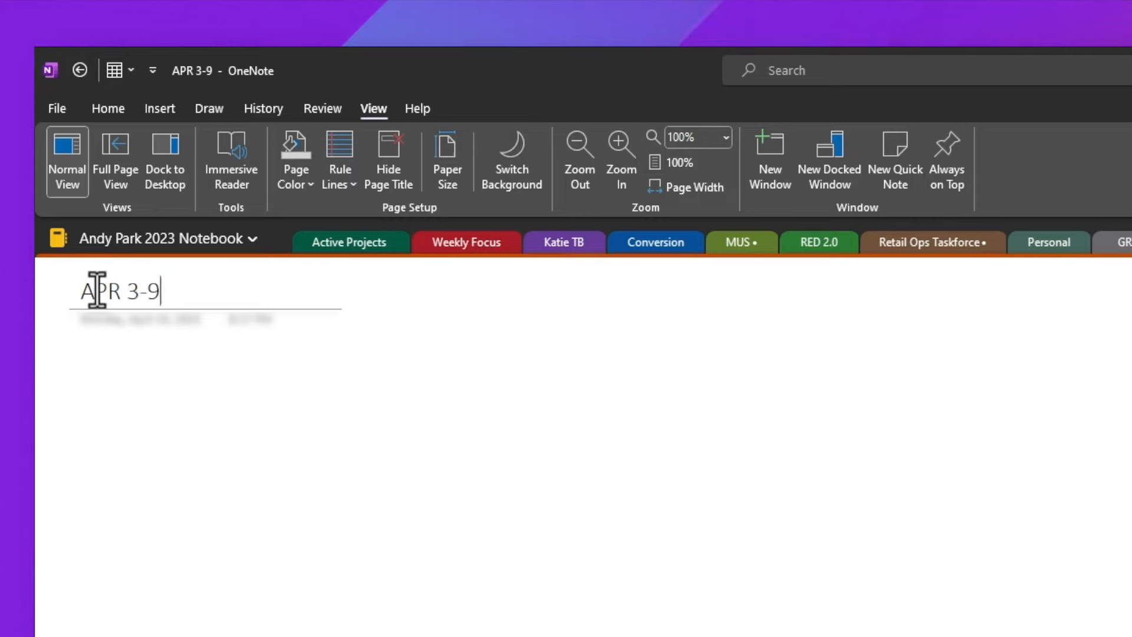
{"action": "mouse_move", "coordinate": [627, 420]}
{"action": "type", "text": "MON"}
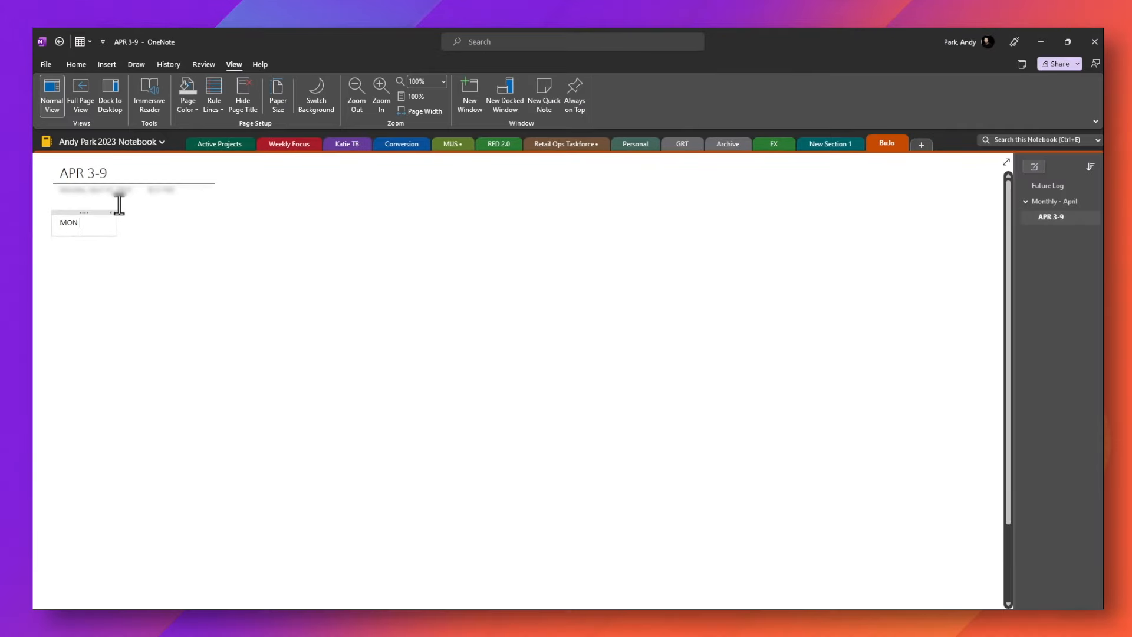
Step: Add day headings 'MON 4/3' and 'TUE 4/4' and make them bold
{"action": "type", "text": "4/3"}
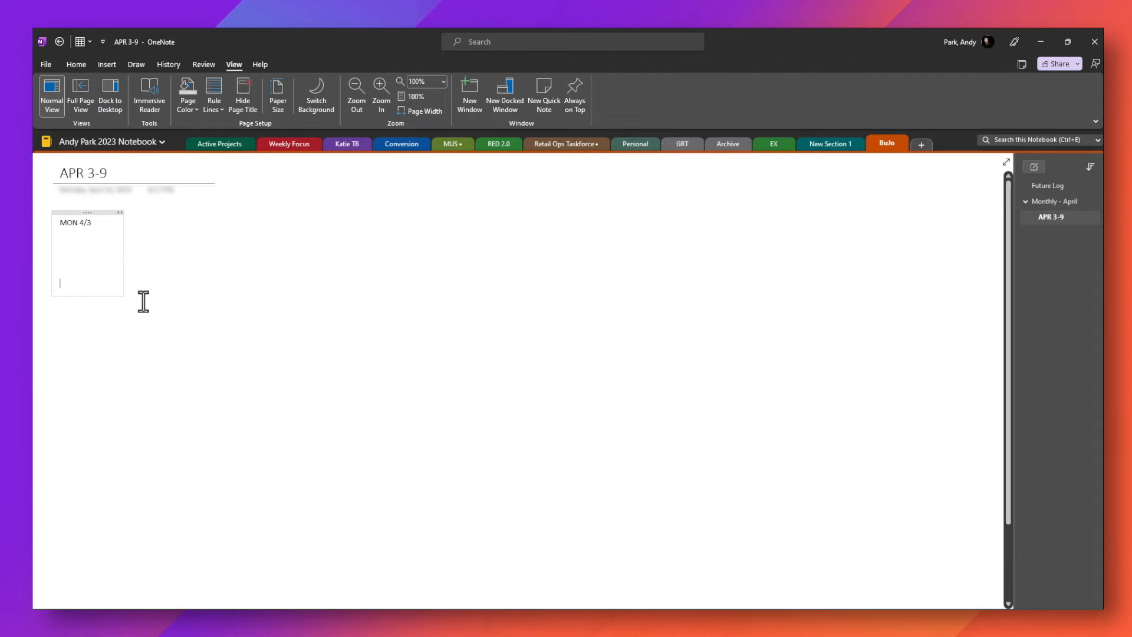
{"action": "type", "text": "TUE"}
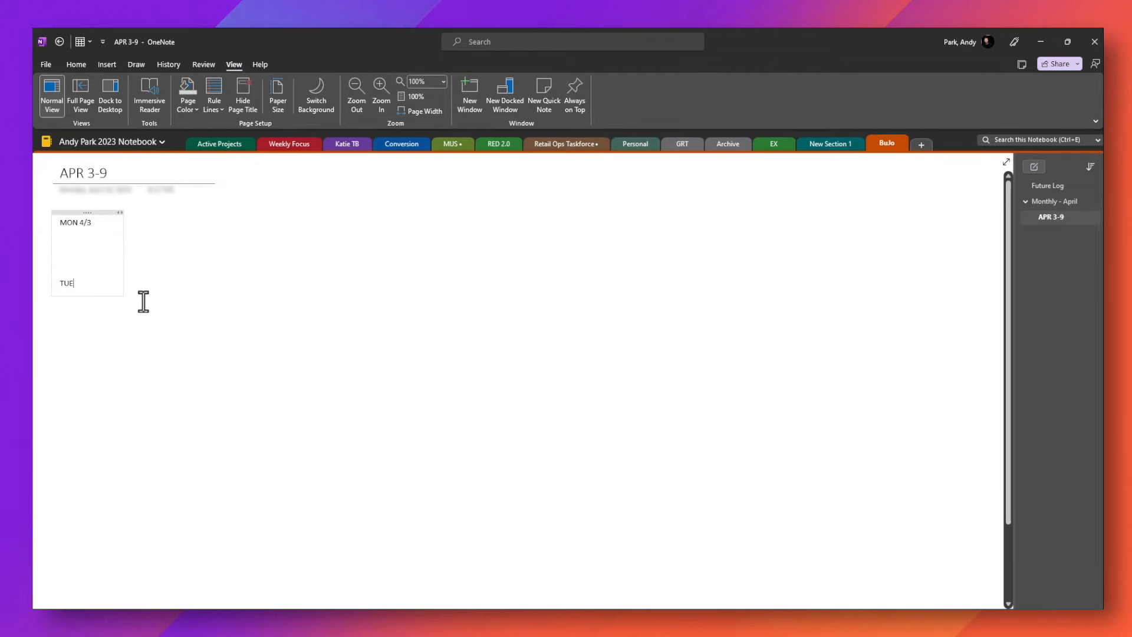
{"action": "type", "text": "4/4"}
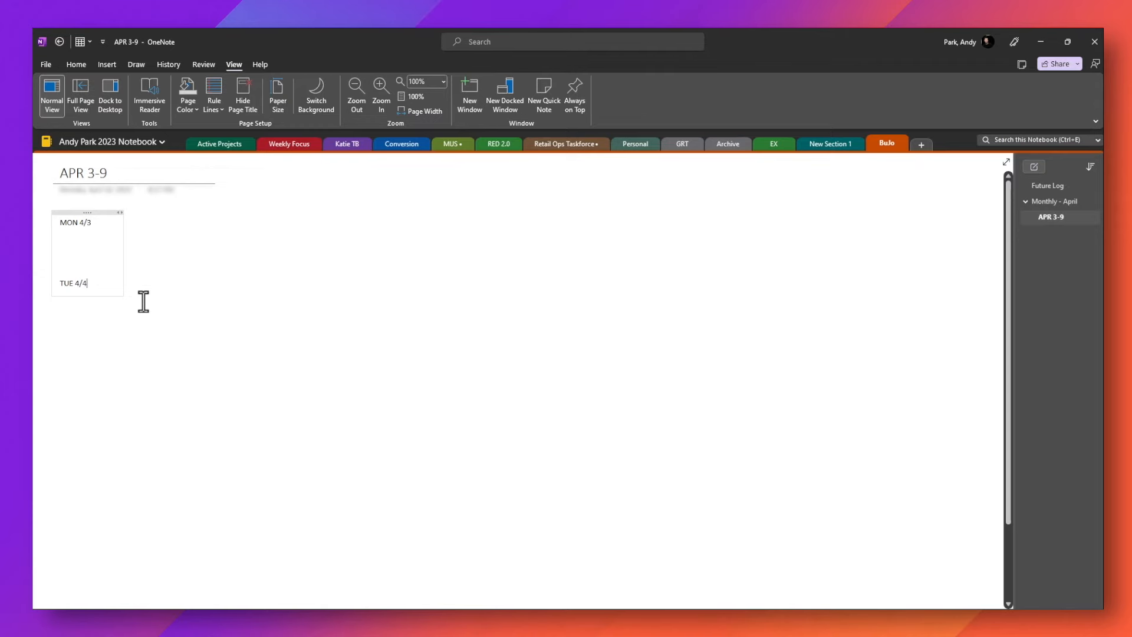
{"action": "mouse_move", "coordinate": [130, 307]}
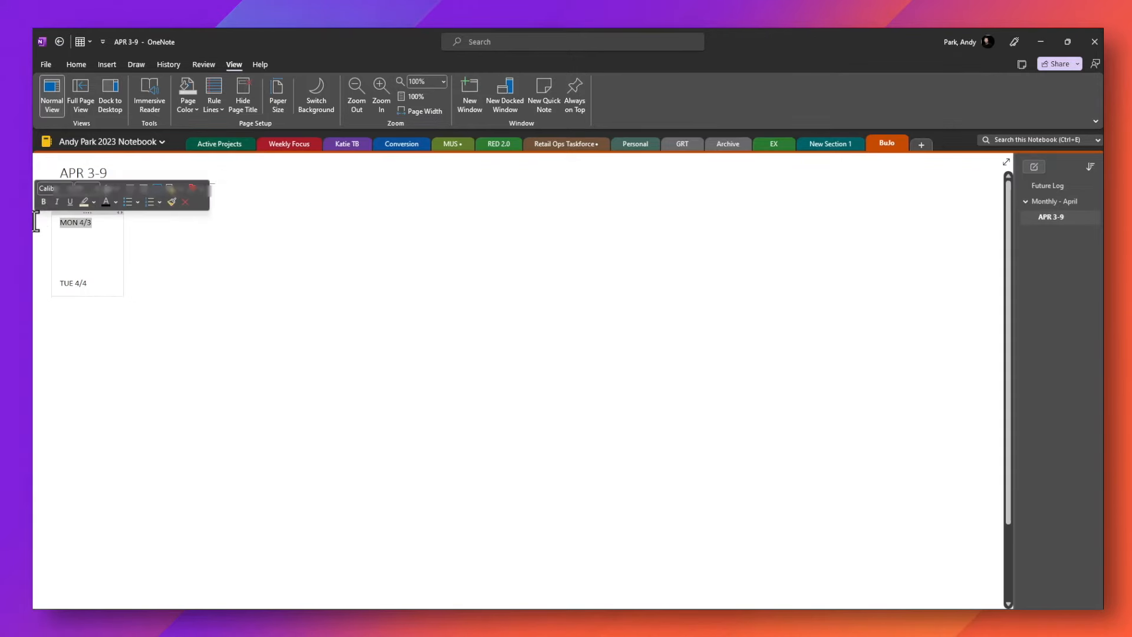
{"action": "left_click", "coordinate": [100, 225]}
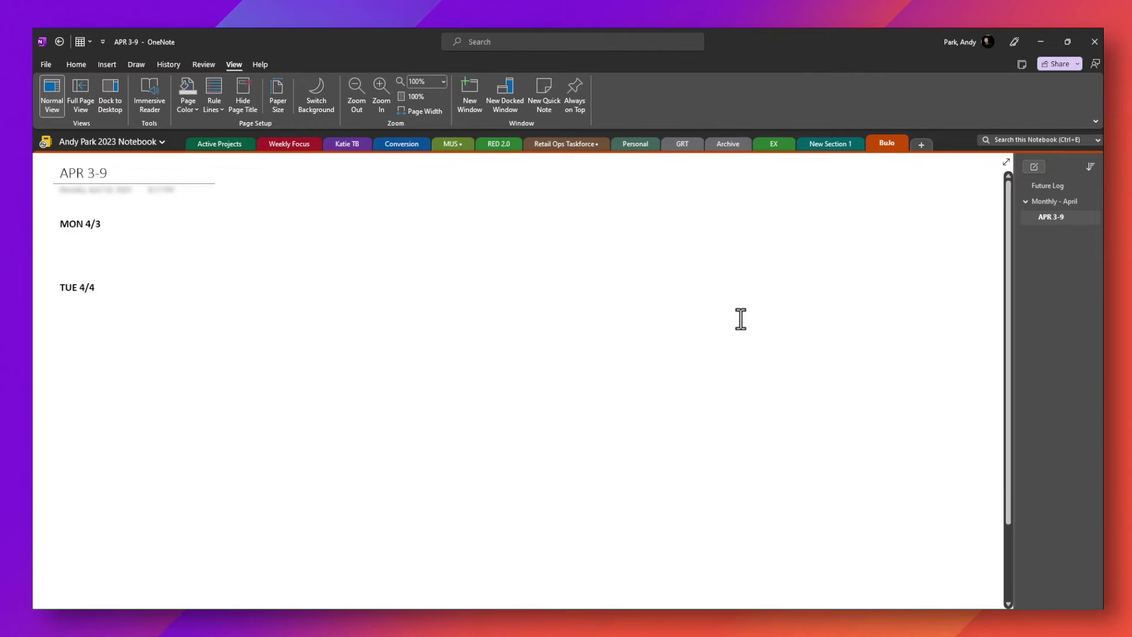
{"action": "mouse_move", "coordinate": [782, 156]}
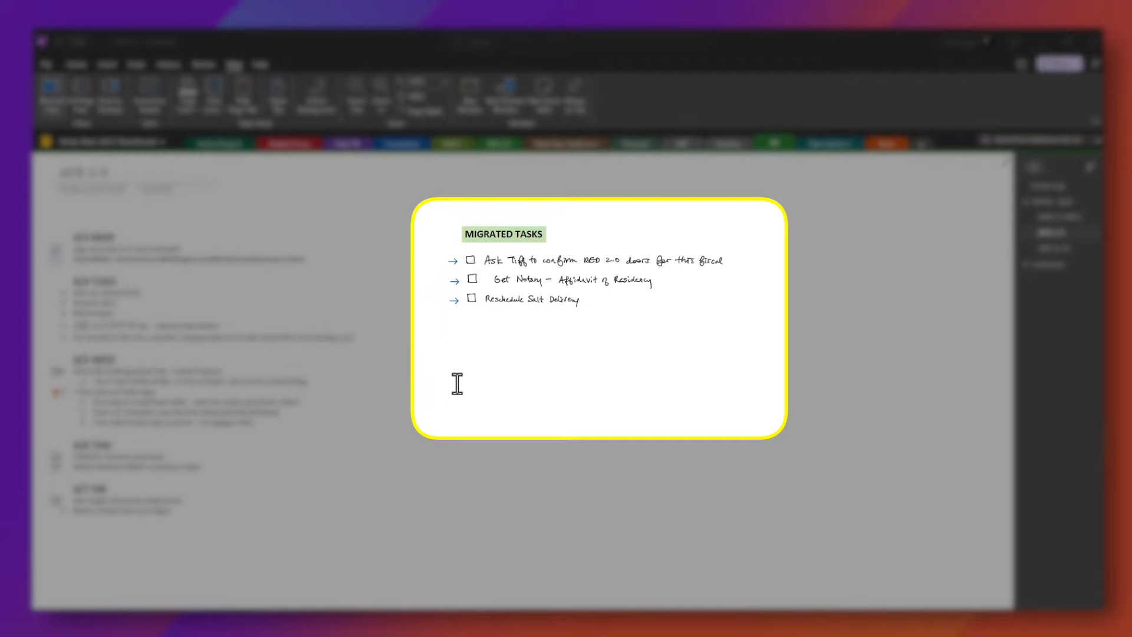
{"action": "mouse_move", "coordinate": [568, 343]}
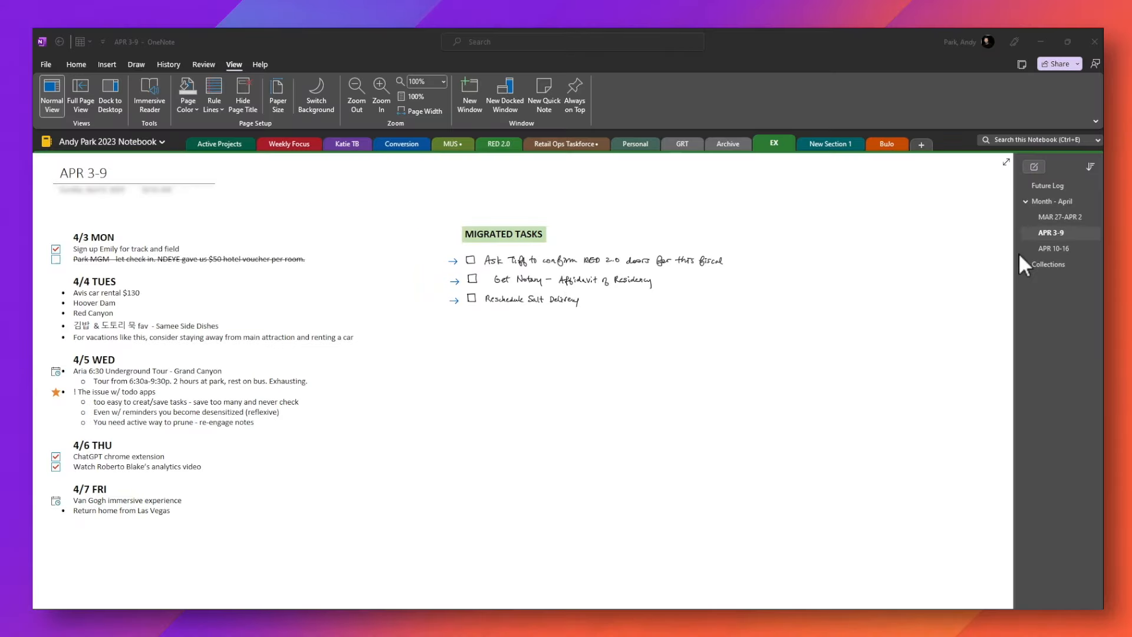
Step: Review the MAR 27-APR 2 weekly page, then move to the APR 3-9 page
{"action": "left_click", "coordinate": [1059, 217]}
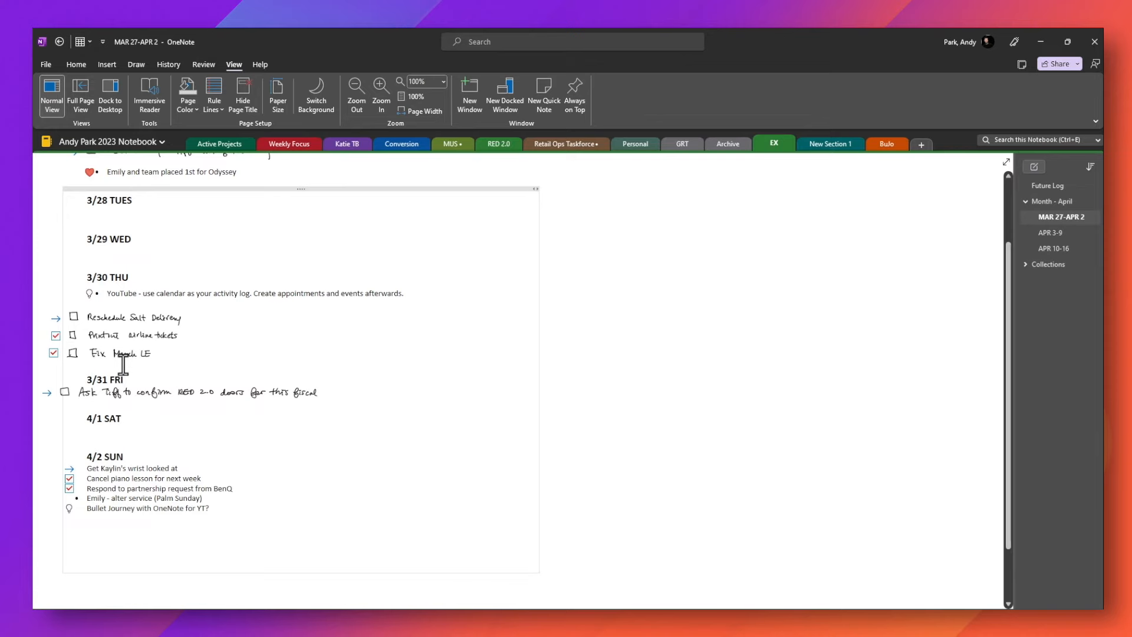
{"action": "mouse_move", "coordinate": [459, 378]}
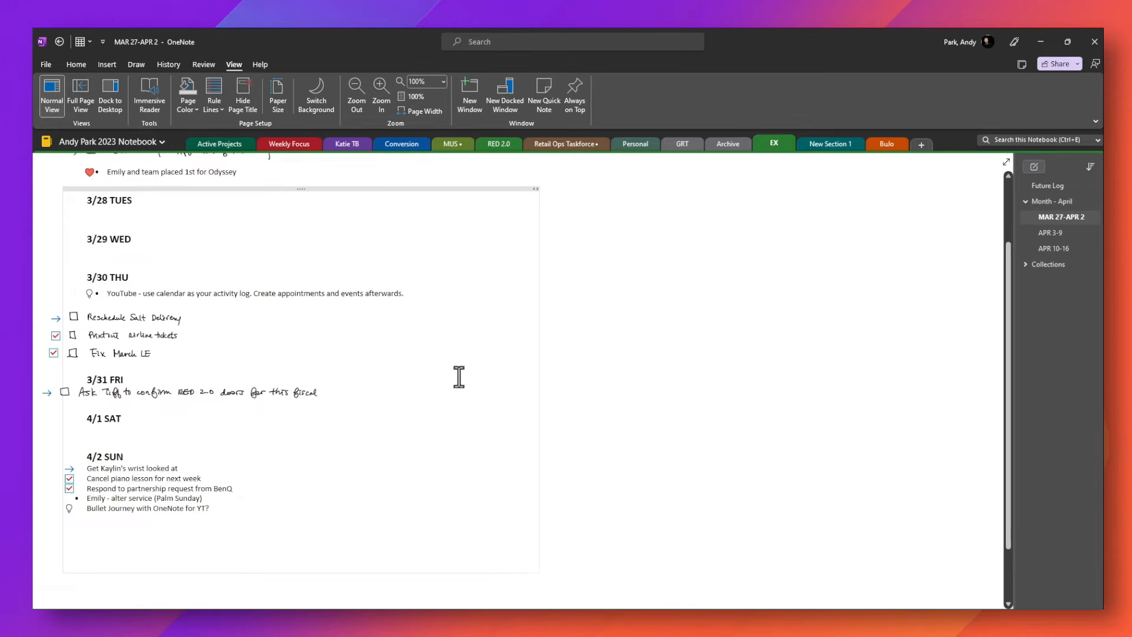
{"action": "scroll", "scroll_direction": "up", "scroll_amount": 3}
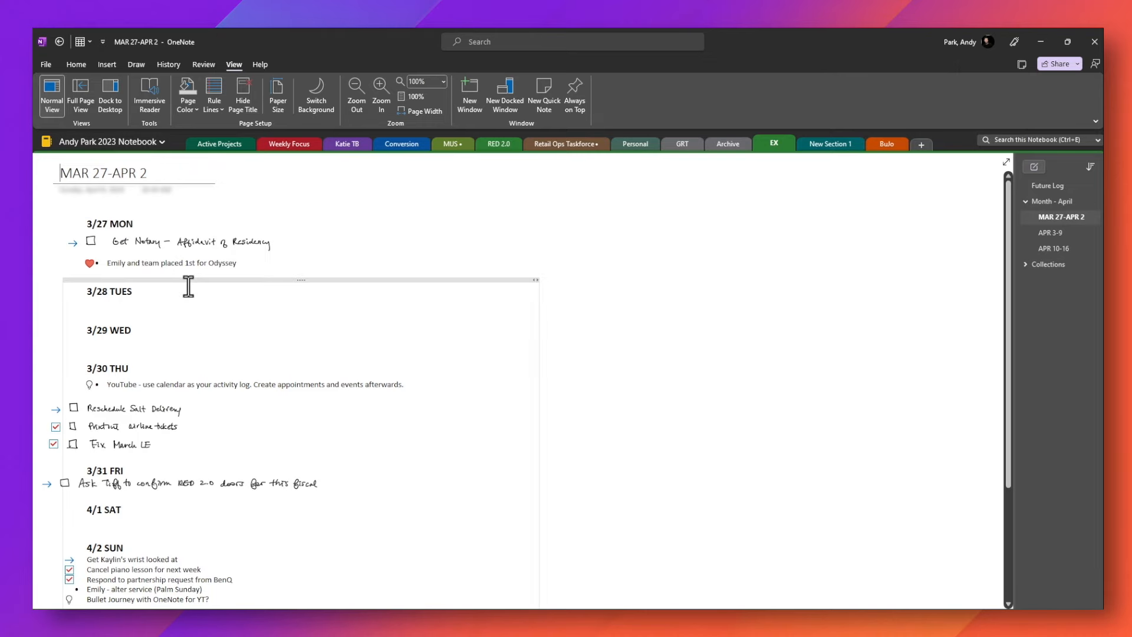
{"action": "mouse_move", "coordinate": [452, 307]}
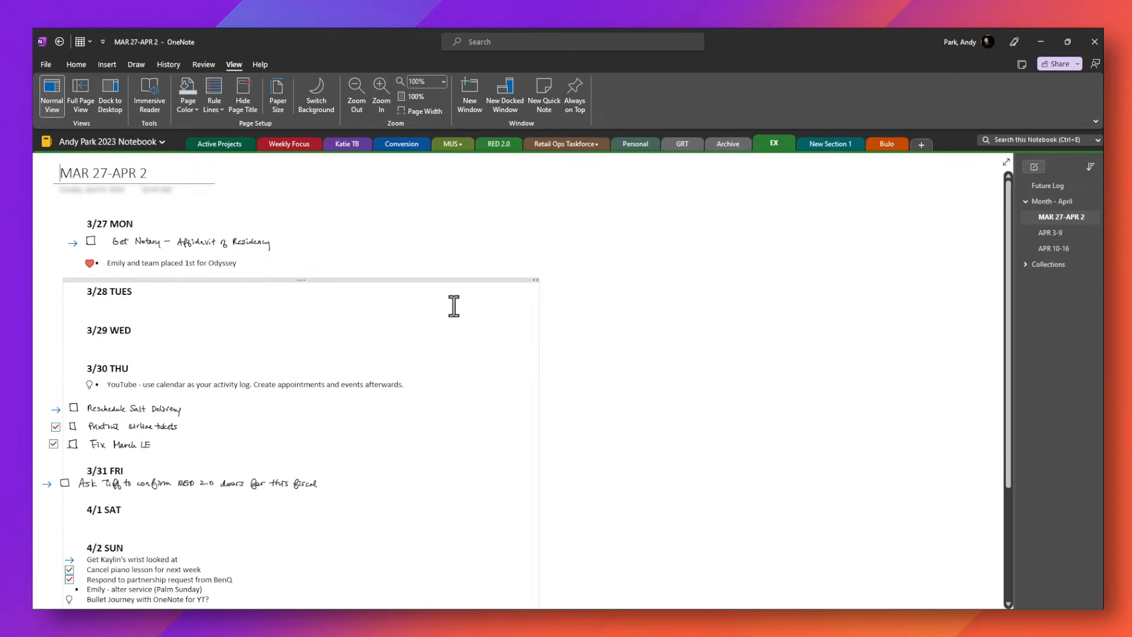
{"action": "scroll", "scroll_direction": "down", "scroll_amount": 3}
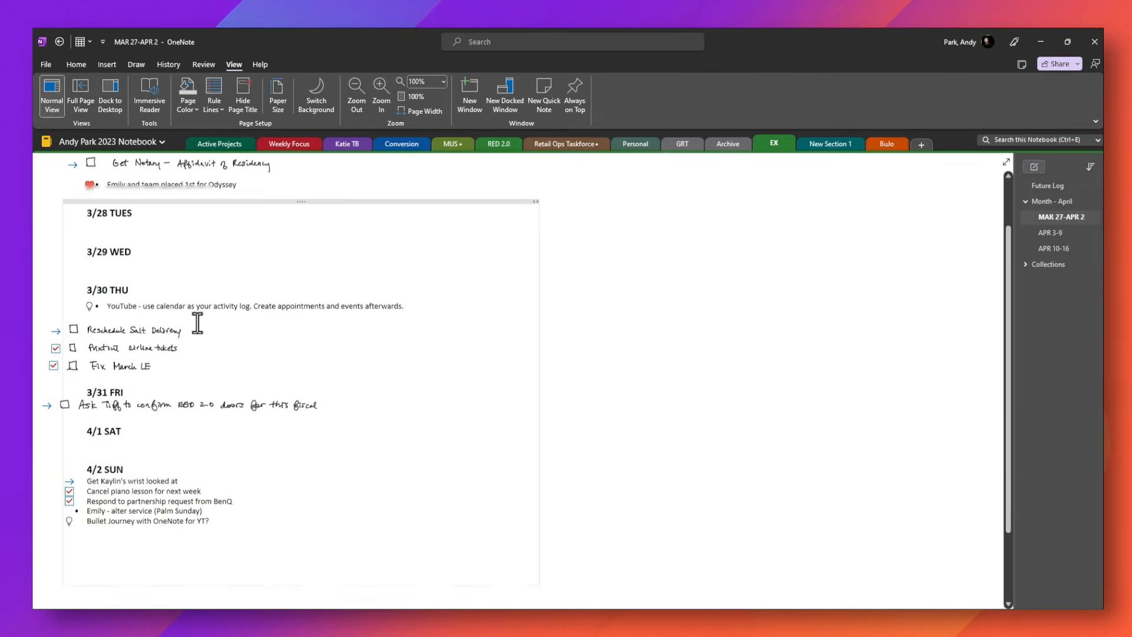
{"action": "scroll", "scroll_direction": "up", "scroll_amount": 3}
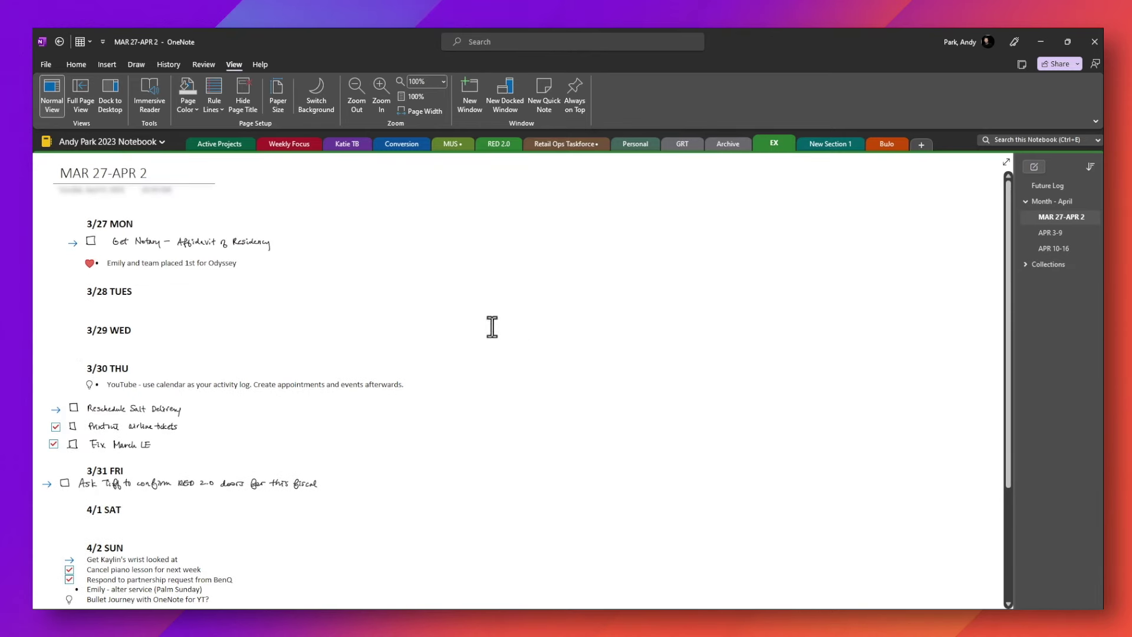
{"action": "mouse_move", "coordinate": [789, 232]}
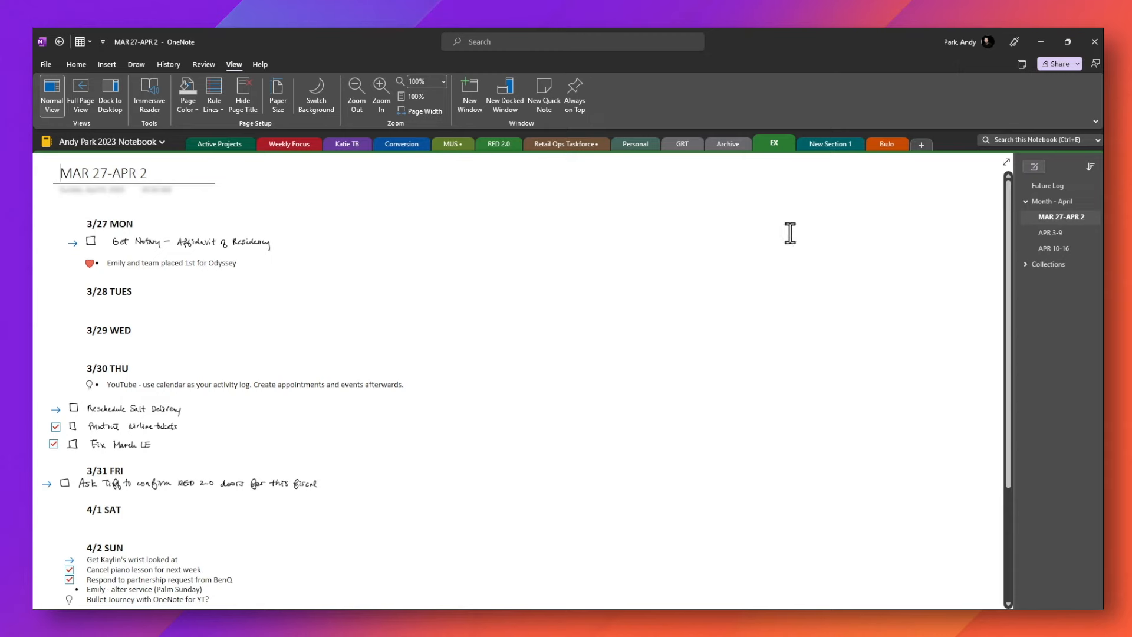
{"action": "left_click", "coordinate": [1053, 233]}
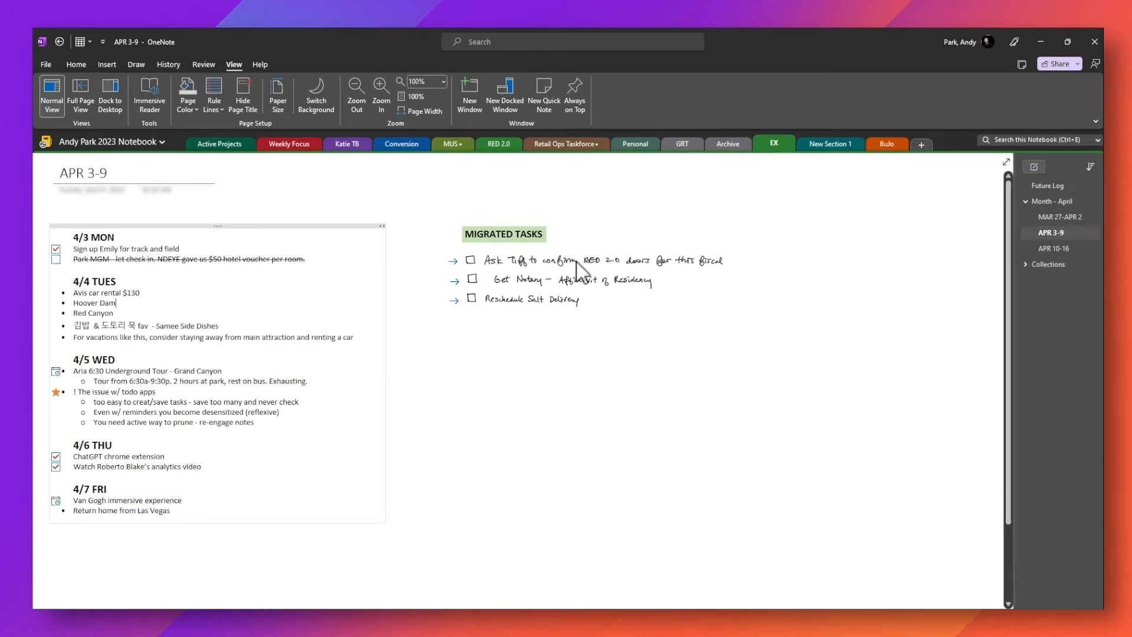
Step: Apply the 'Migrate to next week' tag to the tasks under MIGRATED TASKS on APR 3-9
{"action": "left_click", "coordinate": [1059, 217]}
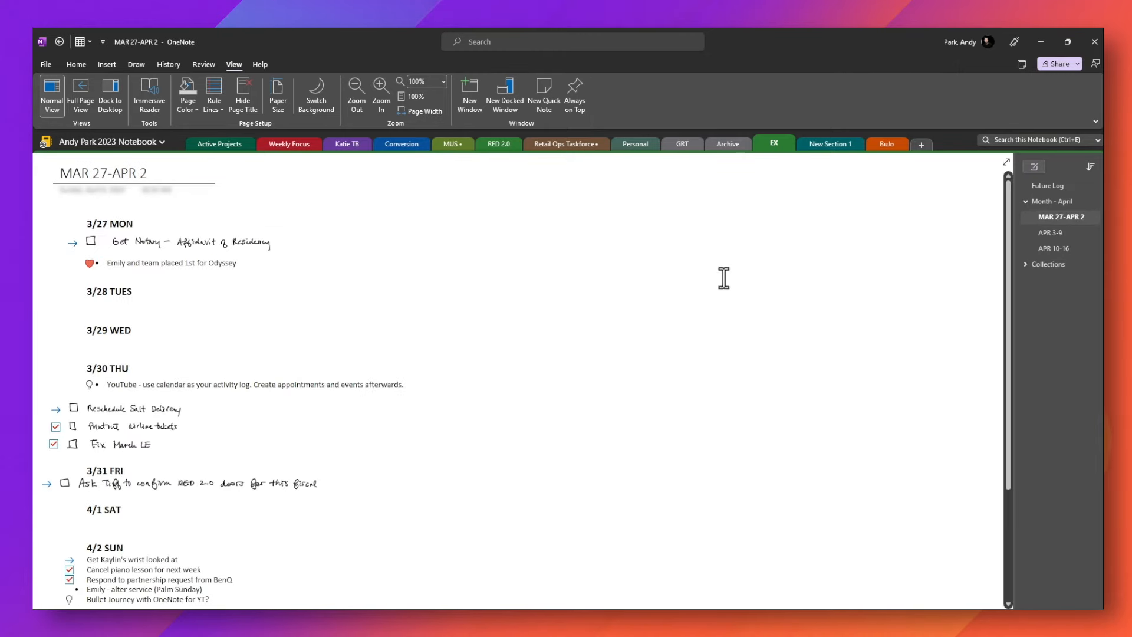
{"action": "left_click", "coordinate": [108, 310]}
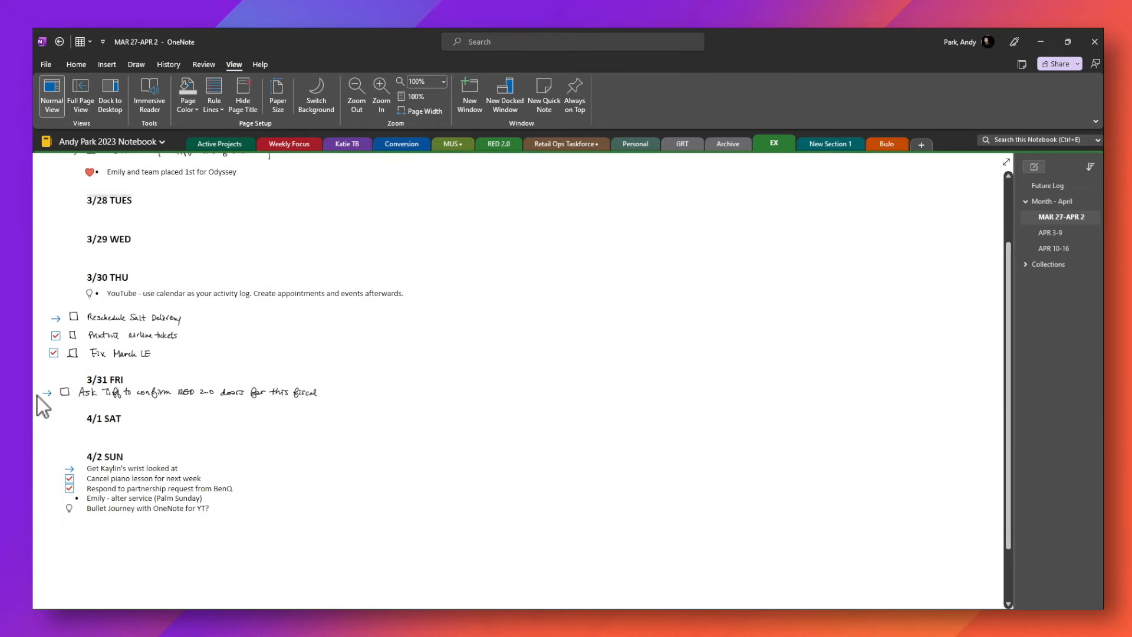
{"action": "mouse_move", "coordinate": [949, 204]}
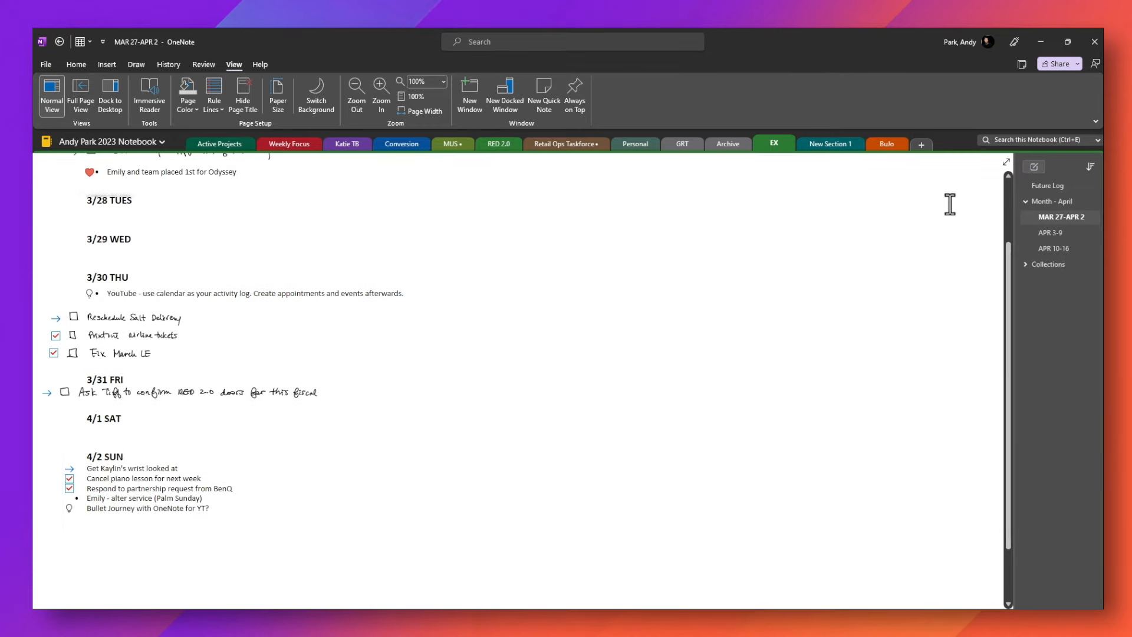
{"action": "left_click", "coordinate": [1054, 232]}
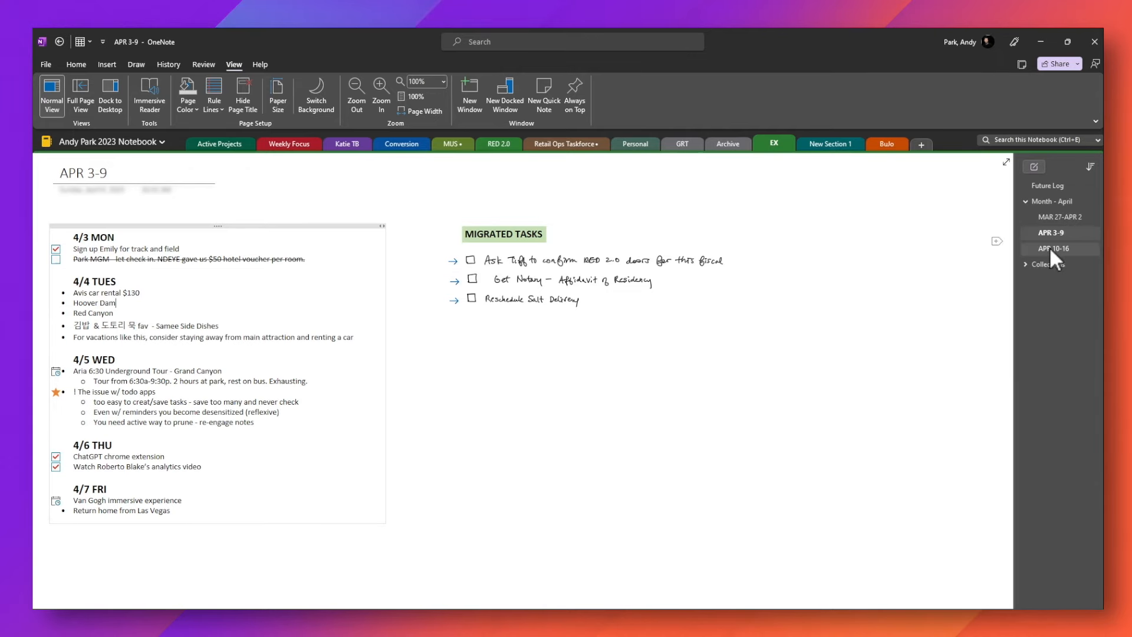
Step: Compare APR 10-16 against APR 3-9, settle on APR 10-16 and show the Home ribbon
{"action": "left_click", "coordinate": [1056, 249]}
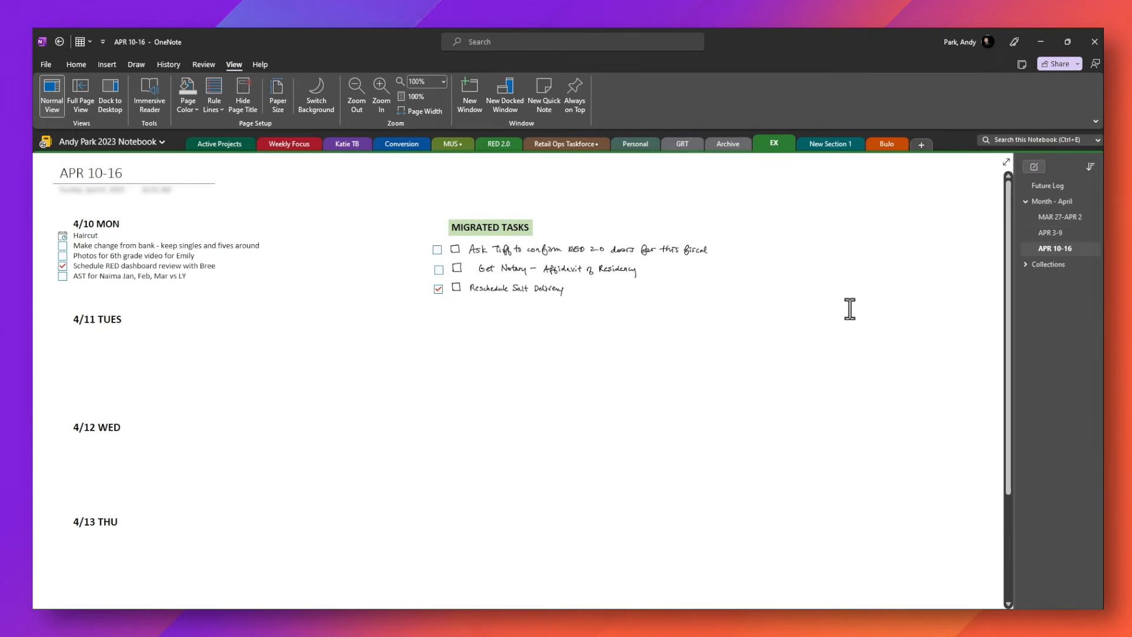
{"action": "left_click", "coordinate": [1054, 232]}
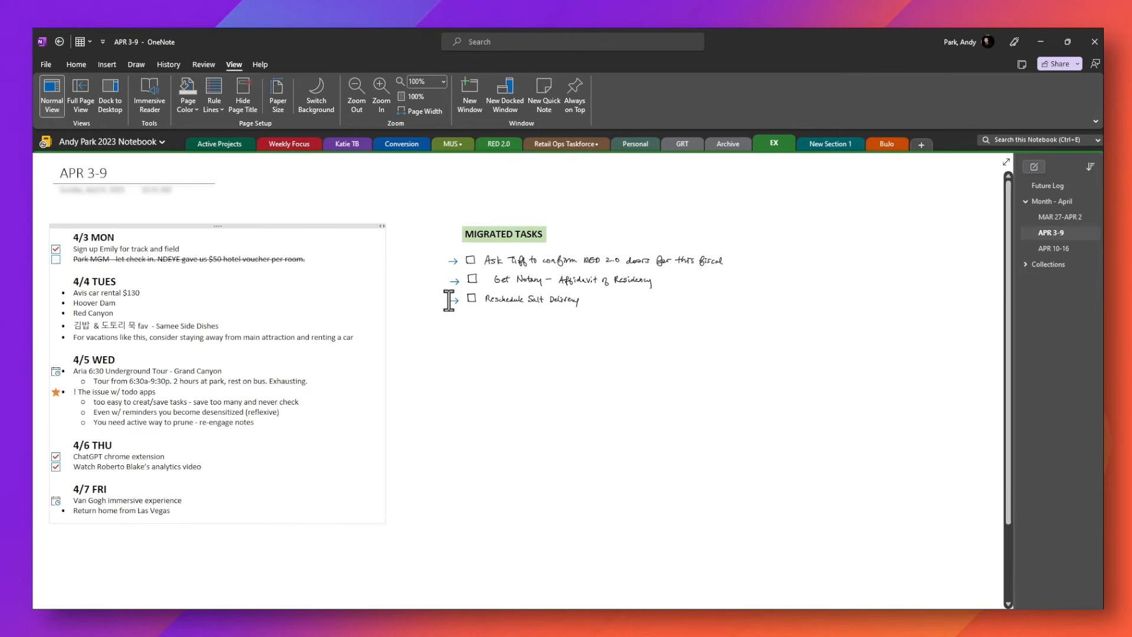
{"action": "mouse_move", "coordinate": [455, 271]}
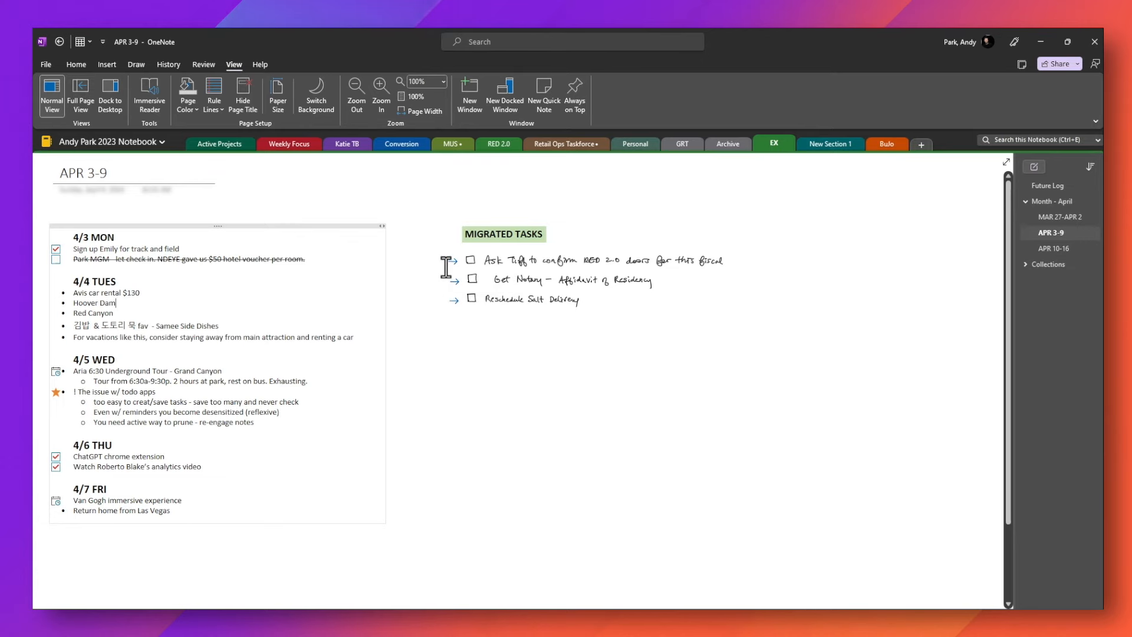
{"action": "mouse_move", "coordinate": [455, 271]}
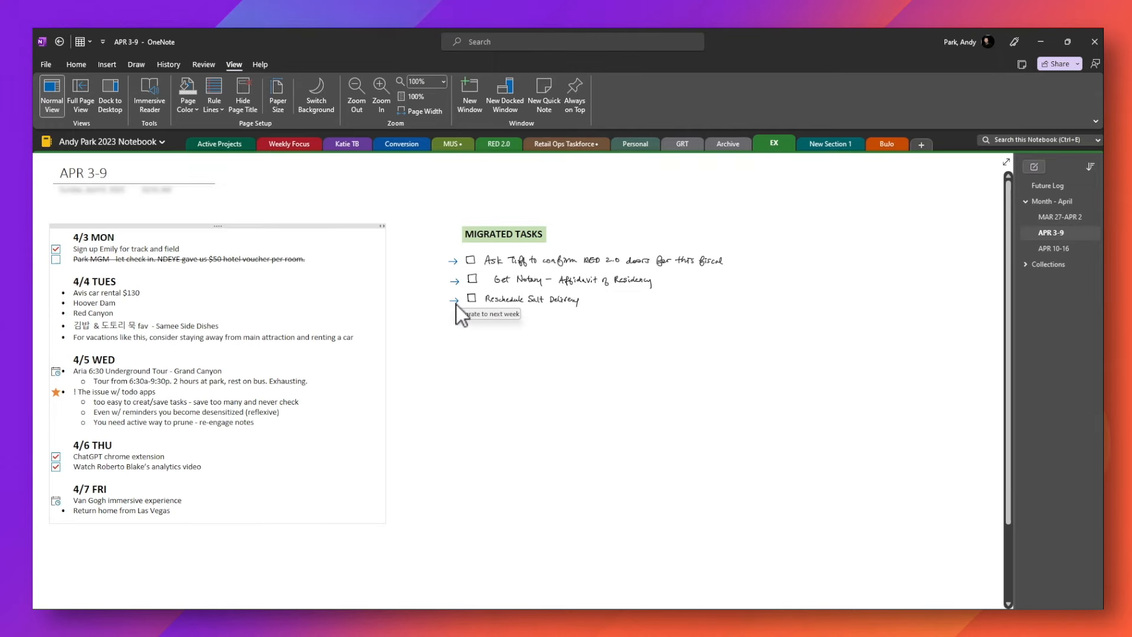
{"action": "mouse_move", "coordinate": [1058, 249]}
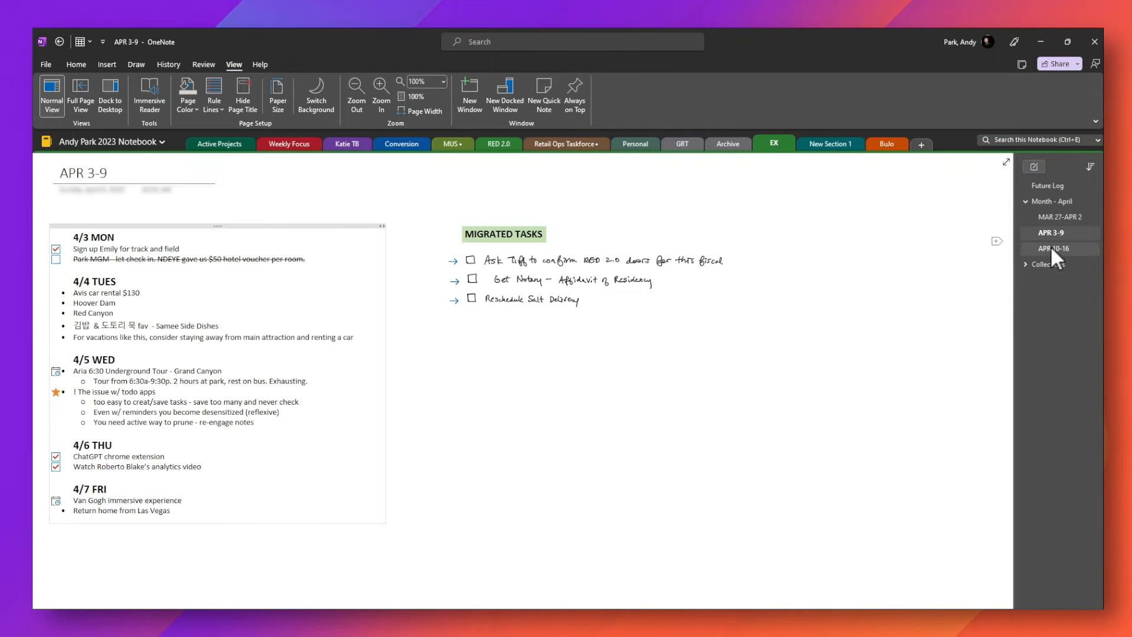
{"action": "left_click", "coordinate": [1056, 249]}
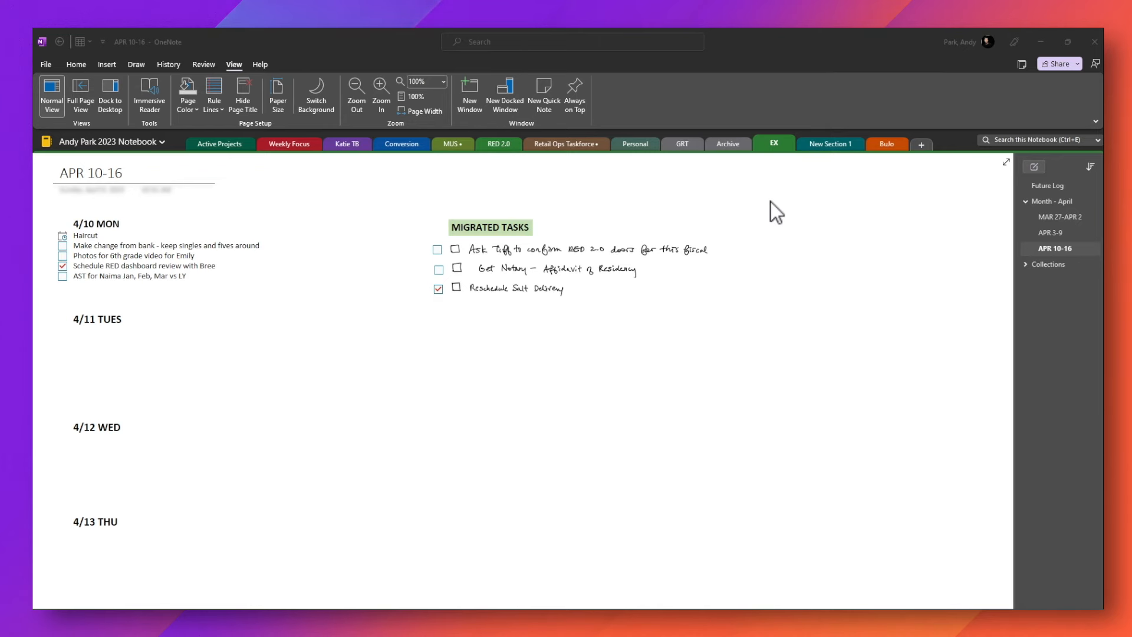
{"action": "mouse_move", "coordinate": [768, 203]}
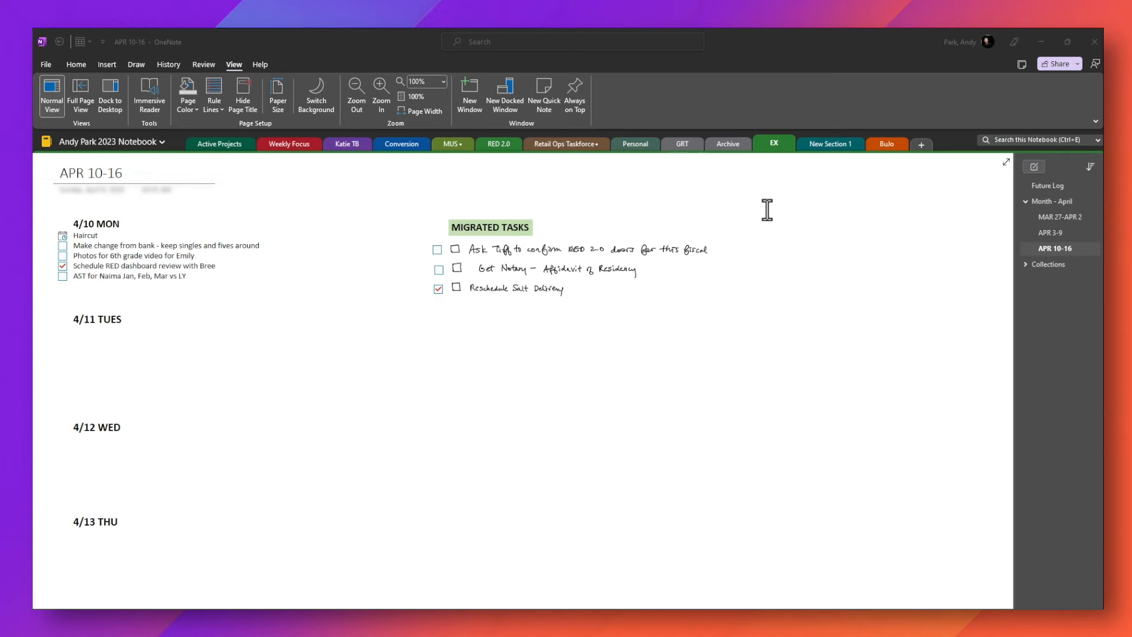
{"action": "left_click", "coordinate": [75, 64]}
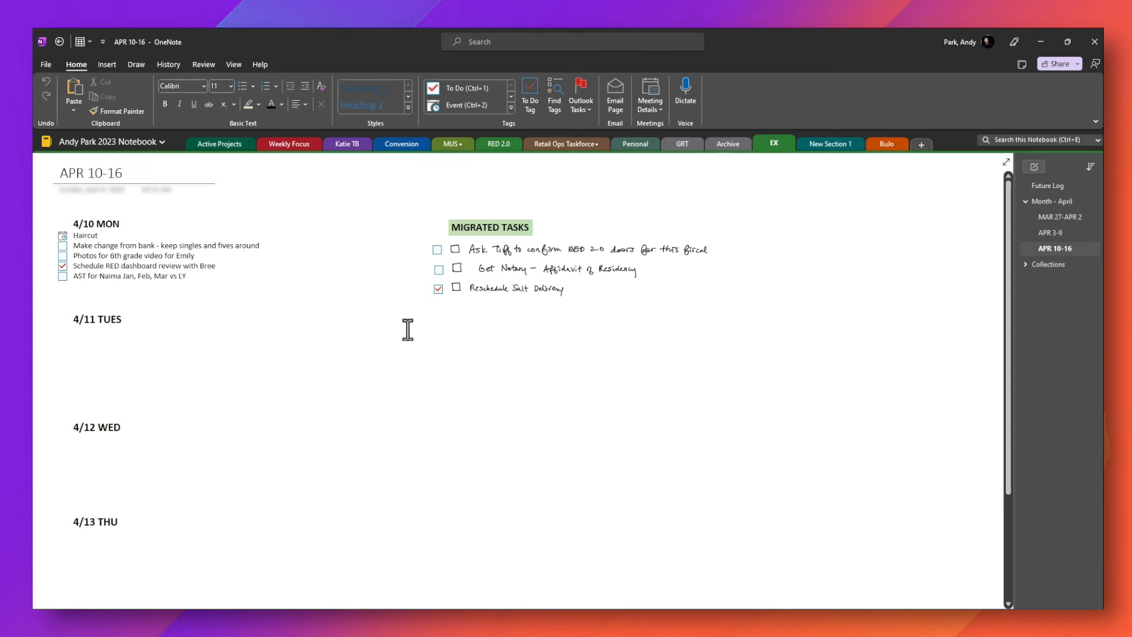
{"action": "left_click", "coordinate": [506, 397]}
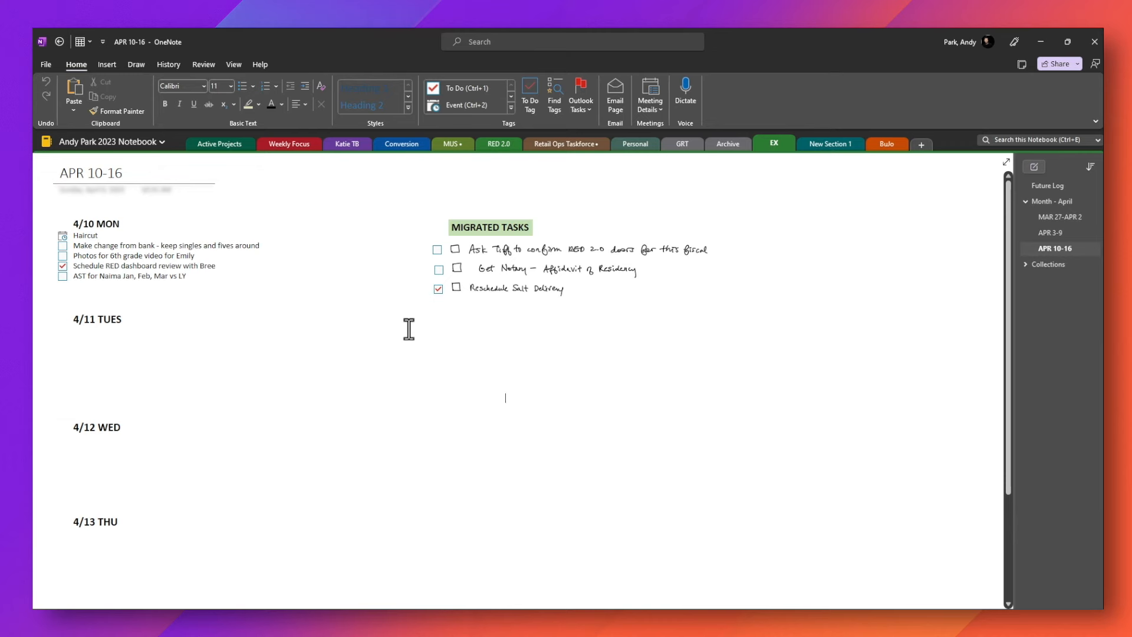
{"action": "mouse_move", "coordinate": [409, 340]}
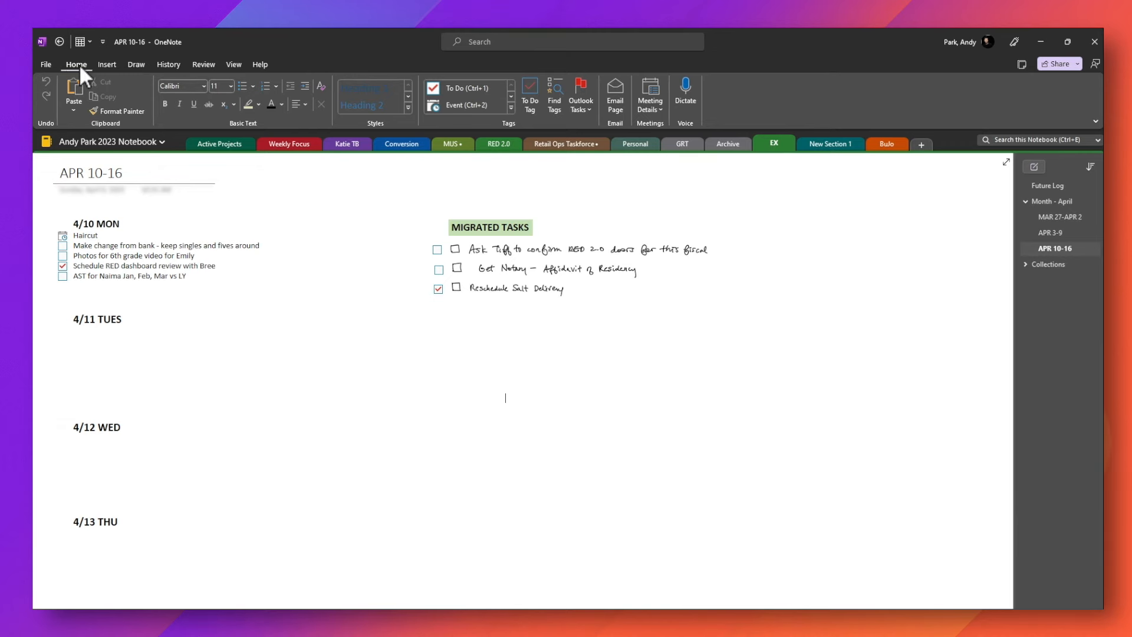
{"action": "mouse_move", "coordinate": [482, 136]}
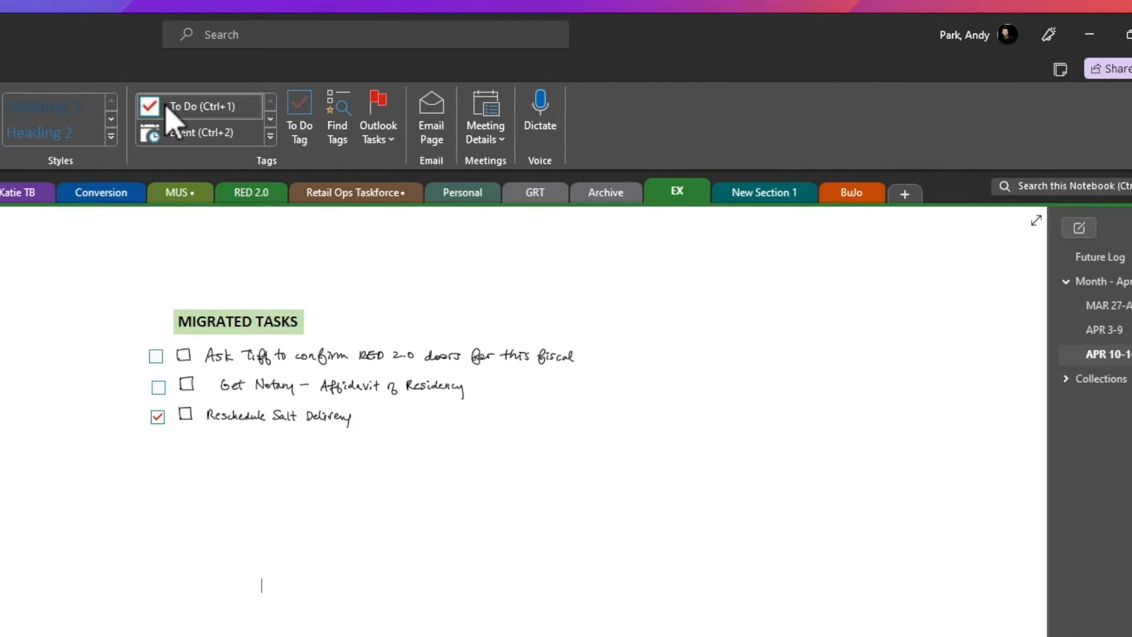
{"action": "left_click", "coordinate": [270, 139]}
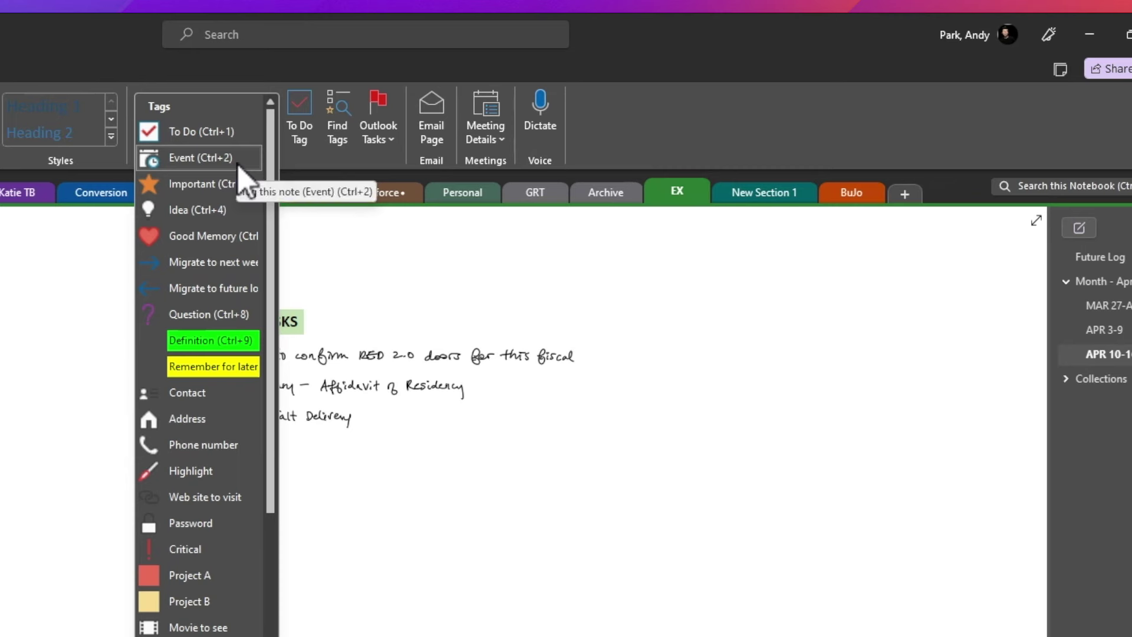
{"action": "mouse_move", "coordinate": [210, 195]}
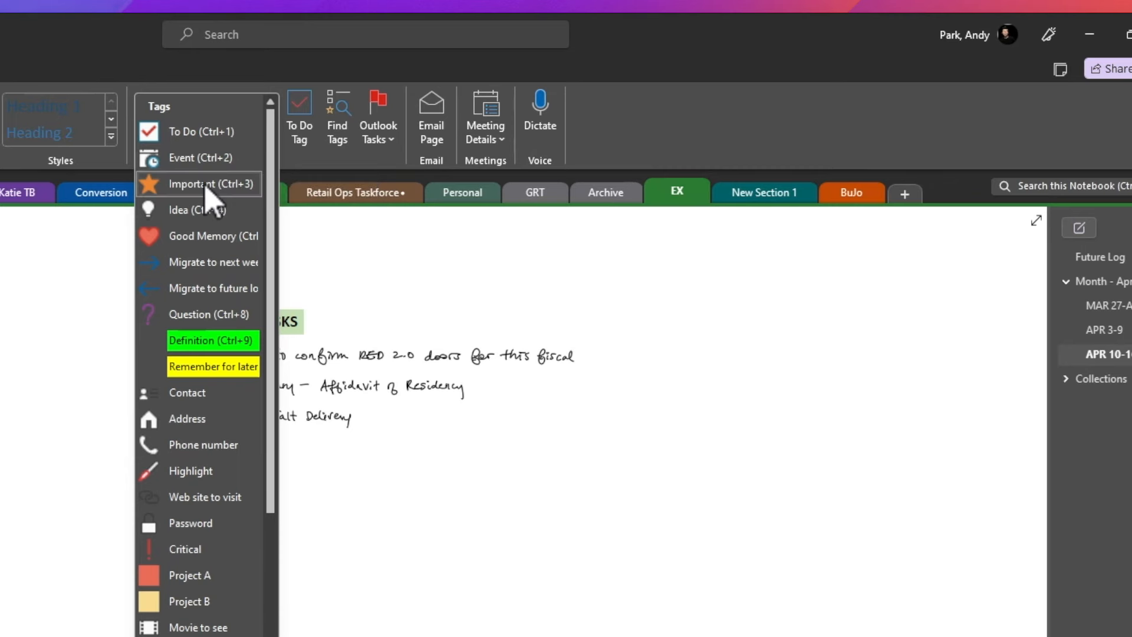
{"action": "mouse_move", "coordinate": [238, 202]}
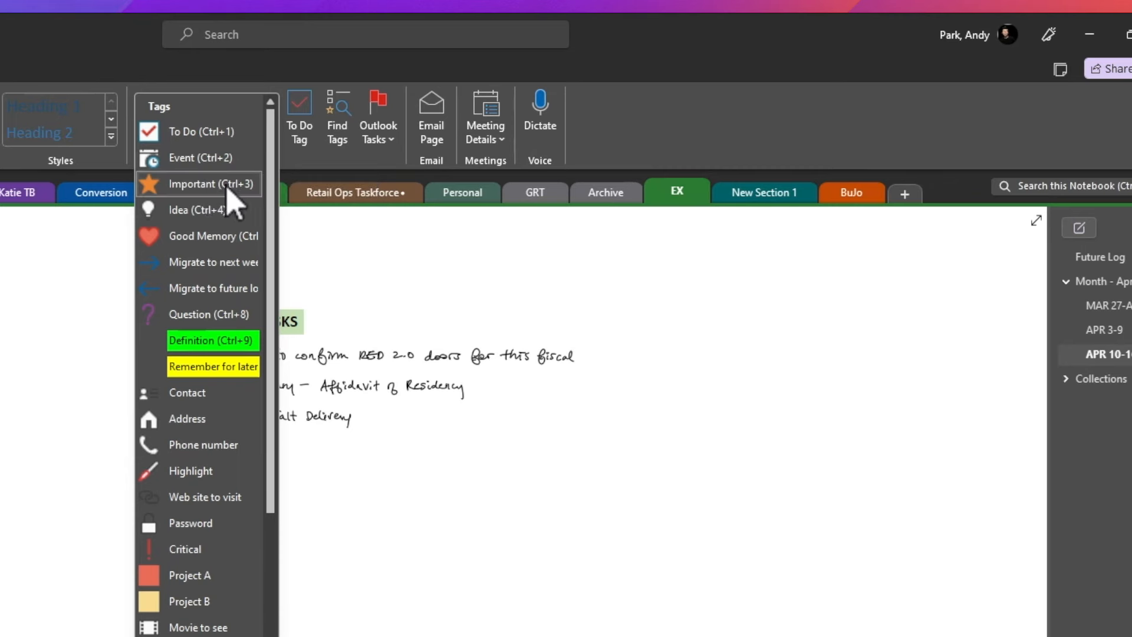
{"action": "mouse_move", "coordinate": [202, 209]}
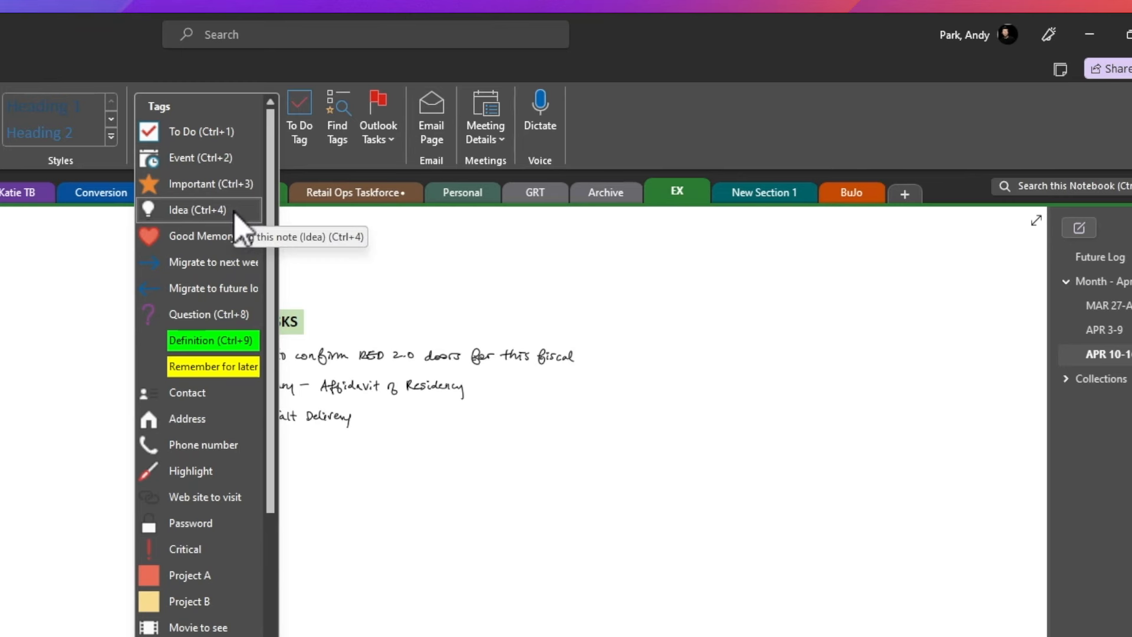
{"action": "mouse_move", "coordinate": [231, 256]}
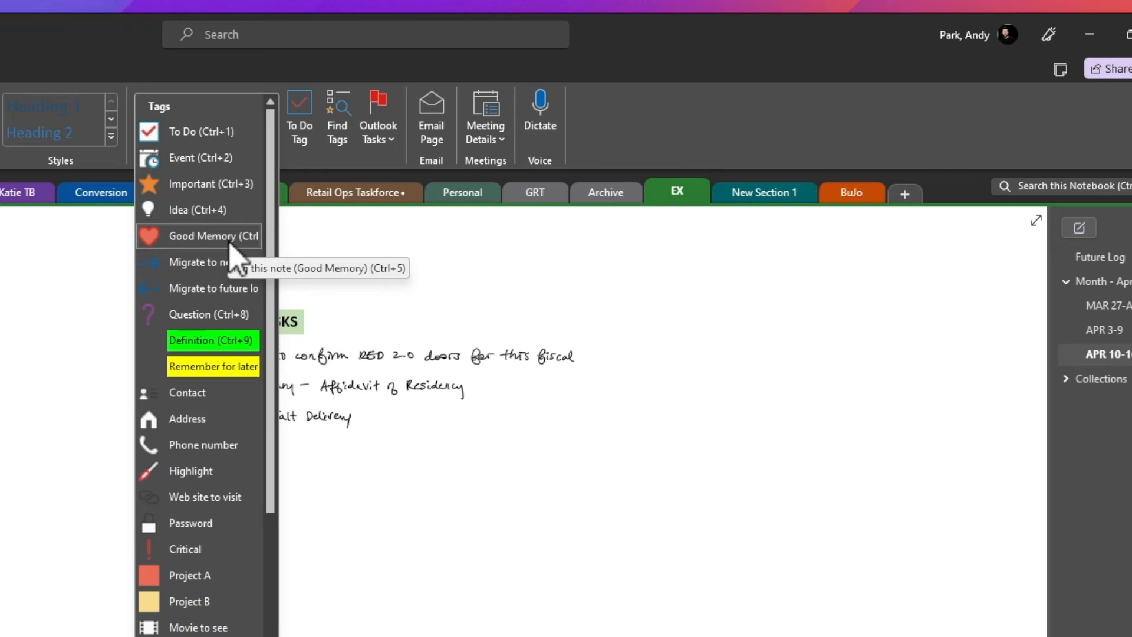
{"action": "mouse_move", "coordinate": [215, 289]}
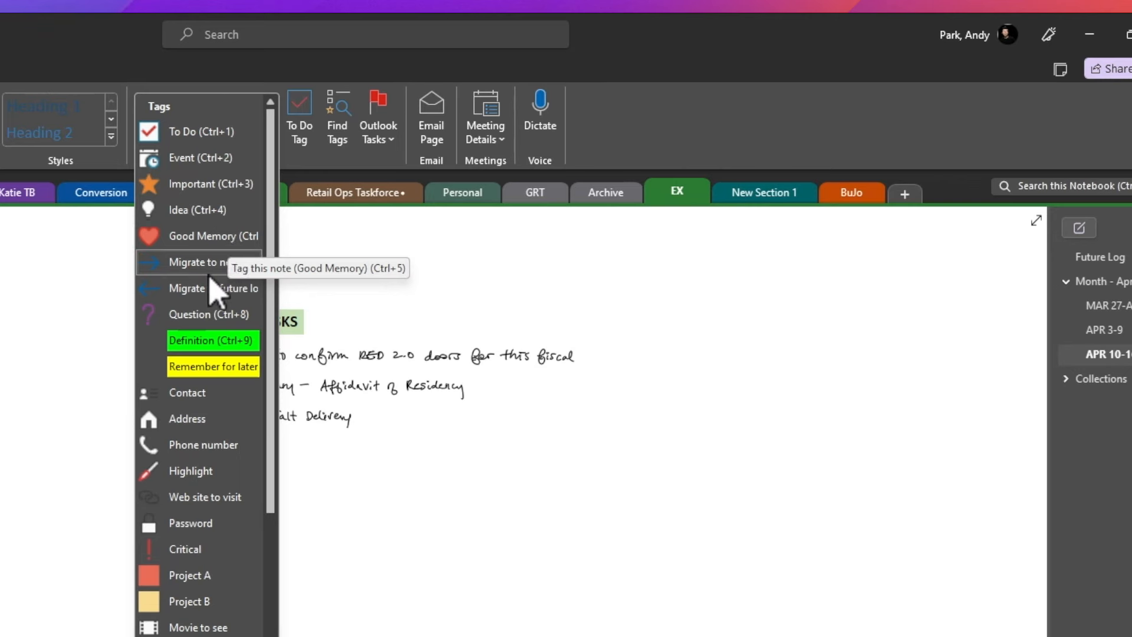
{"action": "mouse_move", "coordinate": [210, 274]}
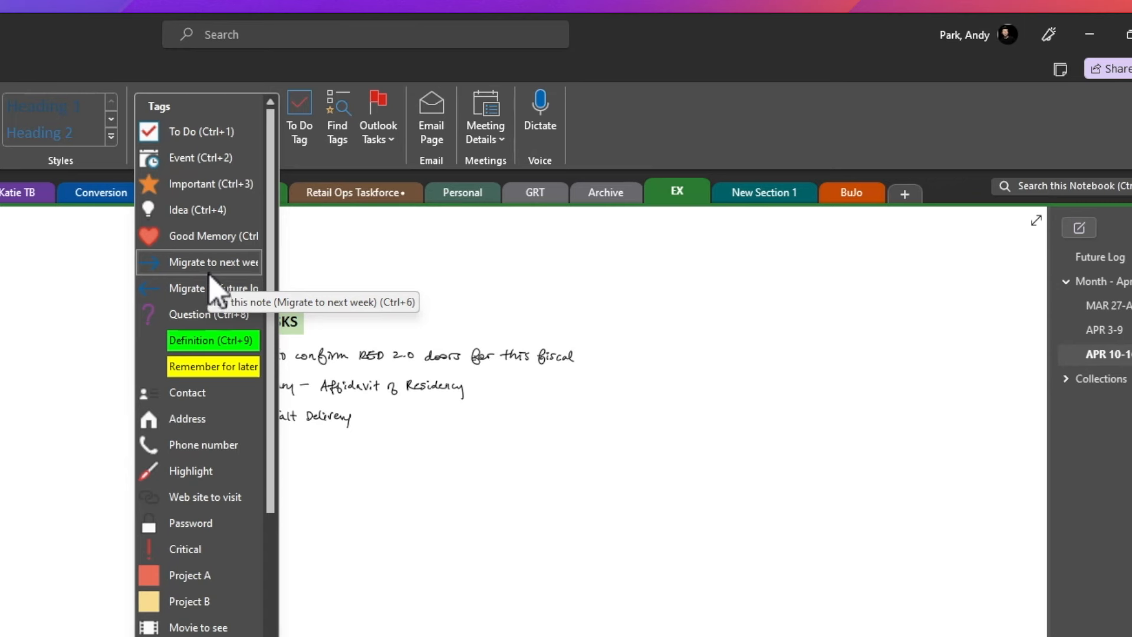
{"action": "mouse_move", "coordinate": [210, 288]}
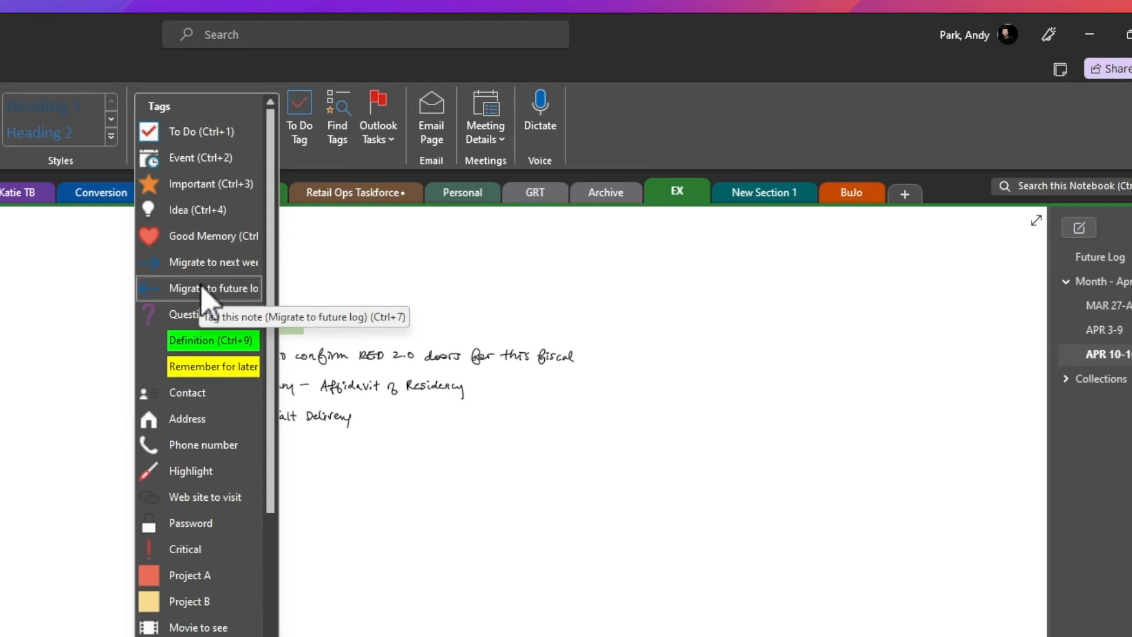
{"action": "left_click", "coordinate": [212, 288]}
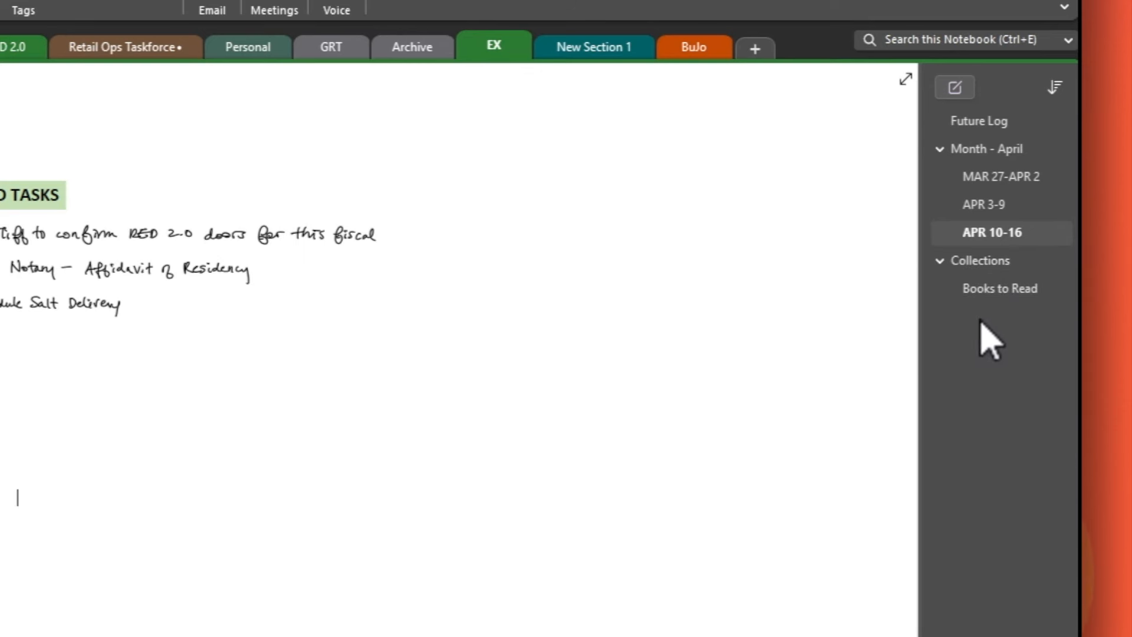
{"action": "mouse_move", "coordinate": [1000, 288]}
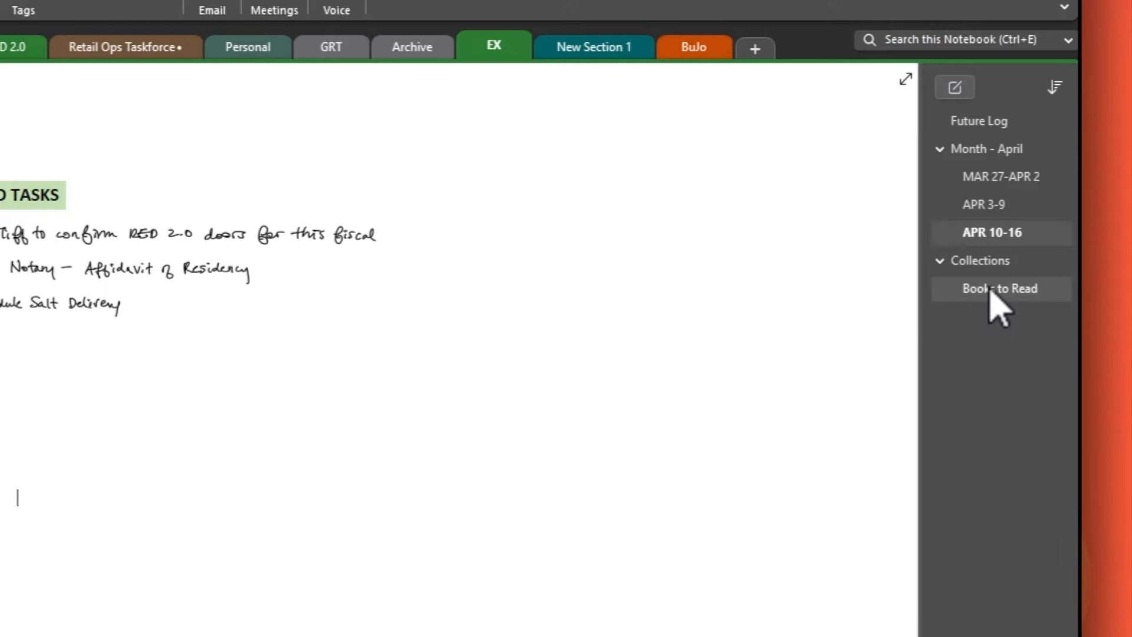
Step: Show the Books to Read collection page with its checklist of titles
{"action": "left_click", "coordinate": [1001, 288]}
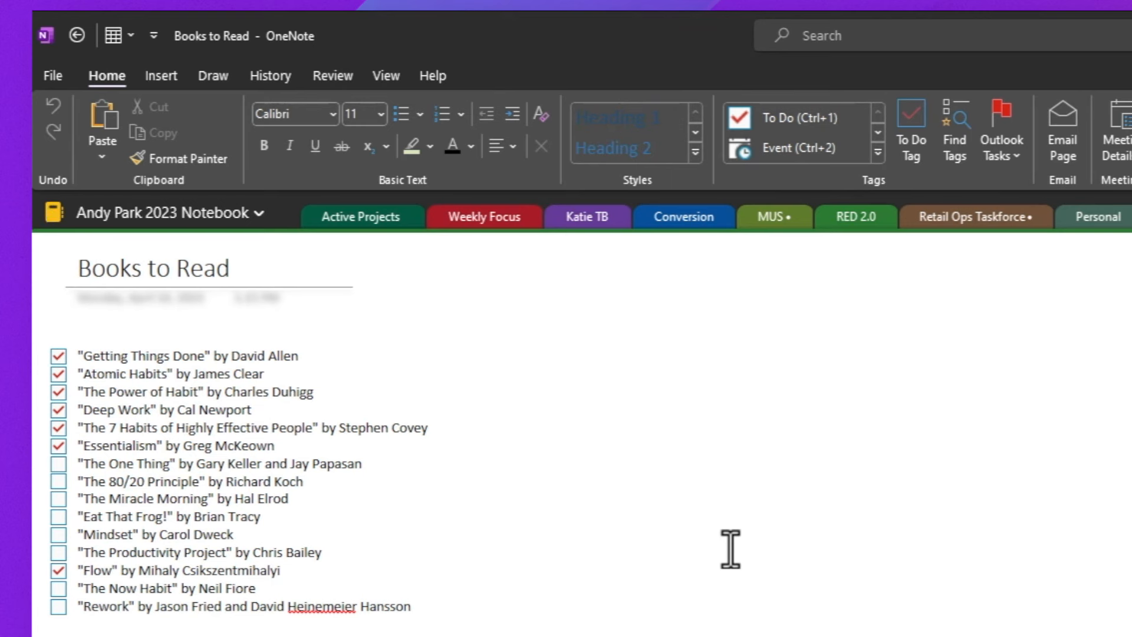
{"action": "mouse_move", "coordinate": [711, 543]}
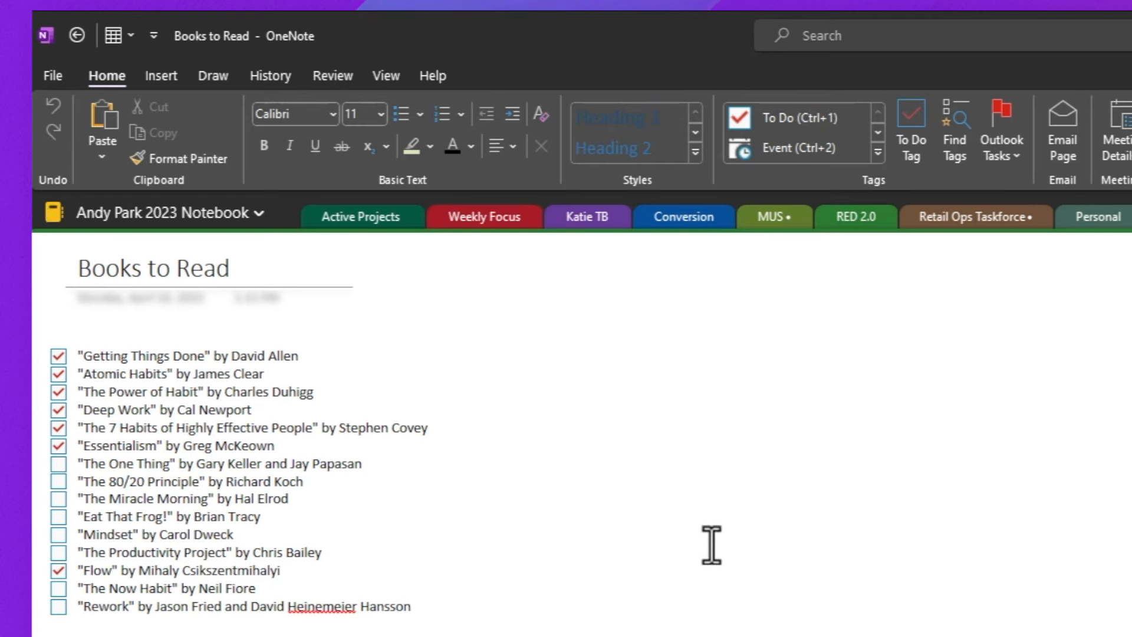